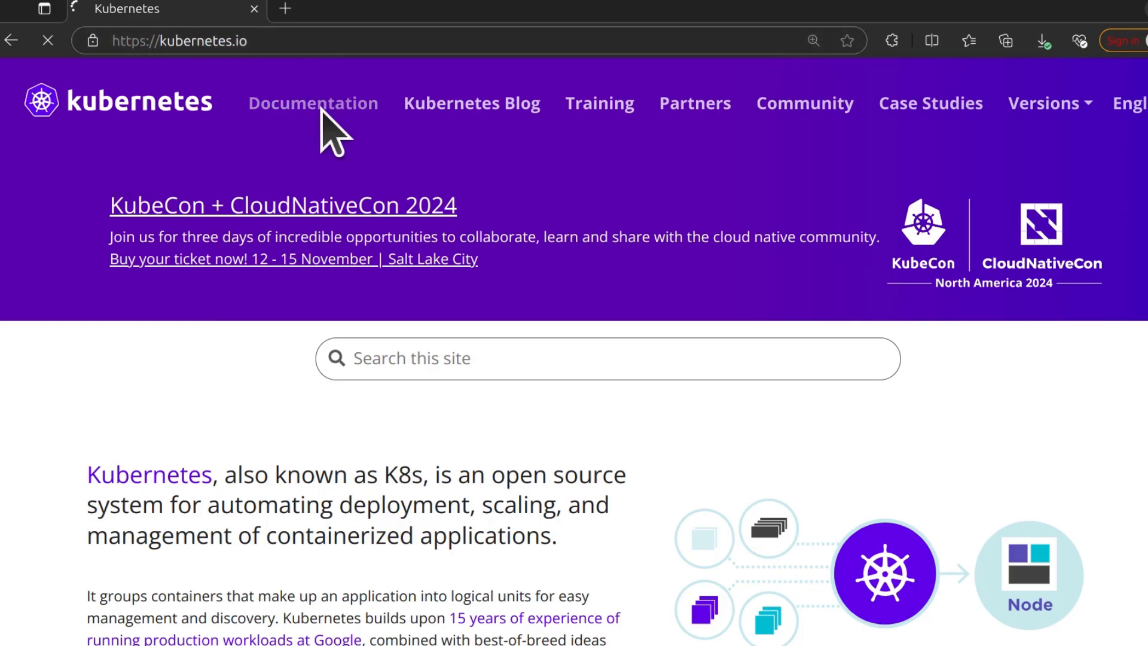
From the Kubernetes Documentation home, search the site for 'version skew'.
click(313, 103)
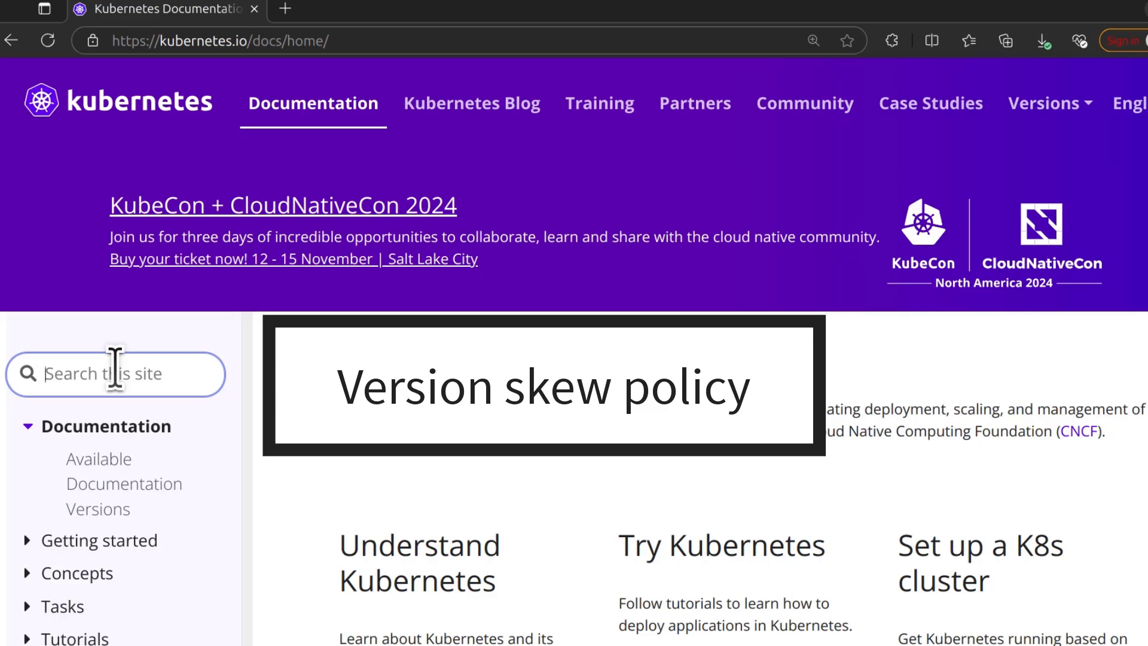
text(ver)
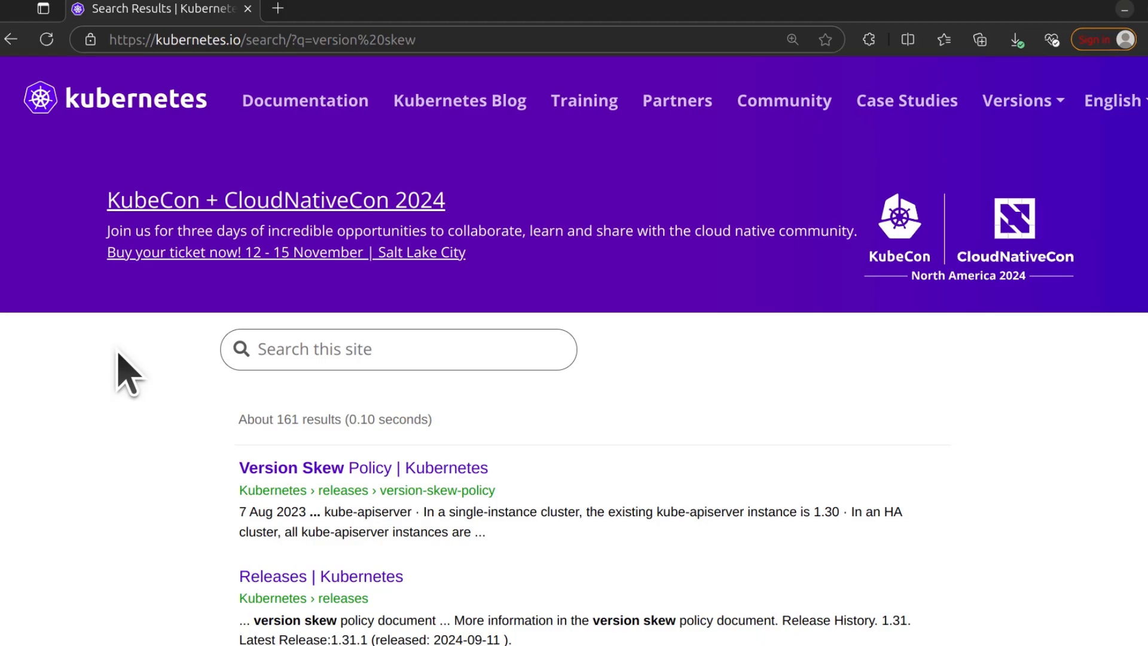
Scroll through the Version Skew Policy page from kubelet and kube-proxy rules to the controller-manager and scheduler section.
scroll(down, 3)
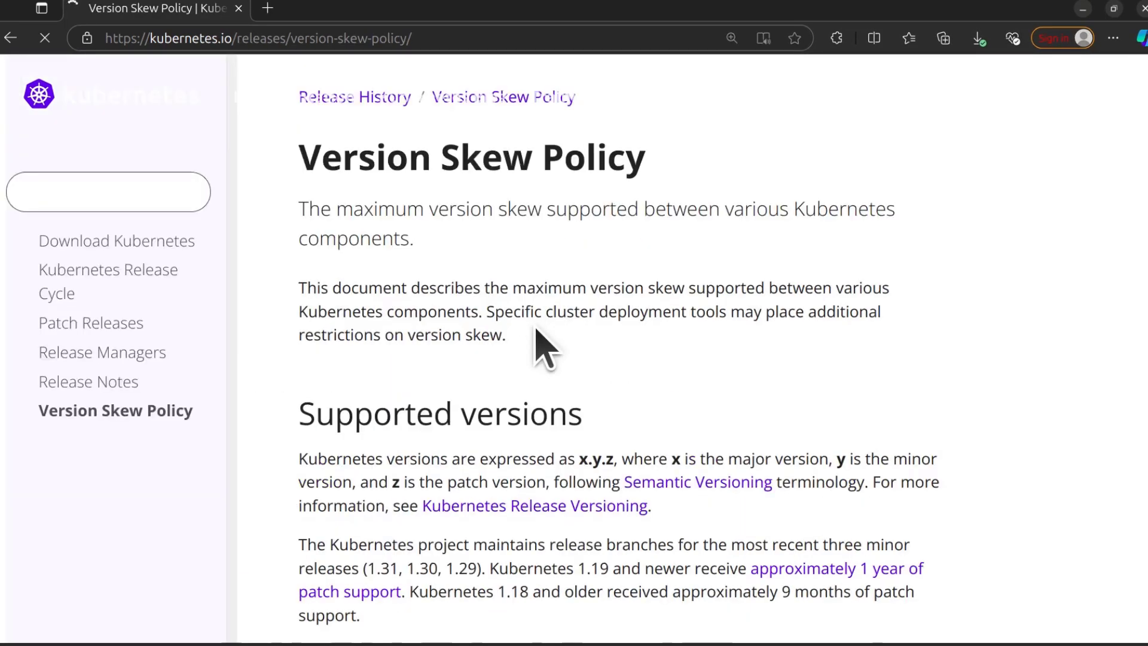
scroll(down, 3)
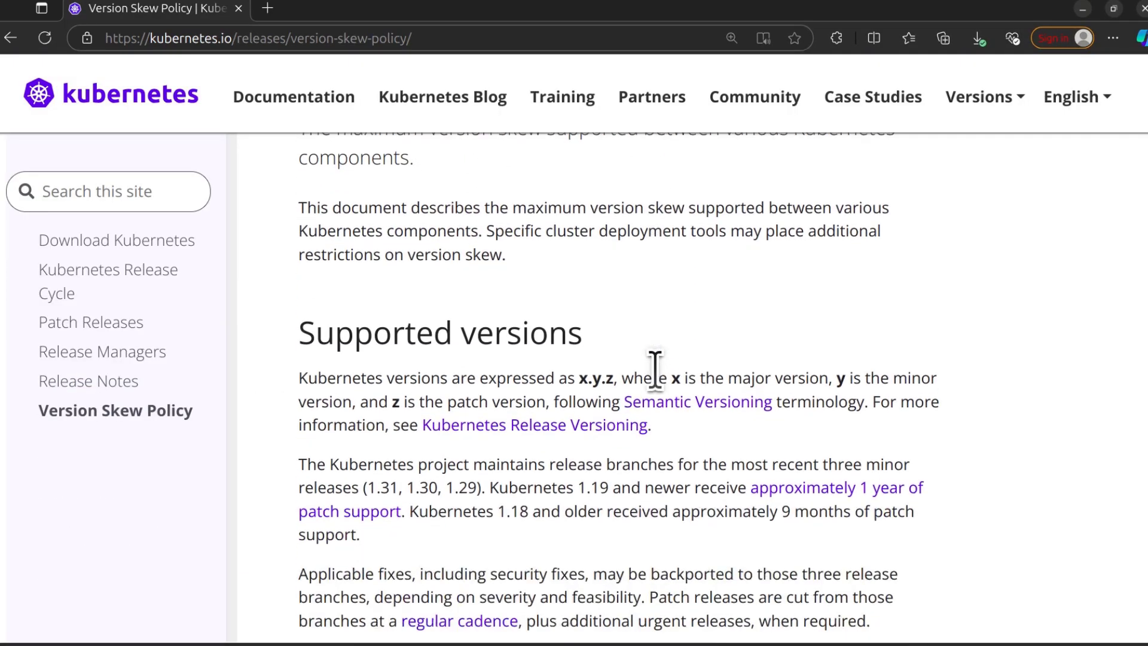
scroll(down, 3)
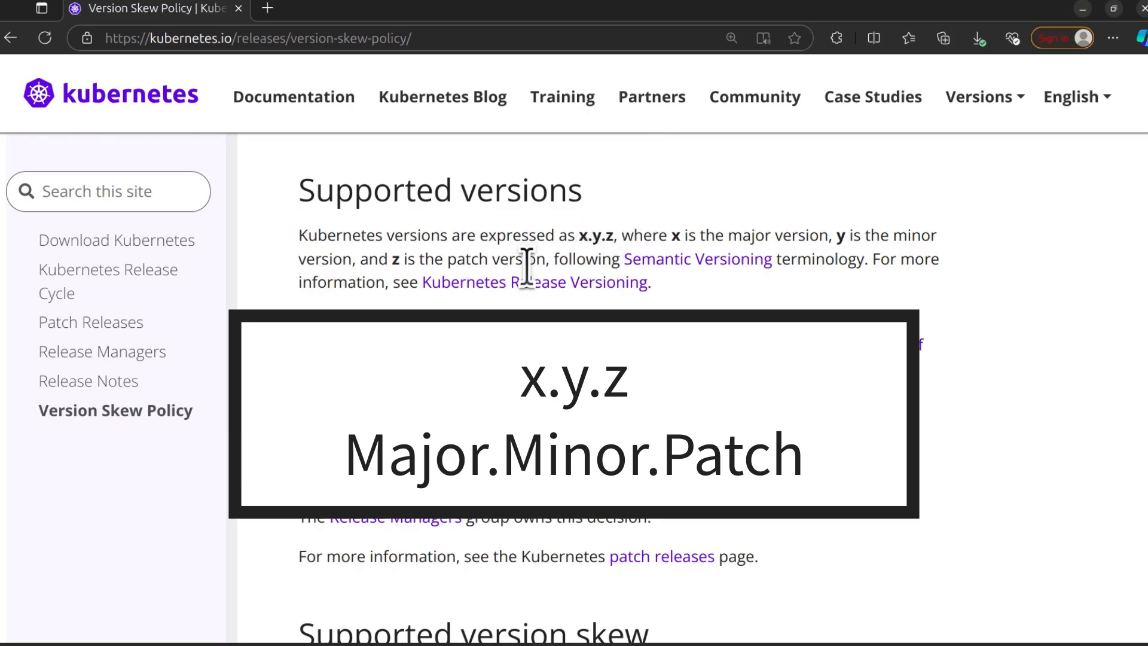
scroll(down, 3)
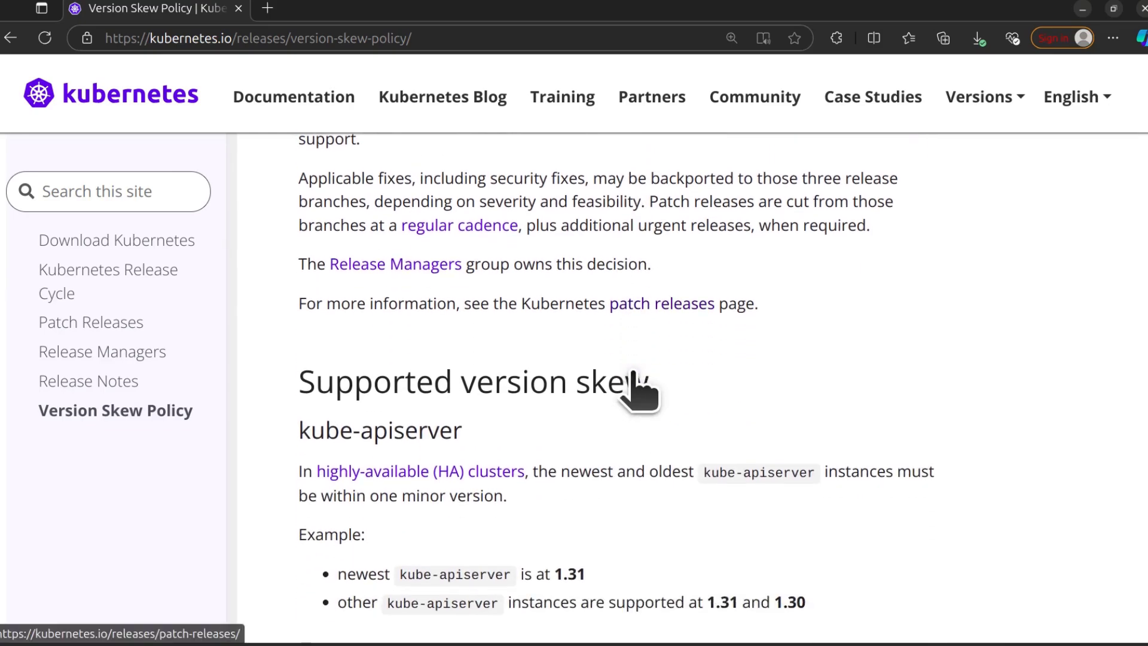
scroll(down, 3)
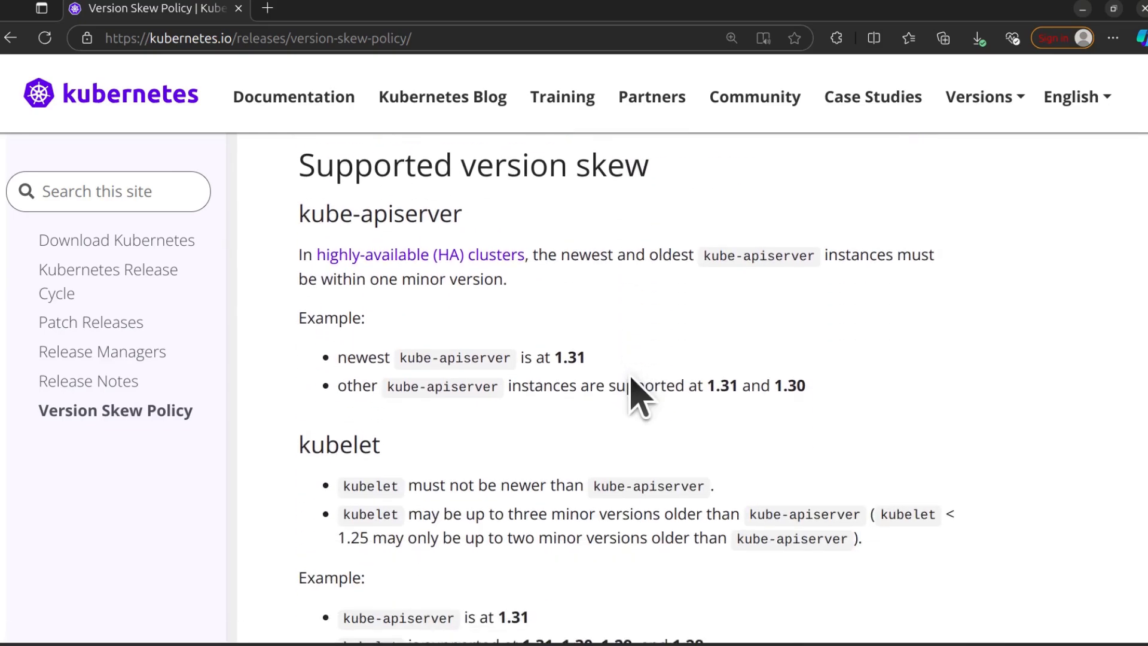
scroll(down, 3)
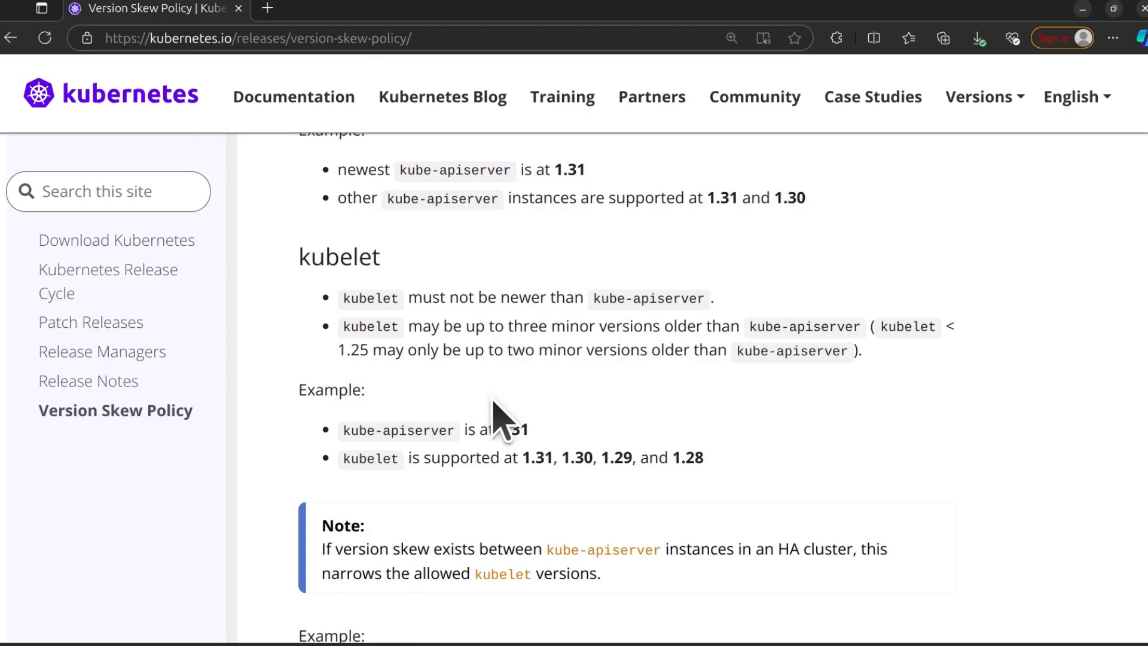
mouse_move(504, 435)
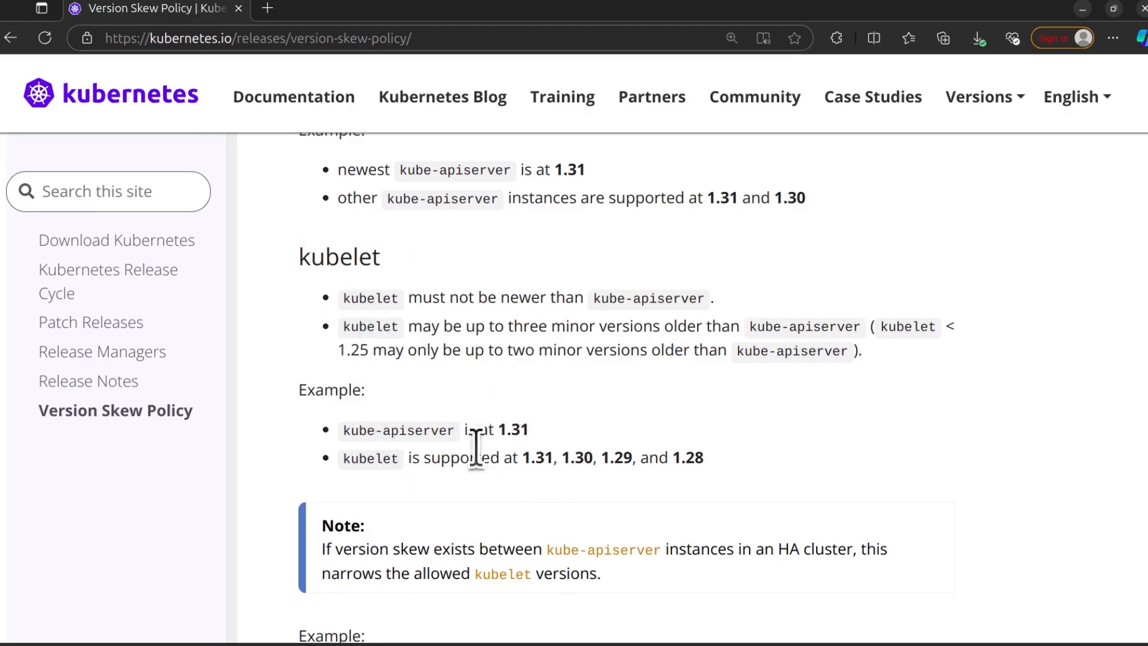
mouse_move(522, 429)
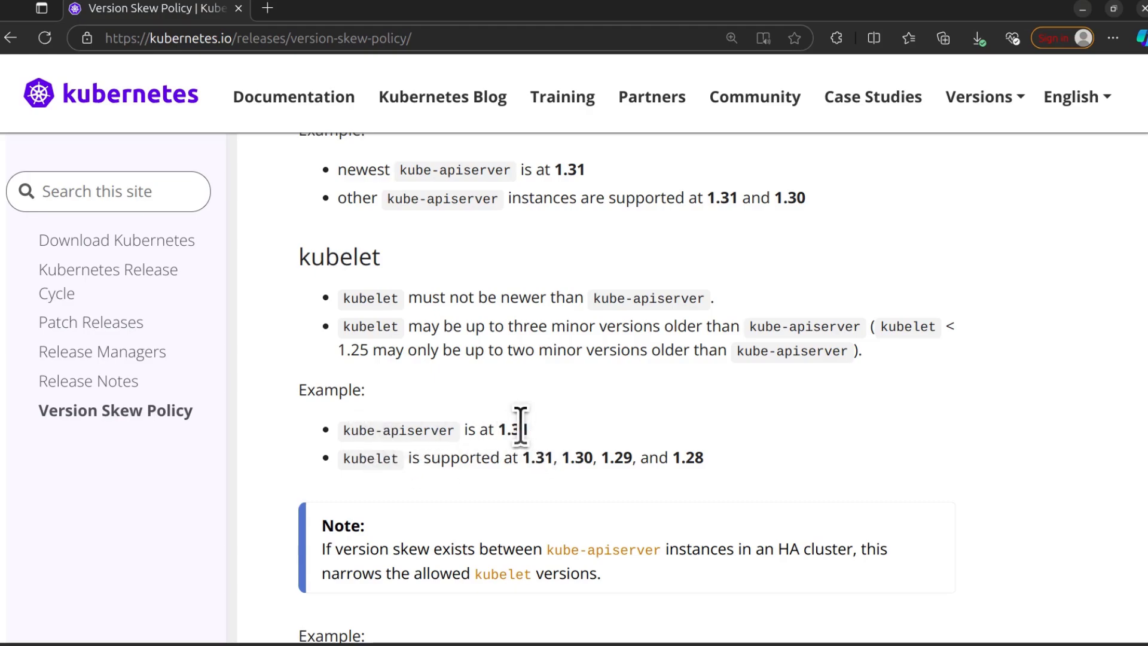
mouse_move(545, 459)
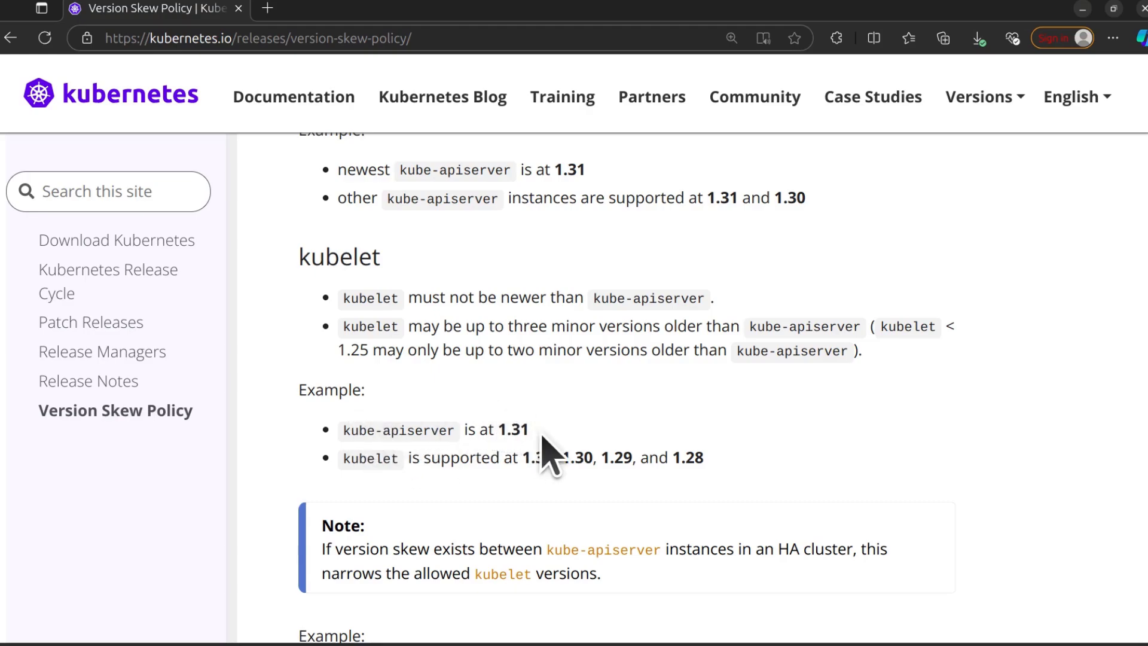
mouse_move(553, 504)
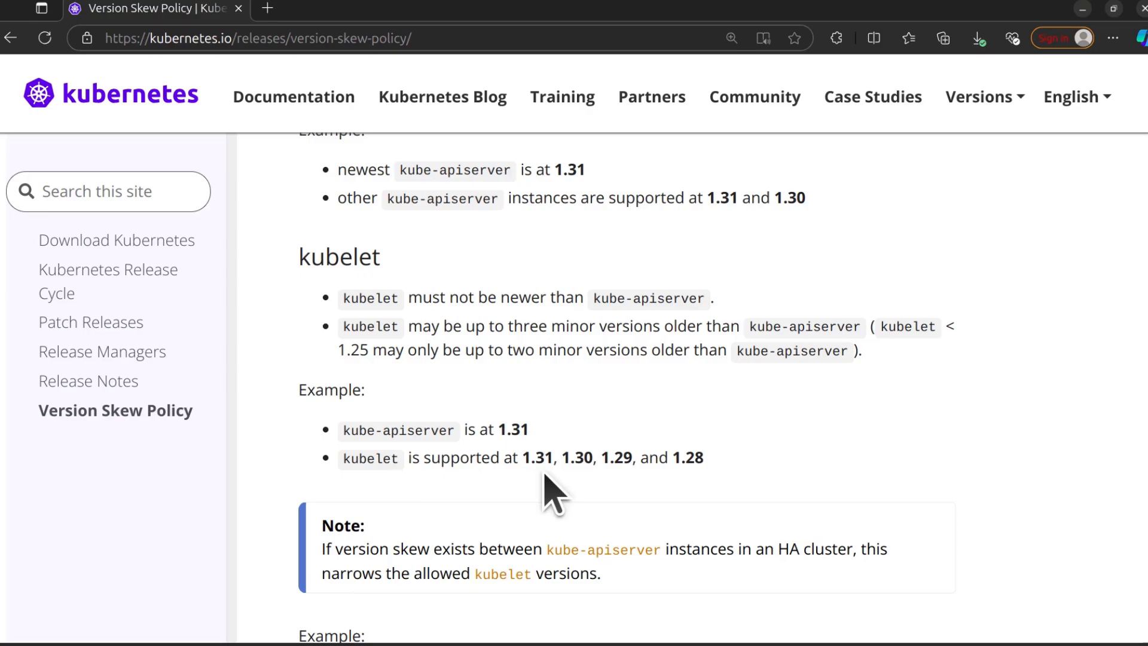
mouse_move(619, 457)
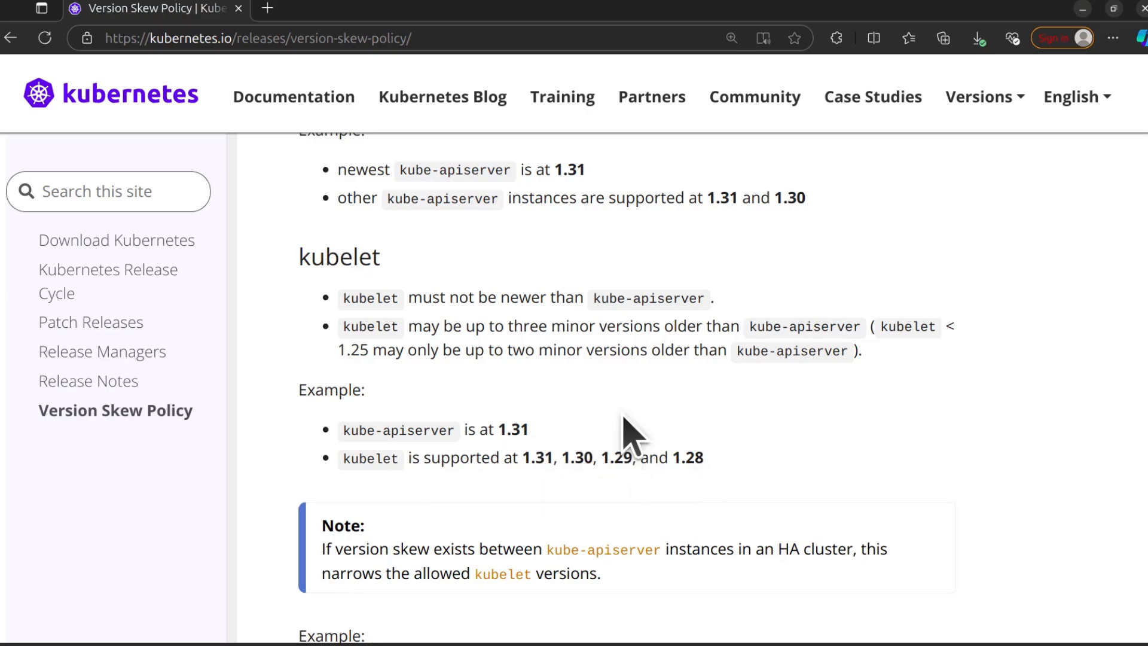
scroll(down, 3)
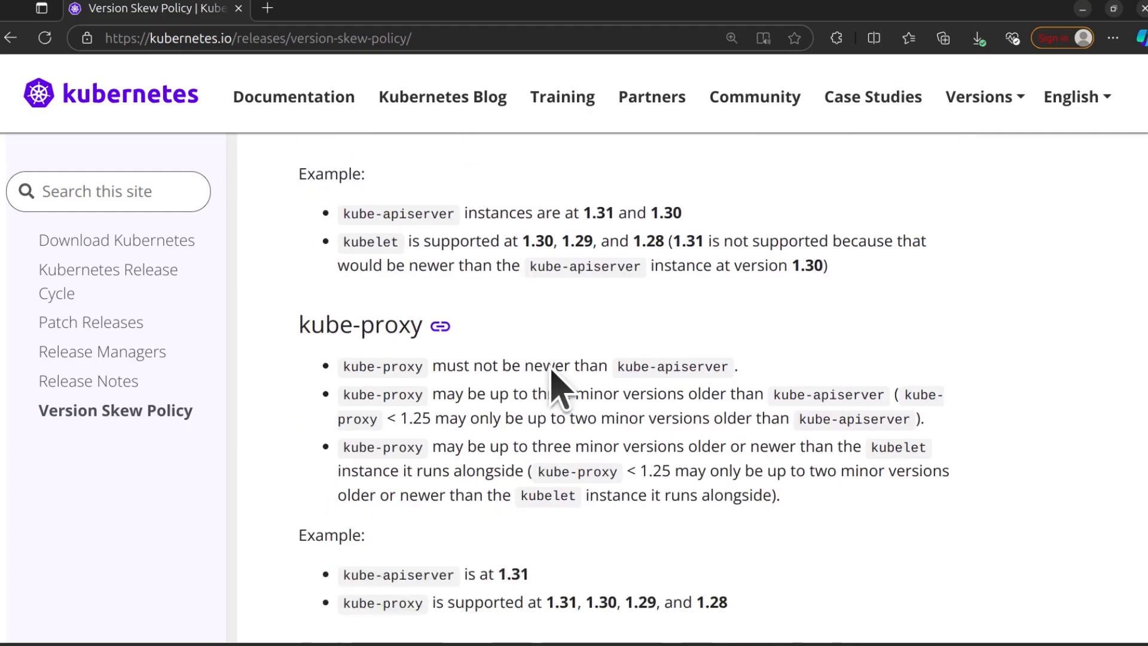
scroll(down, 3)
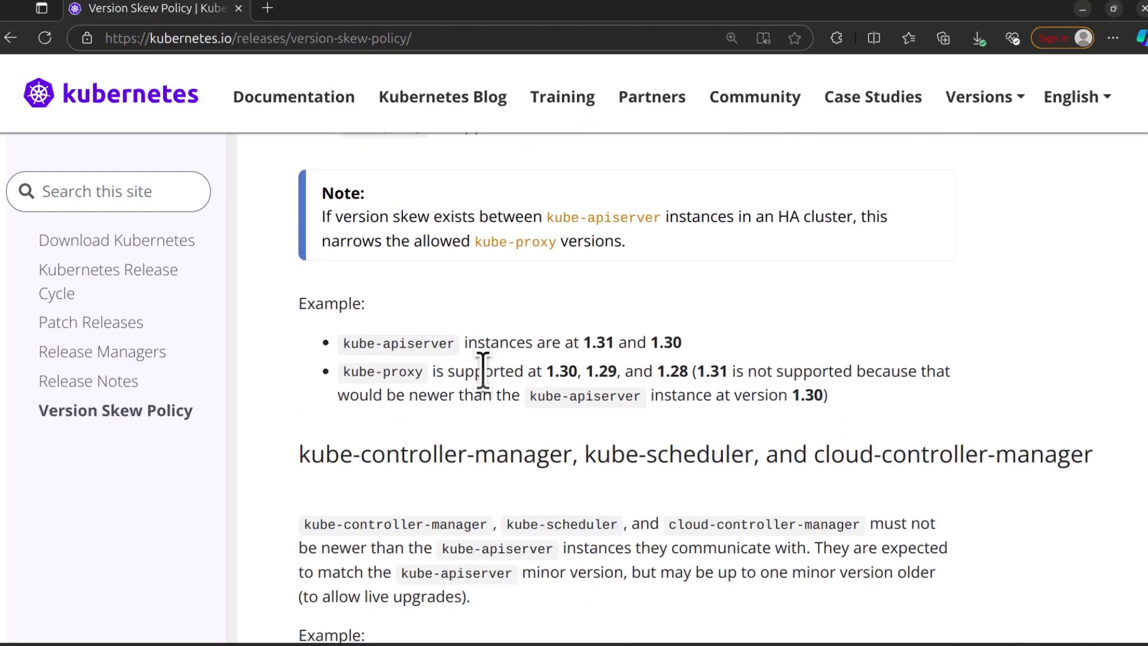
scroll(down, 3)
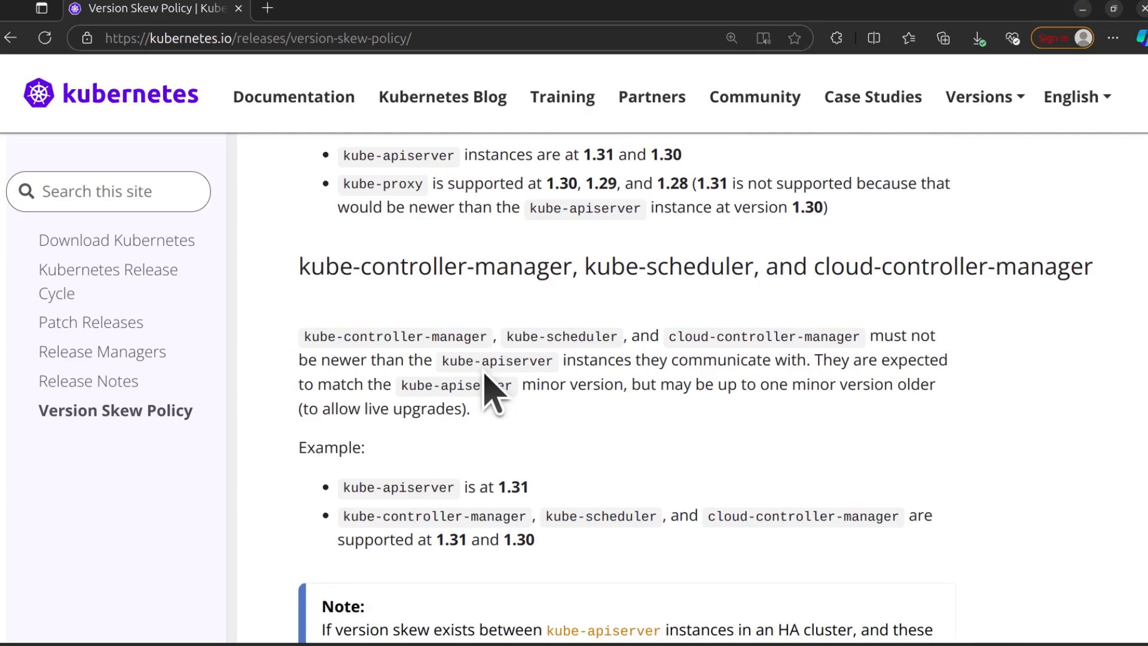
scroll(down, 3)
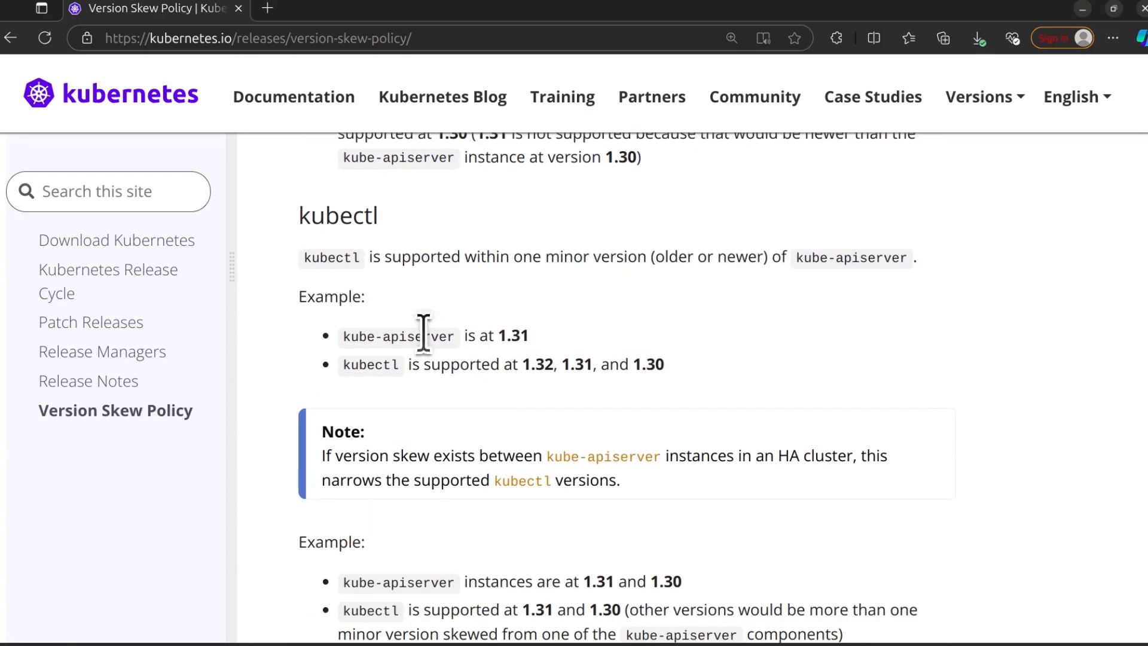
mouse_move(490, 280)
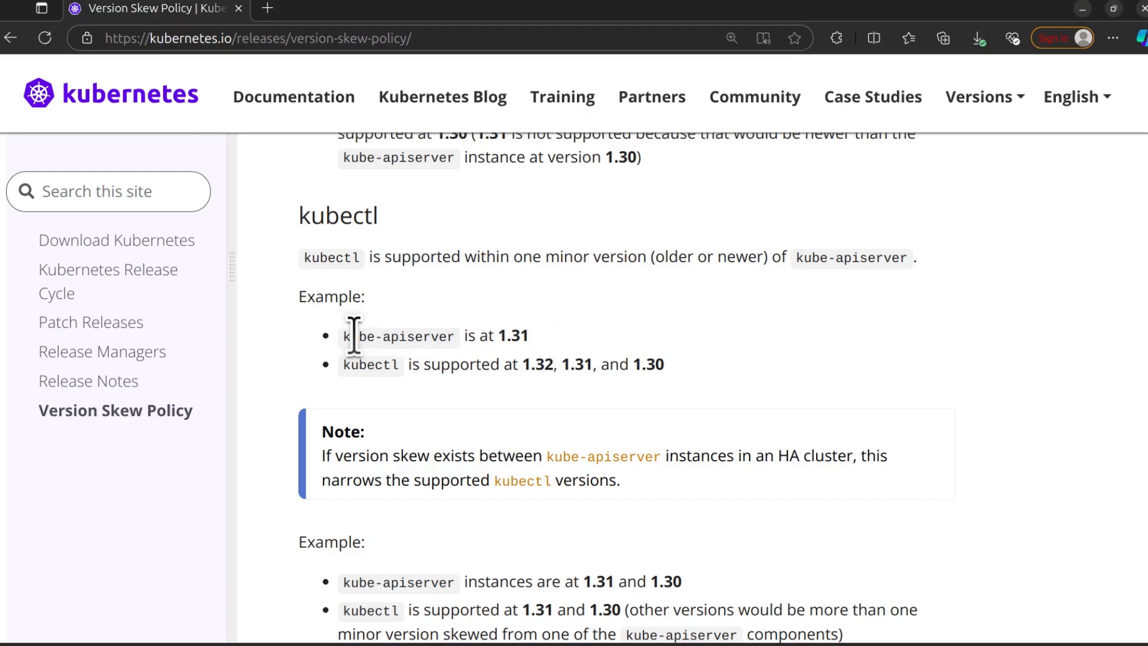
double_click(514, 336)
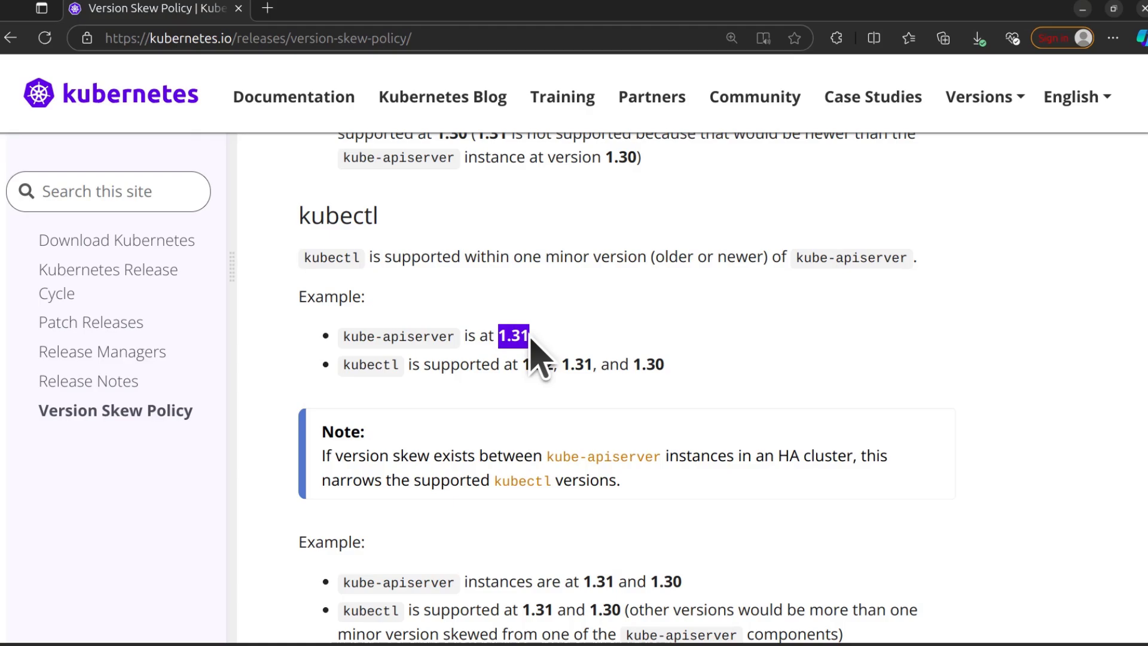
click(546, 374)
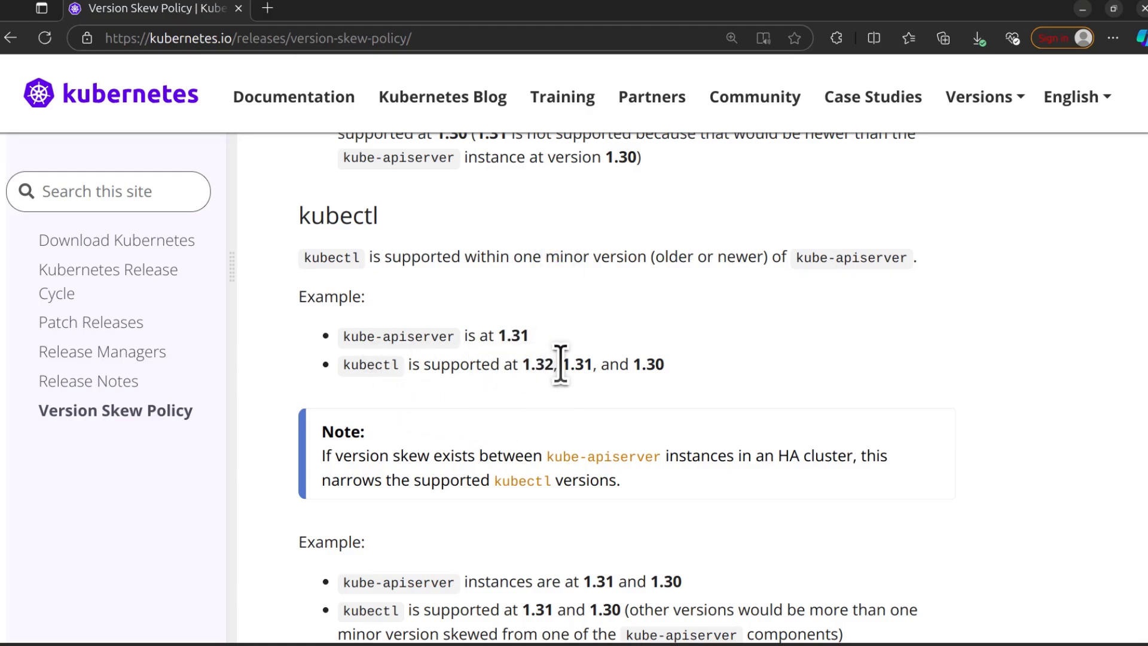
mouse_move(655, 365)
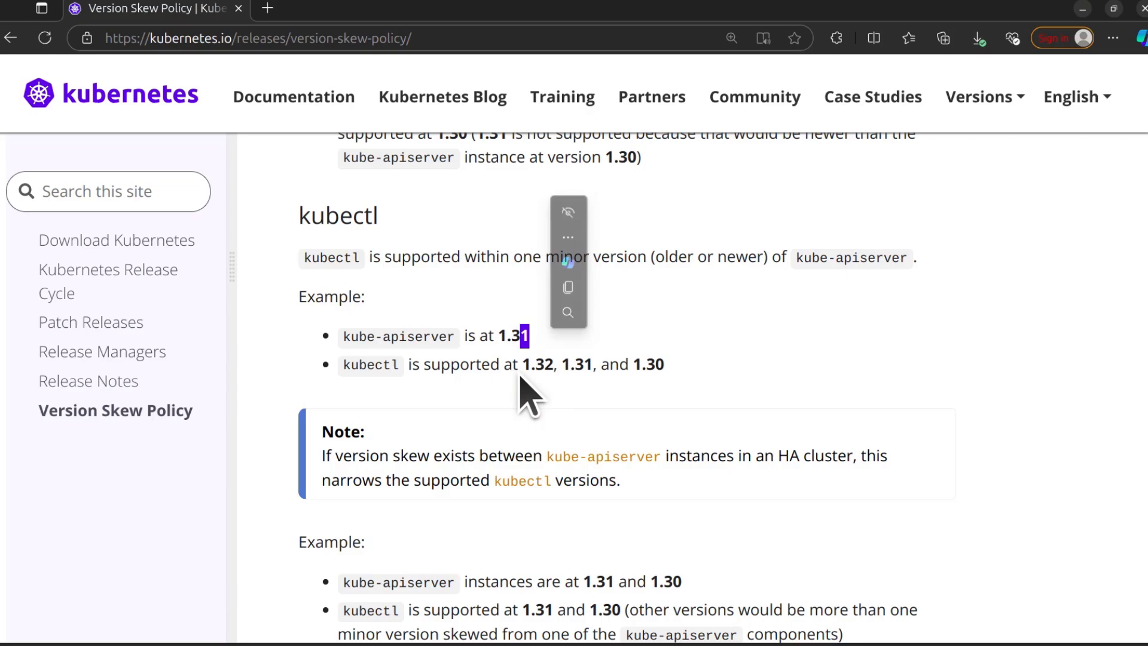
mouse_move(579, 392)
text(k)
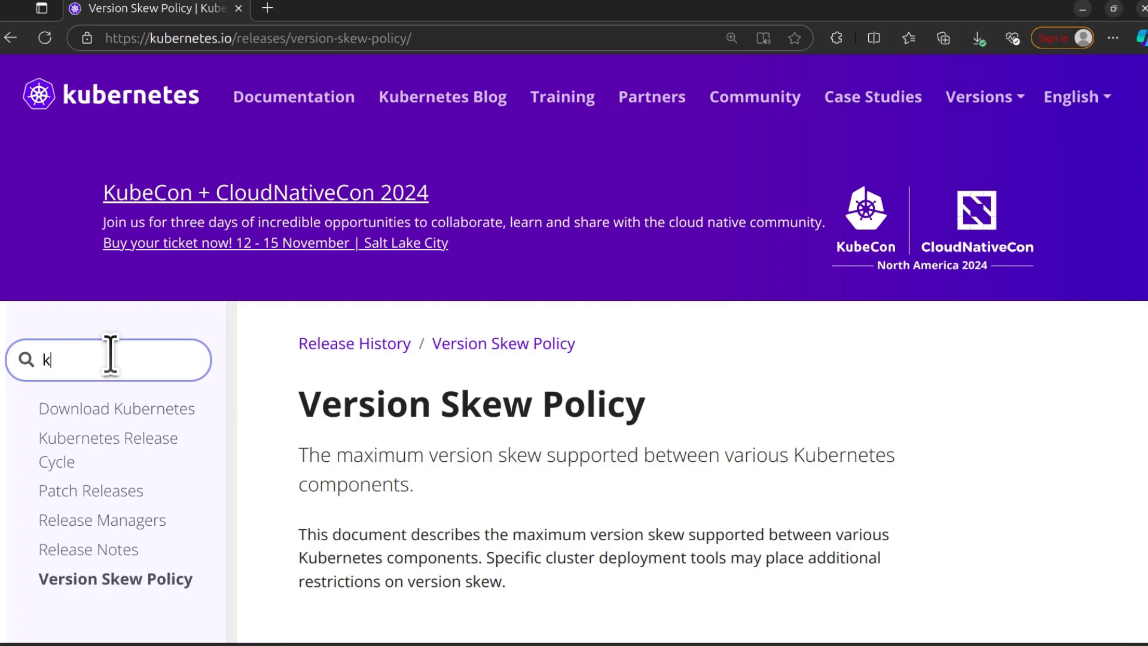
Search the site for 'kubectl' to list results led by Install Tools.
text(ubect)
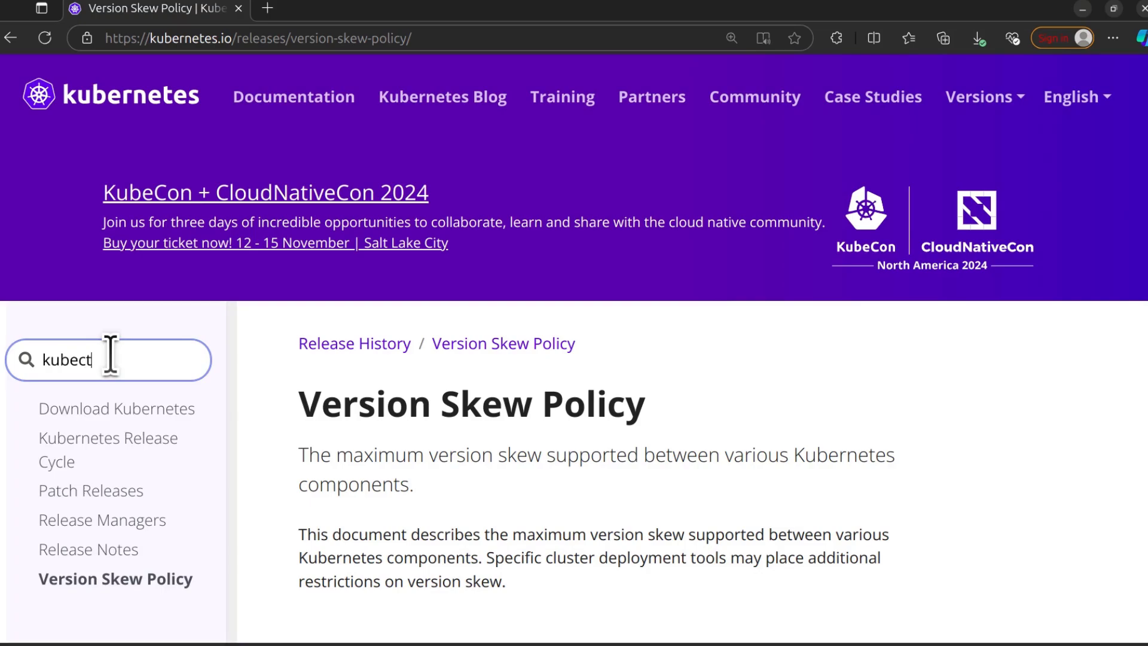
key(Enter)
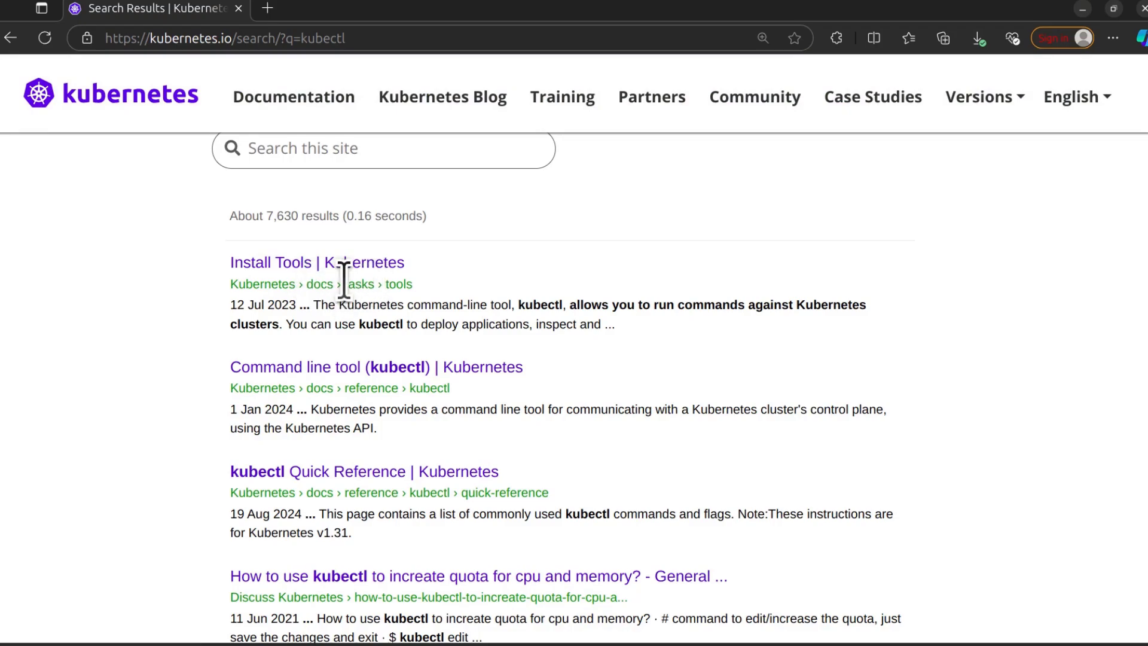
mouse_move(357, 288)
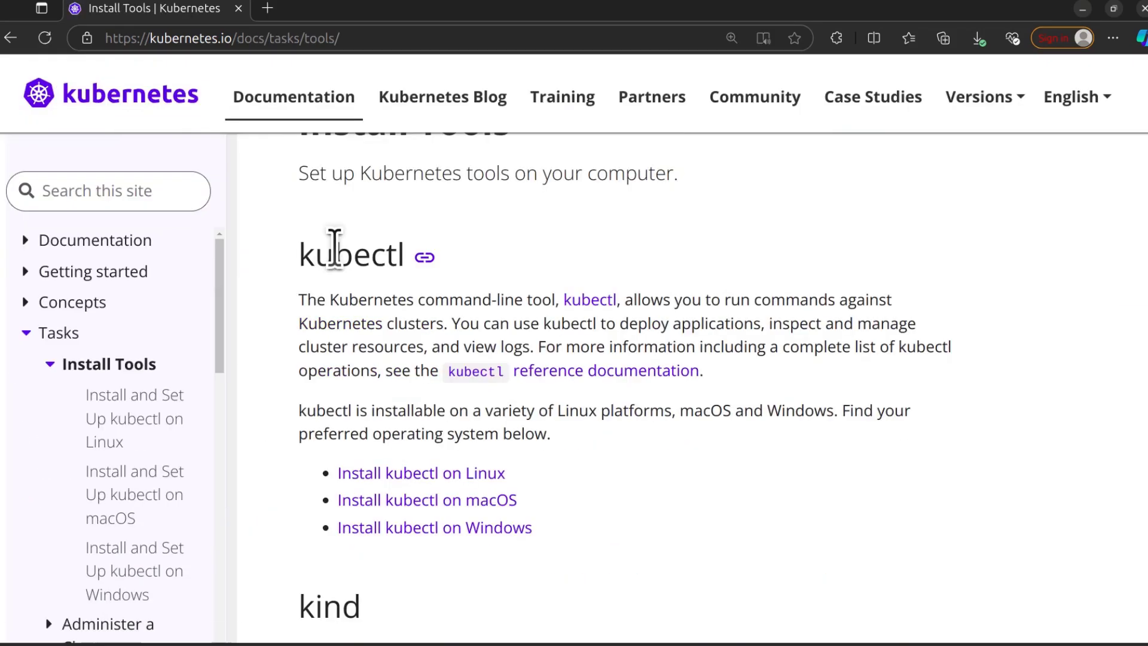
mouse_move(470, 483)
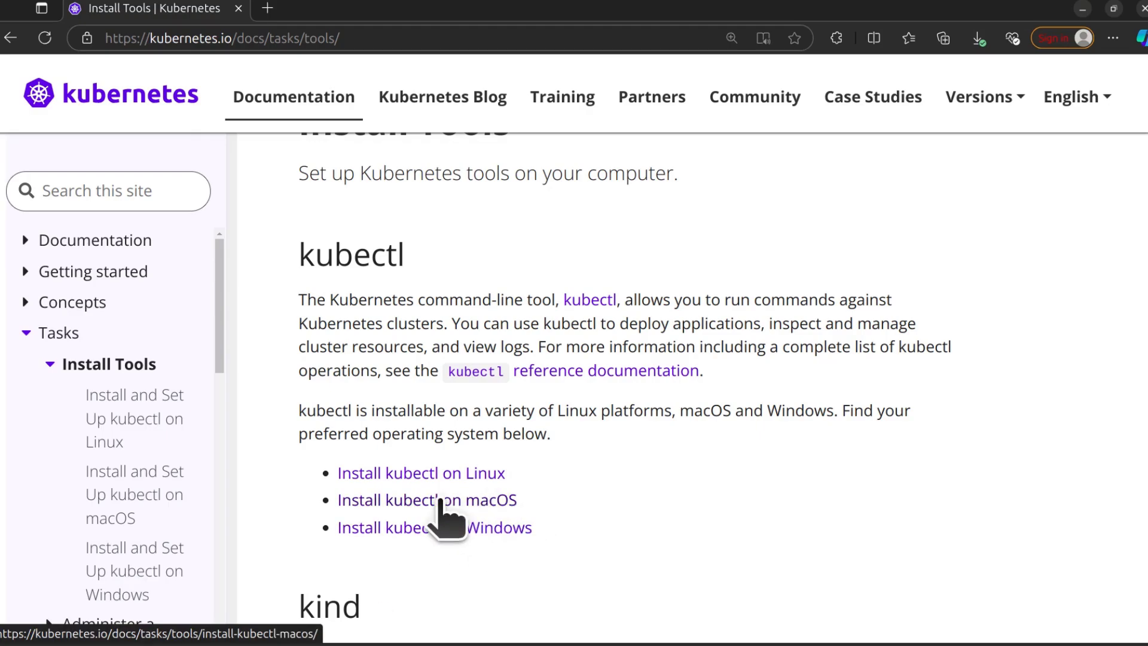
Go to the 'Install and Set Up kubectl on Linux' guide and scroll to its install methods.
click(425, 501)
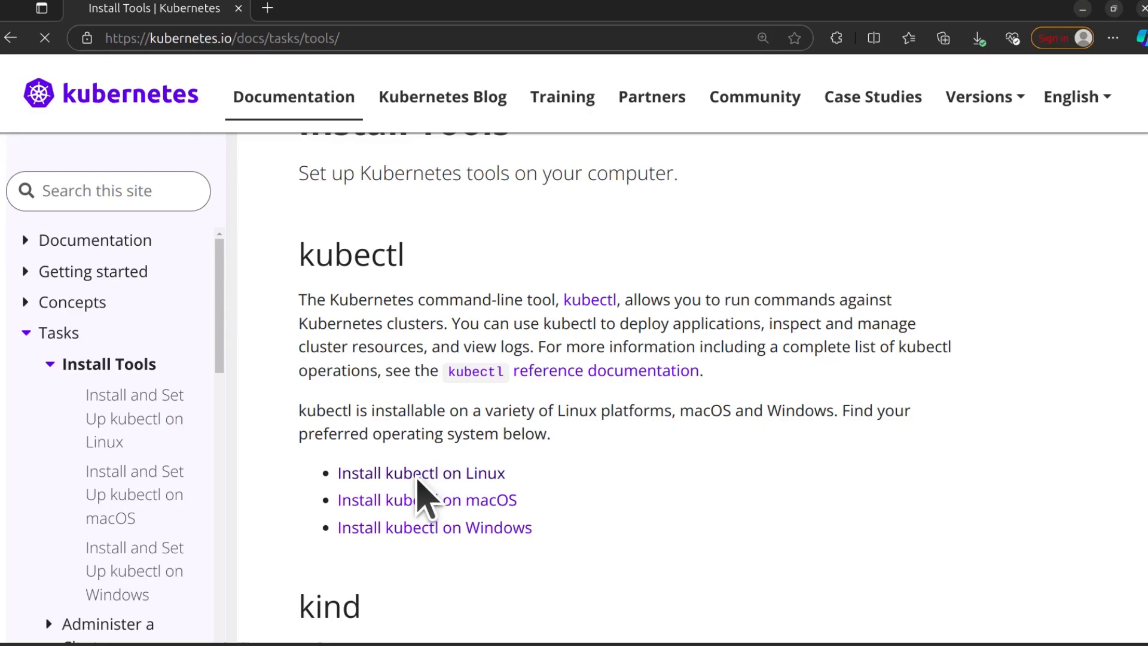
click(419, 474)
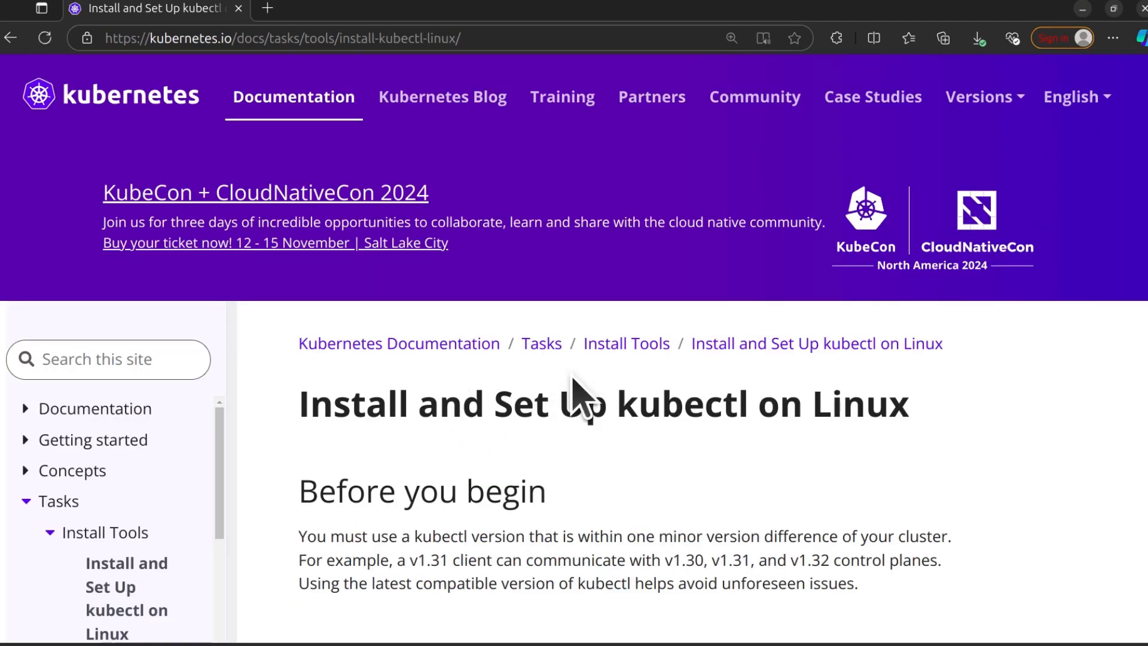
scroll(down, 3)
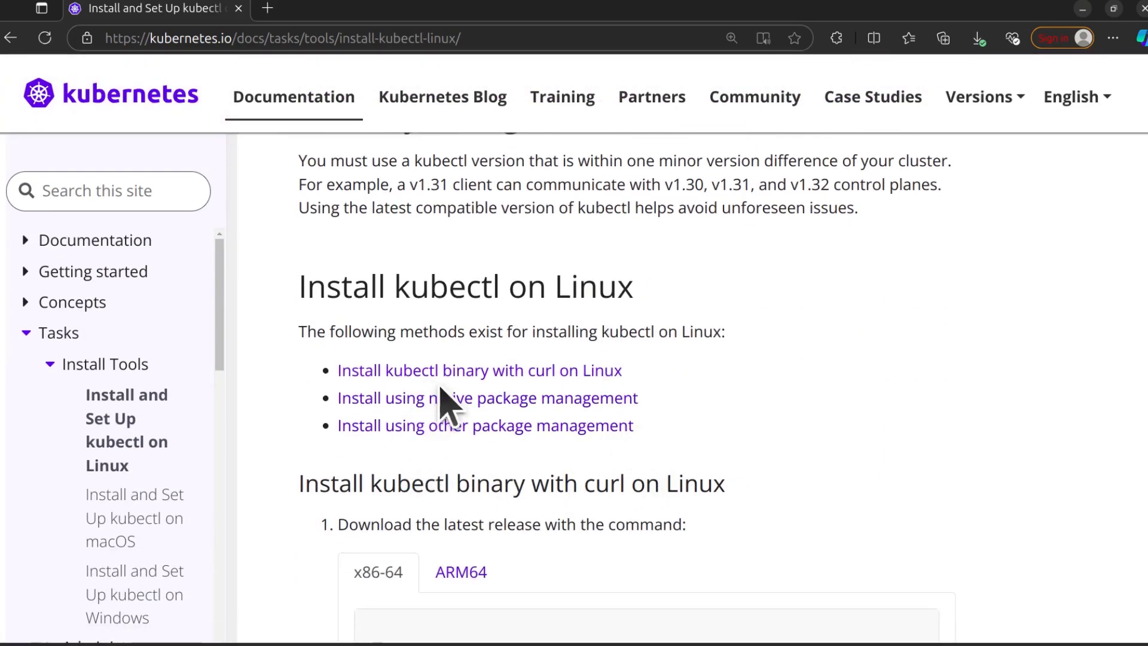
mouse_move(725, 373)
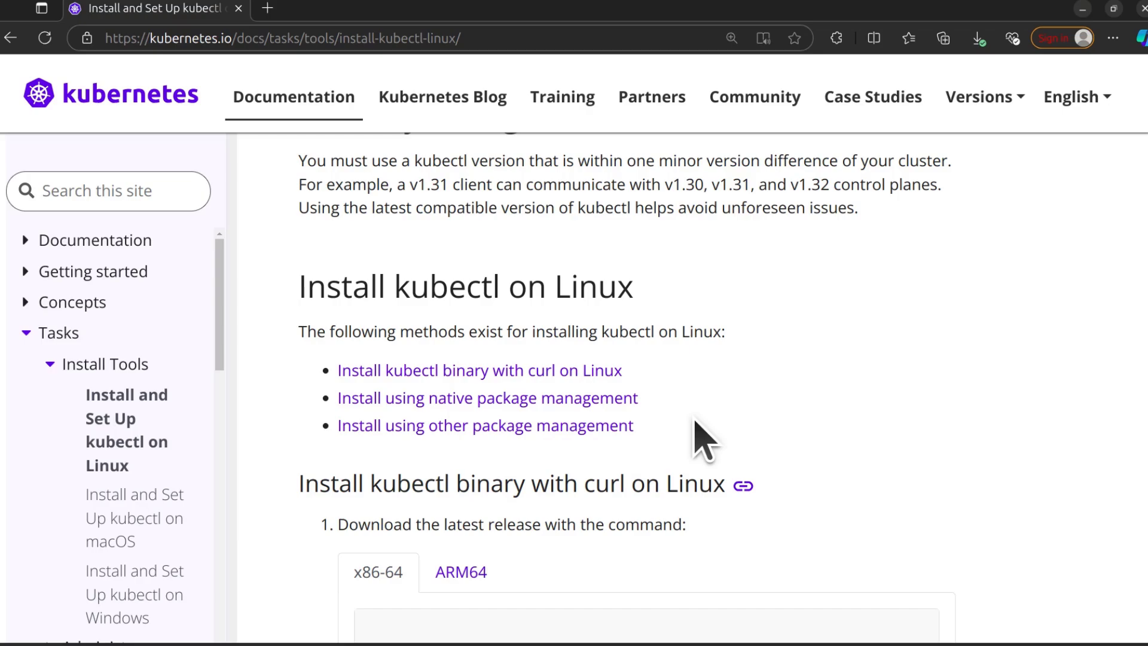
mouse_move(363, 409)
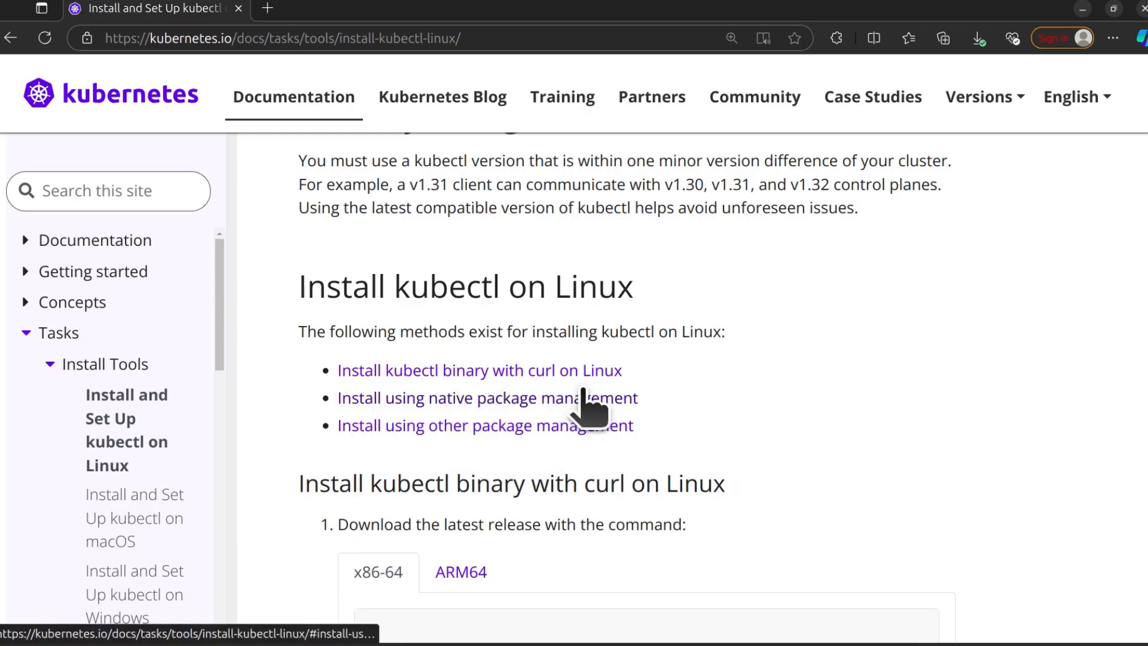
mouse_move(500, 425)
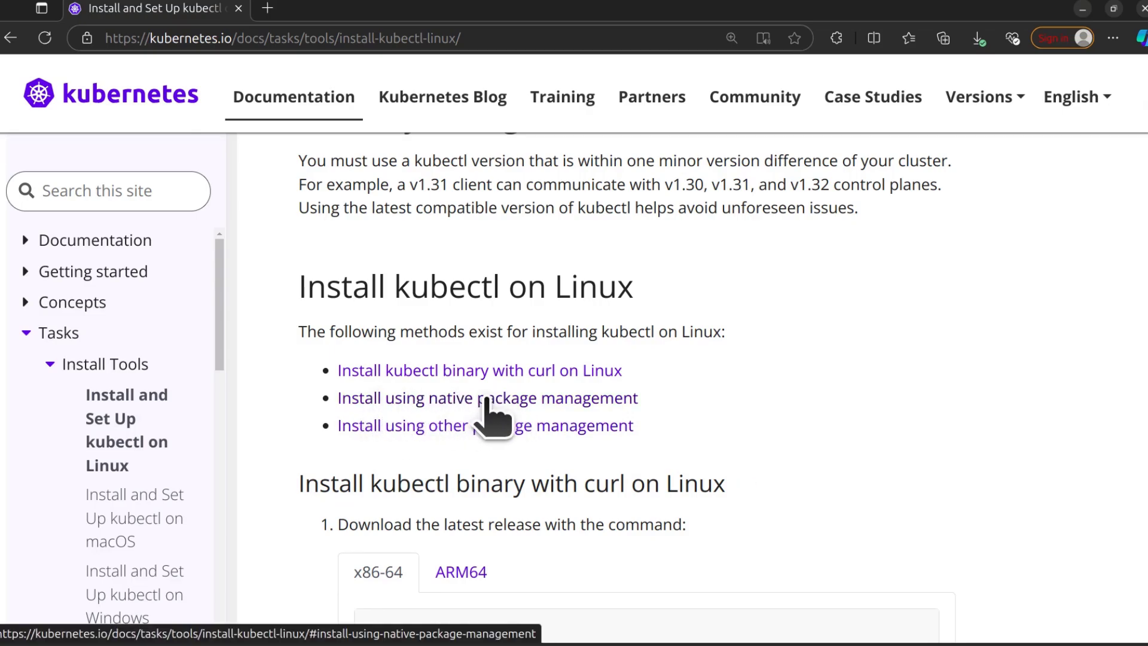
Jump to 'Install using native package management' and read the Debian apt steps.
click(487, 398)
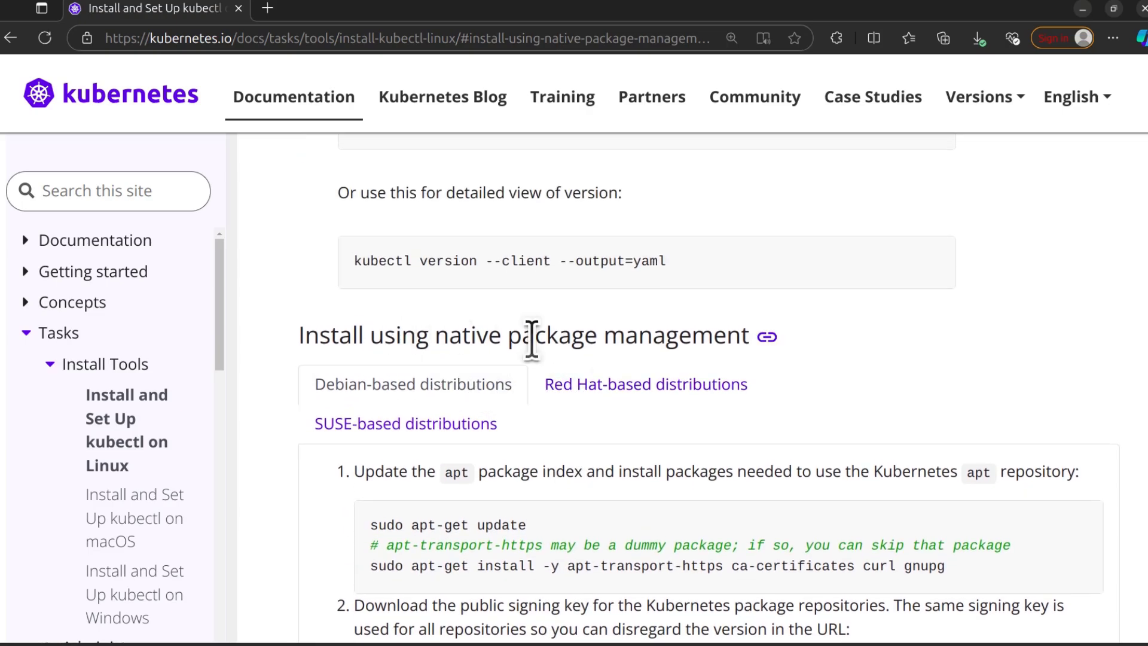
scroll(down, 3)
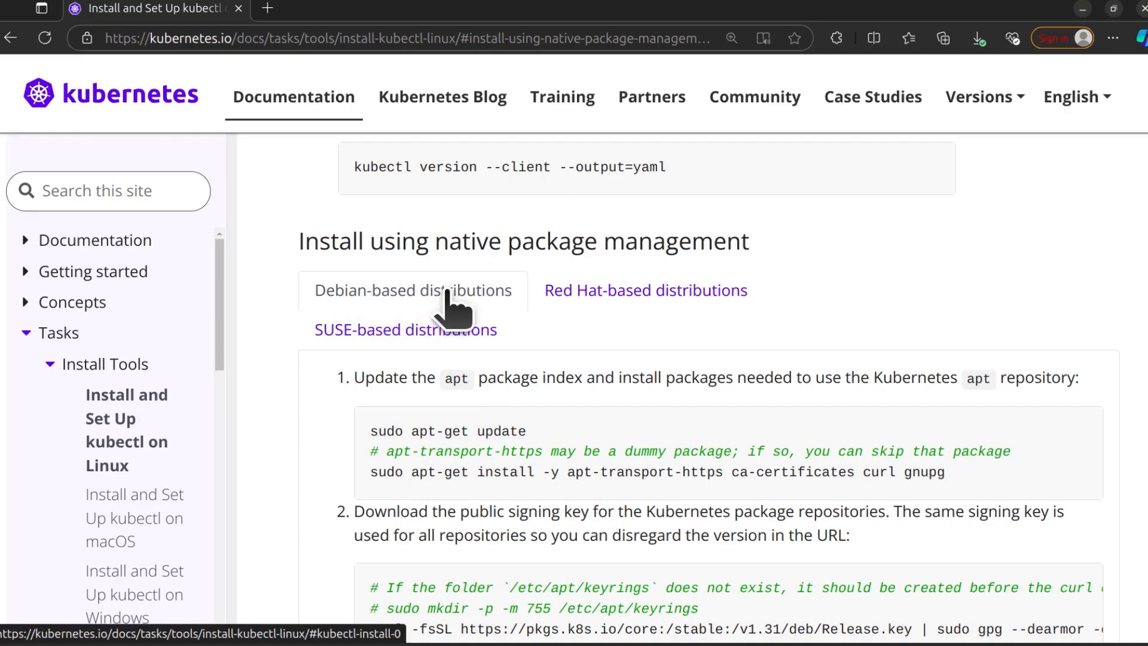
mouse_move(358, 338)
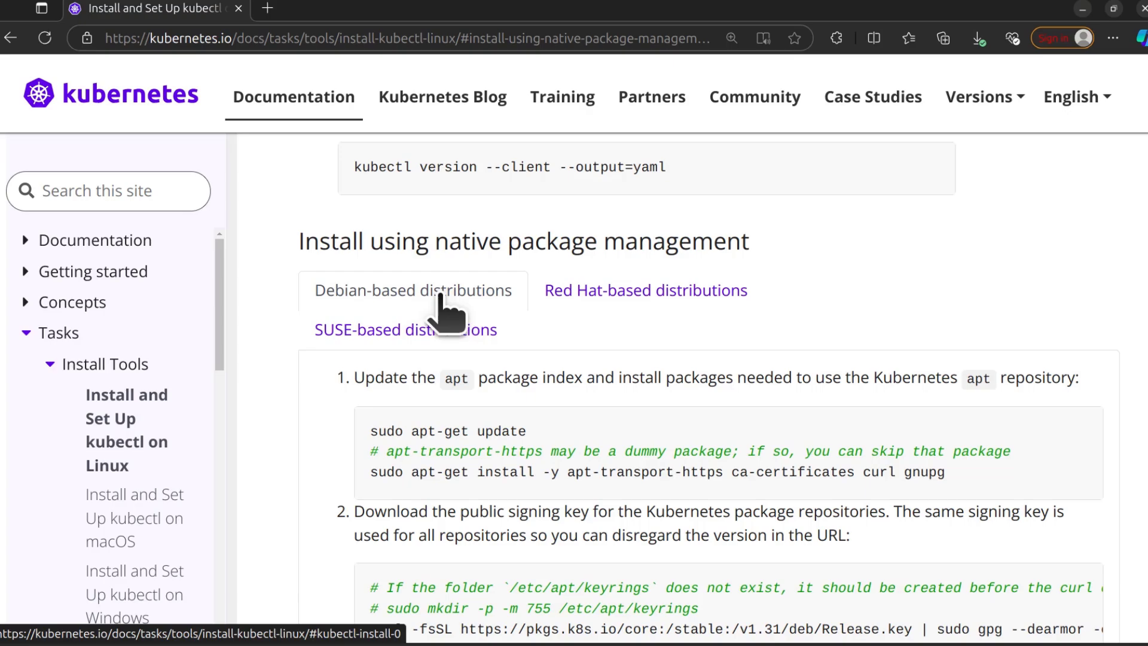
scroll(down, 3)
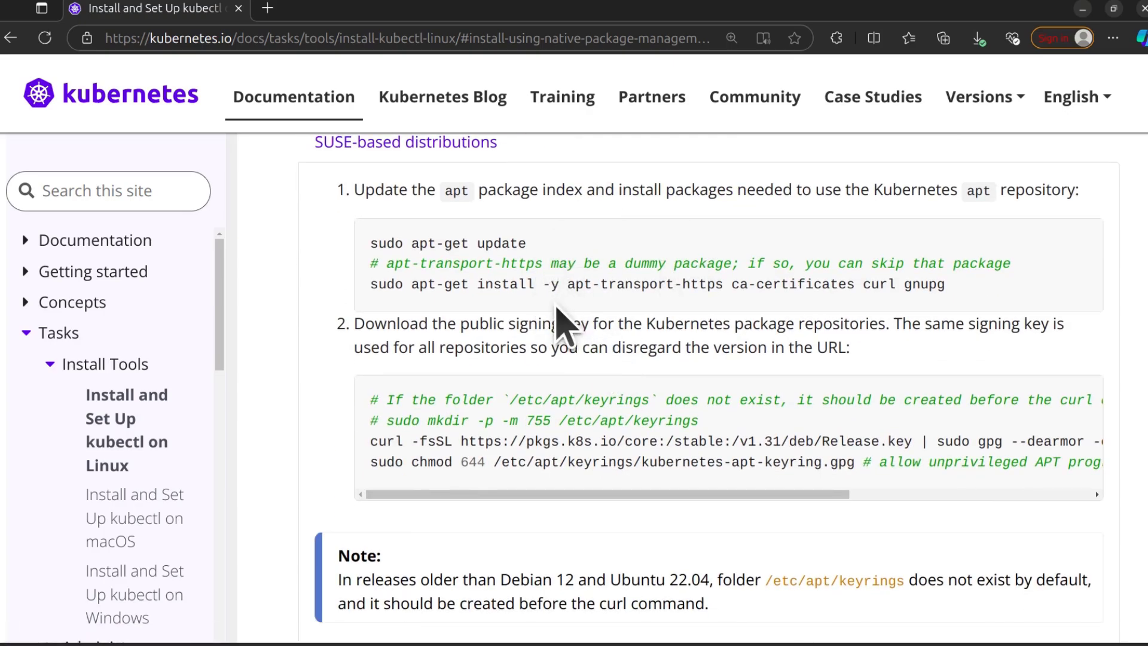
mouse_move(371, 246)
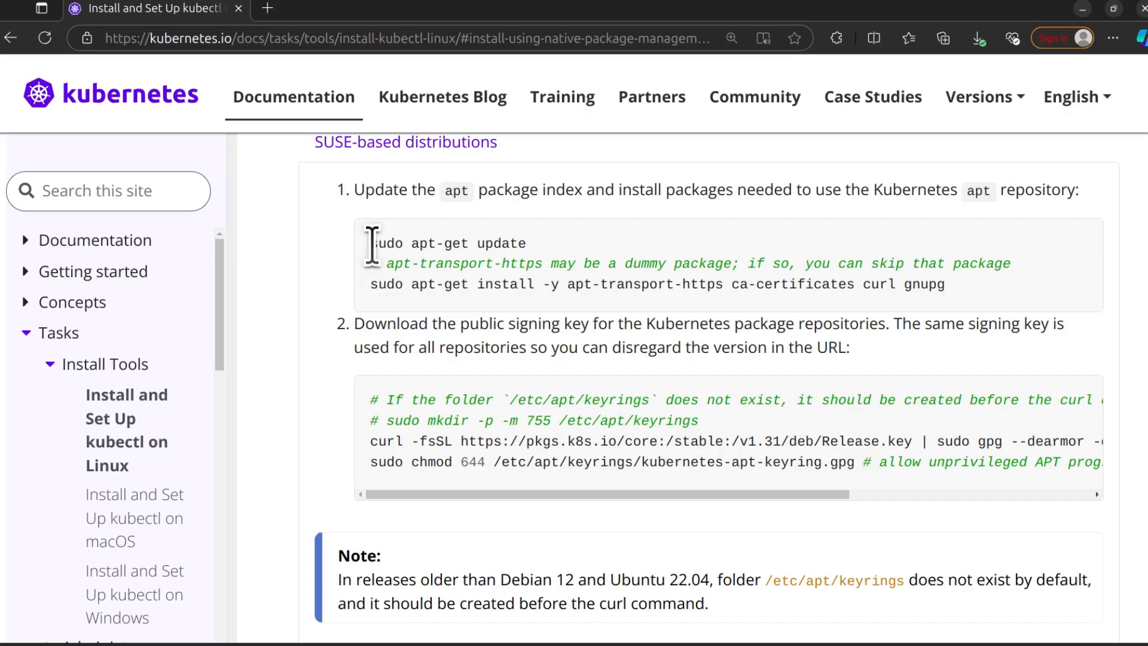
mouse_move(562, 375)
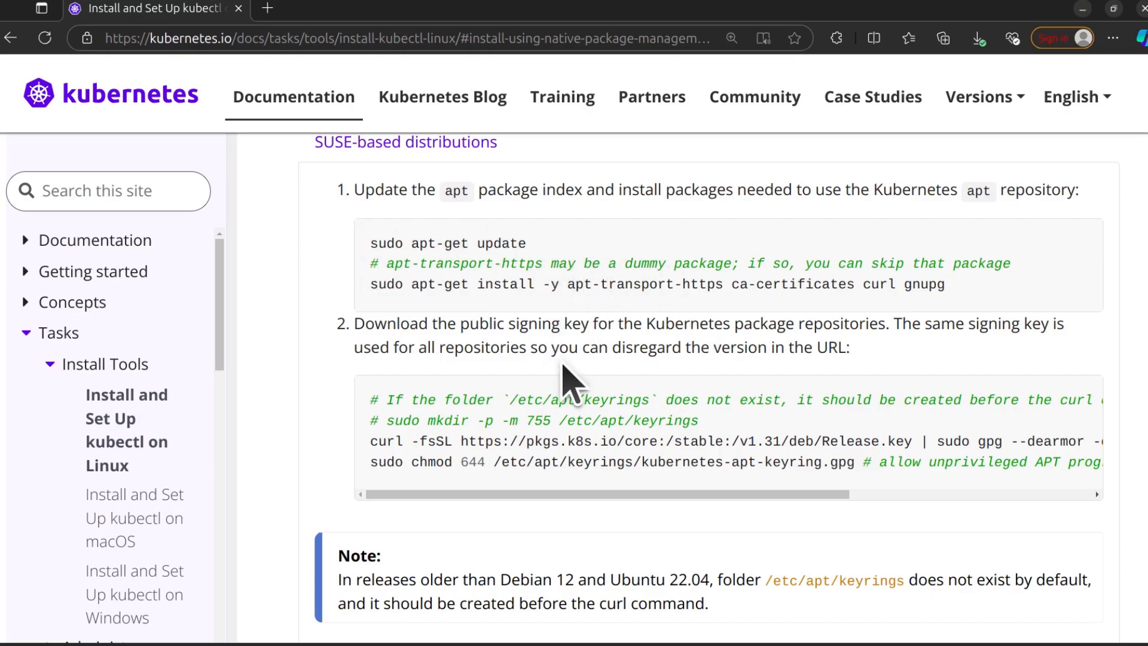
scroll(down, 3)
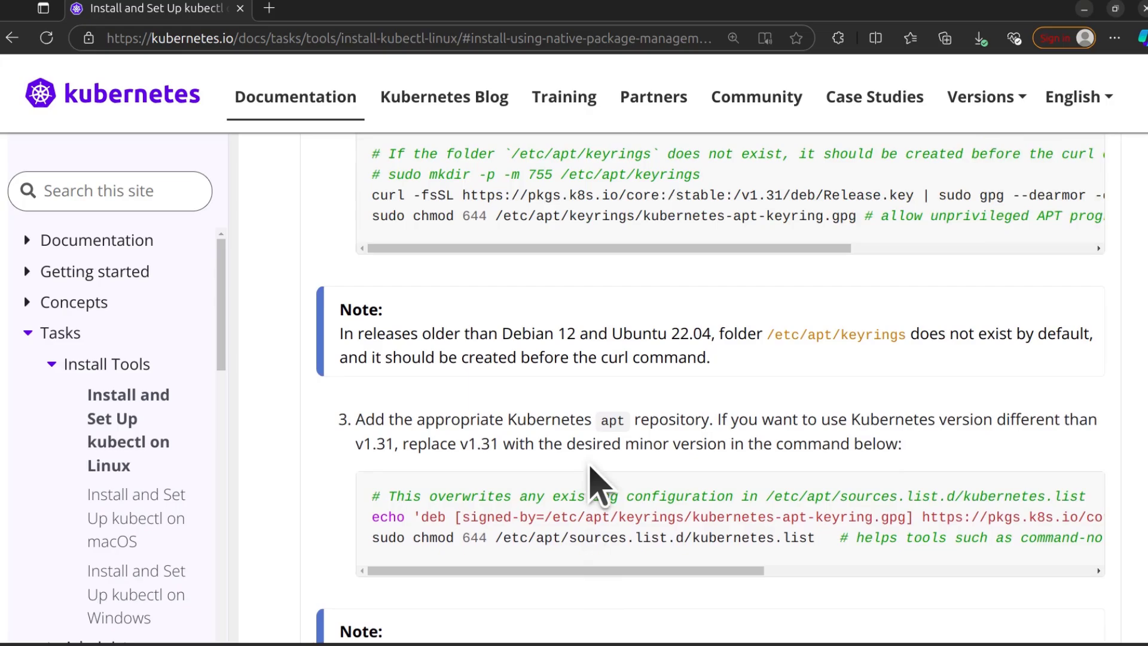
scroll(up, 3)
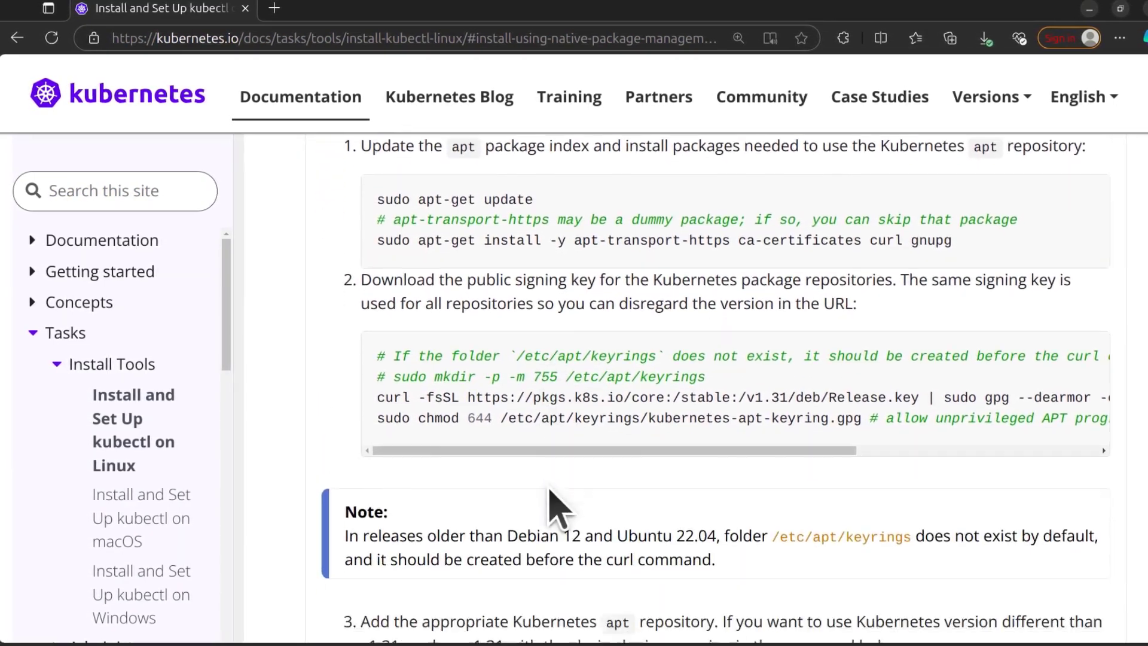
scroll(down, 3)
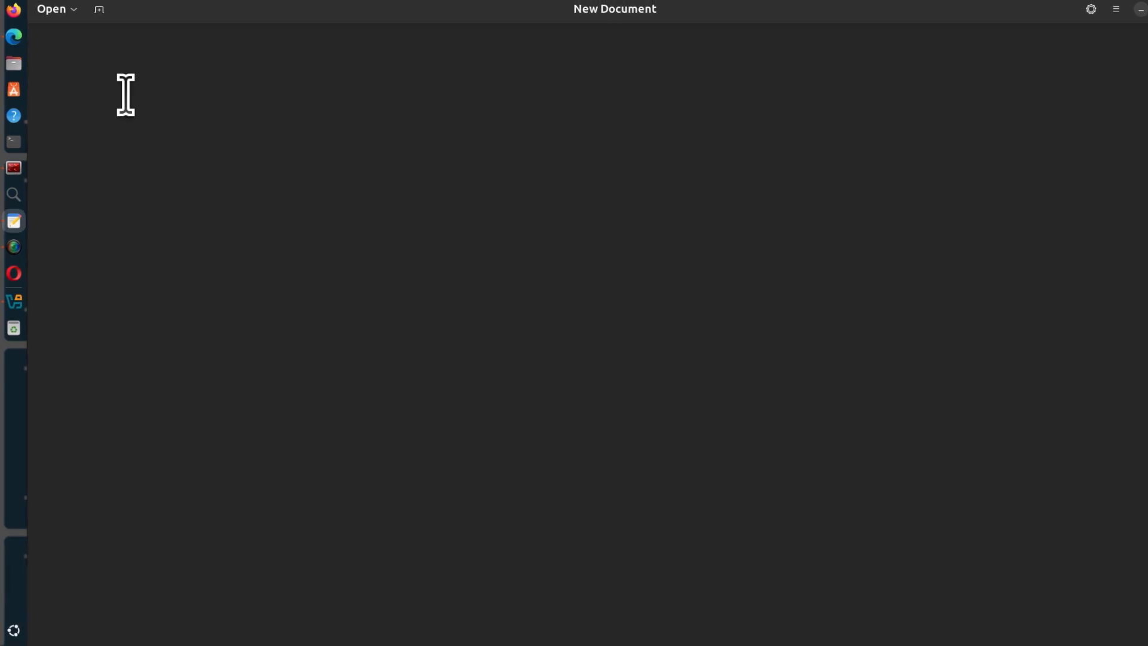
Start a new Text Editor draft containing '1.2'.
text(1.2)
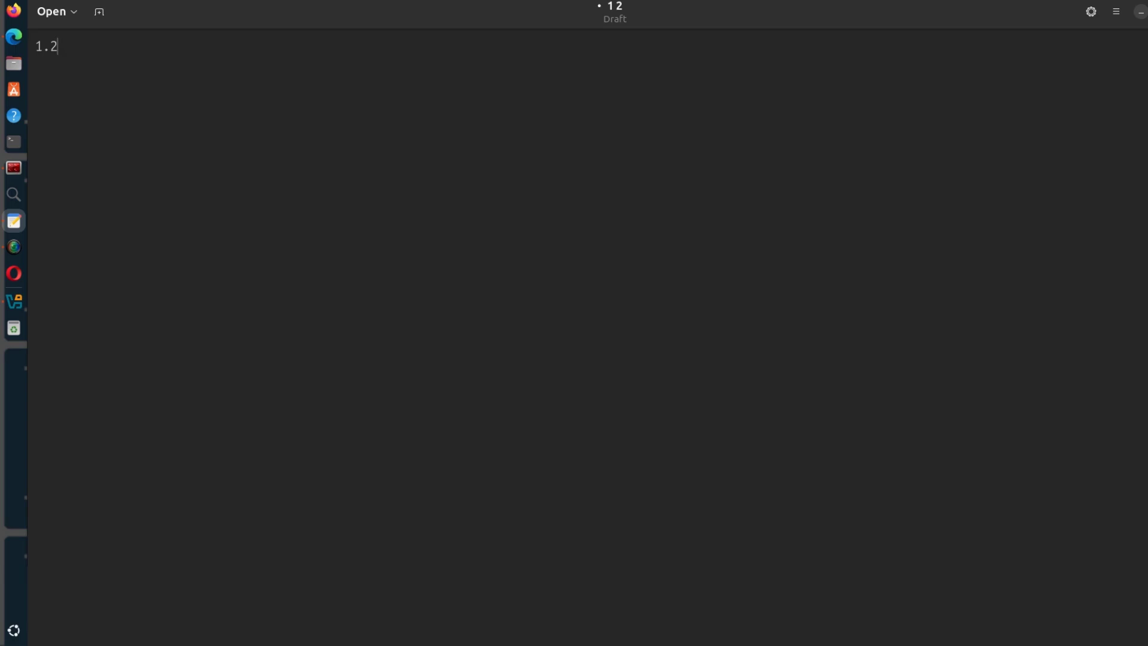
Back in the docs, select the step 1–3 apt update, signing-key and repository-list commands for copying into the draft.
click(11, 37)
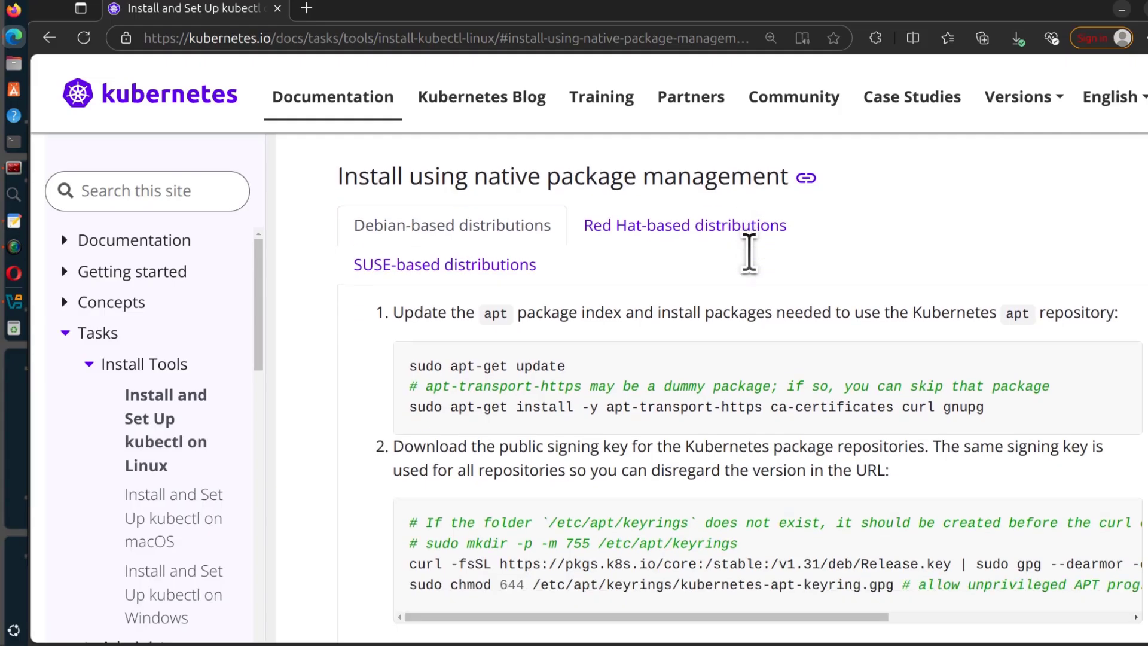
scroll(down, 3)
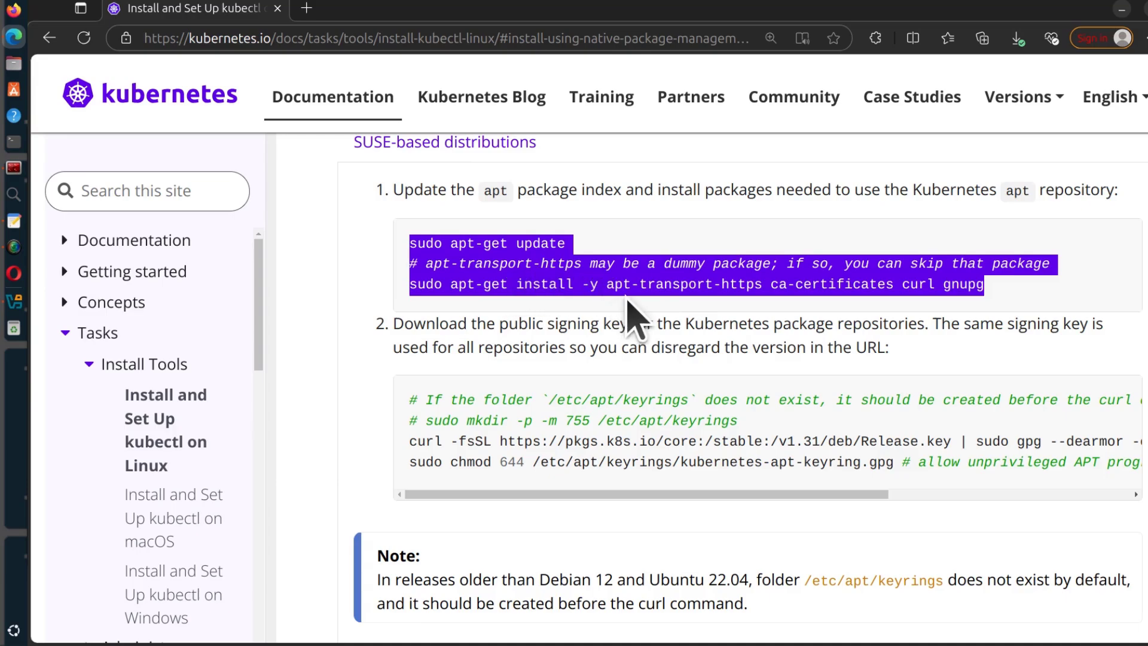
mouse_move(952, 323)
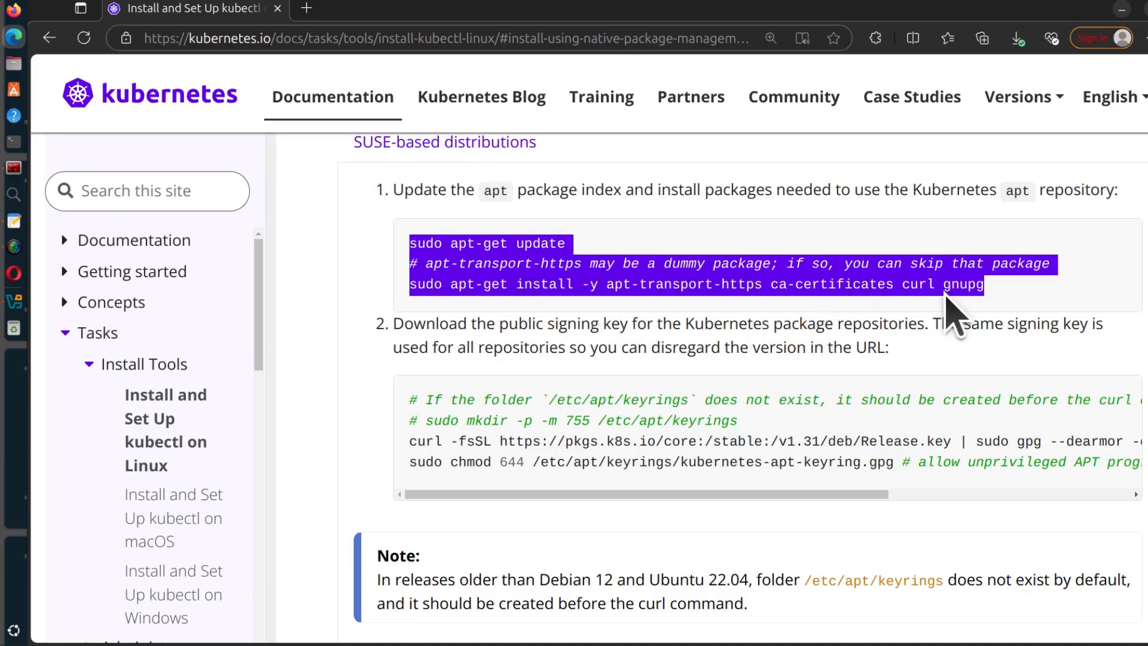
mouse_move(924, 336)
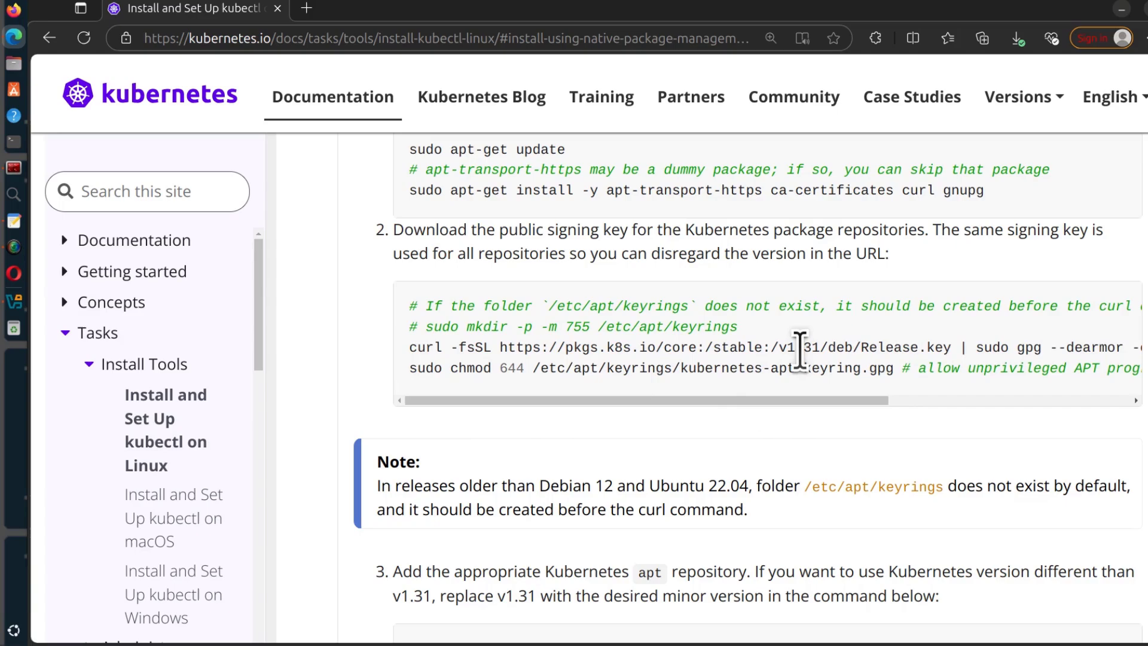
double_click(812, 347)
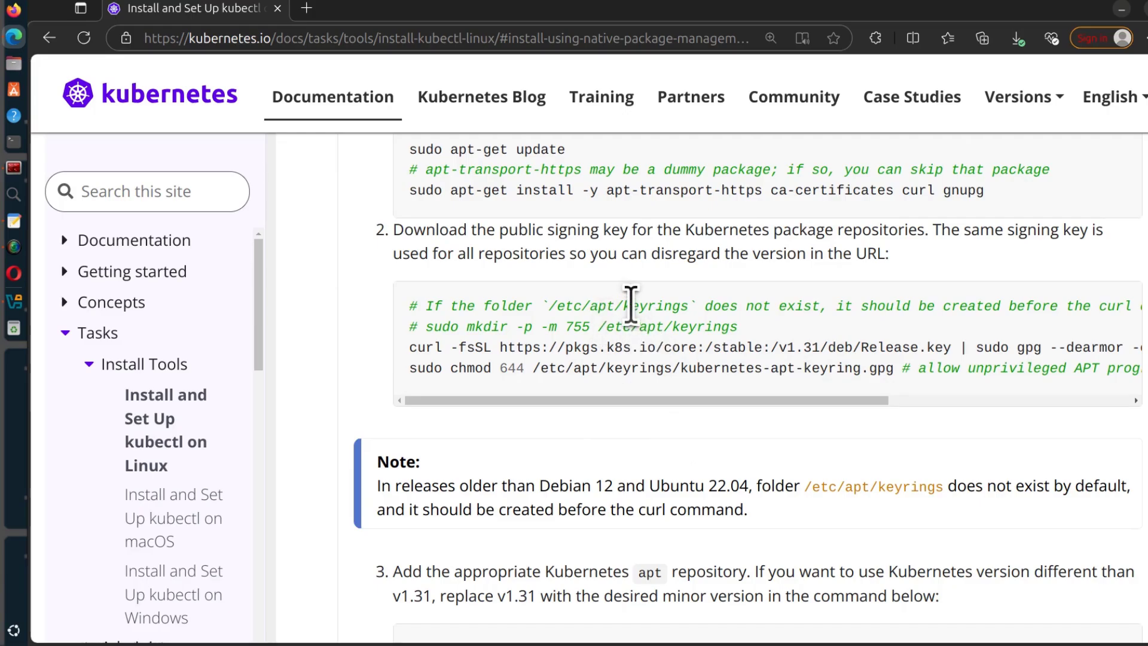
scroll(down, 3)
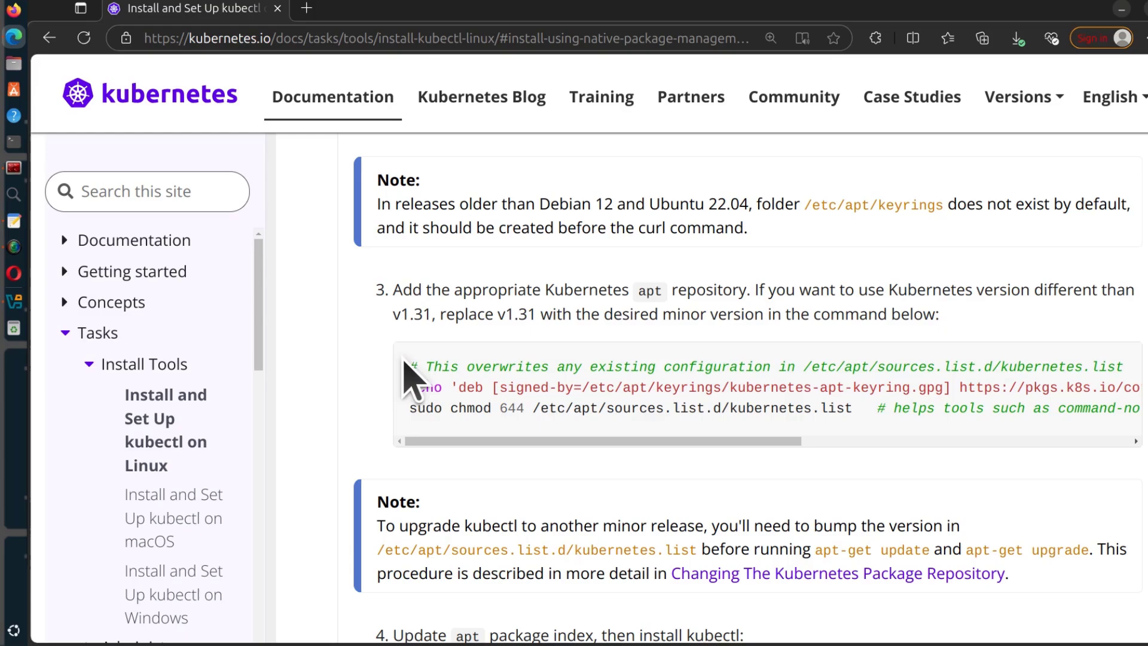
drag(408, 366, 908, 417)
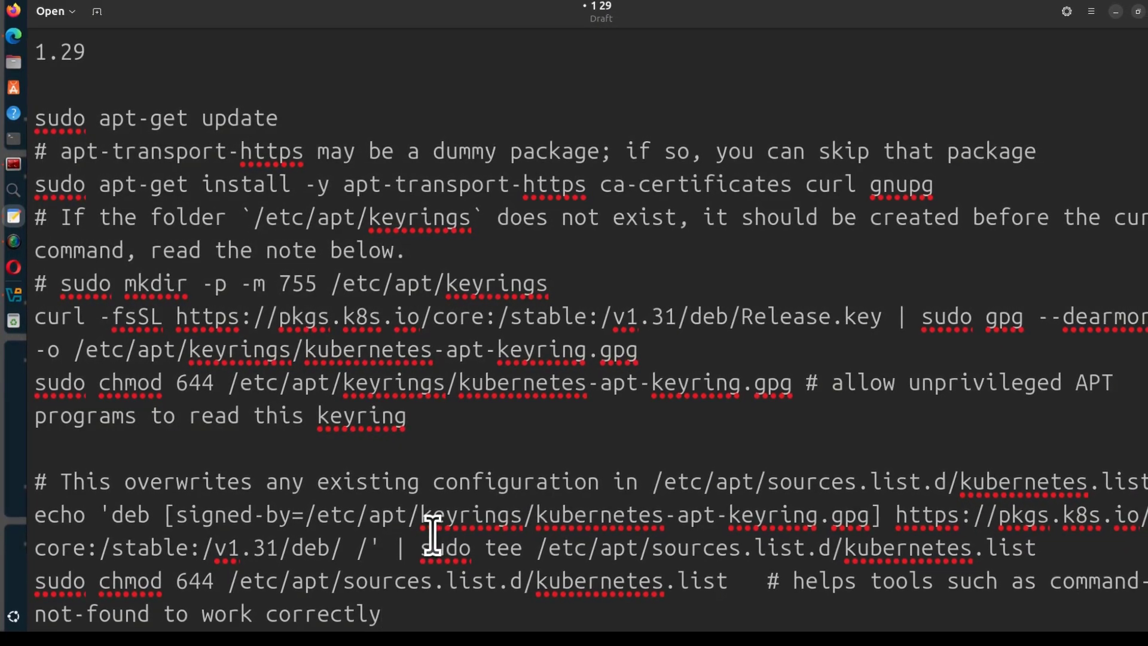
Change the repository version in the echo command from v1.31 to v1.29.
scroll(down, 3)
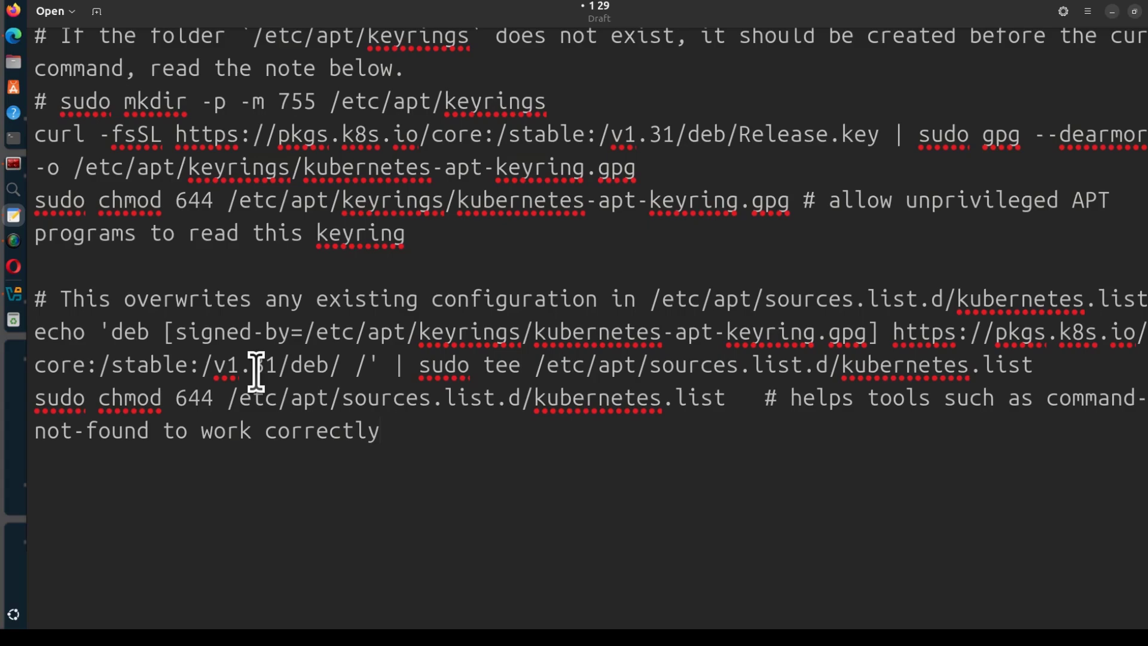
double_click(263, 364)
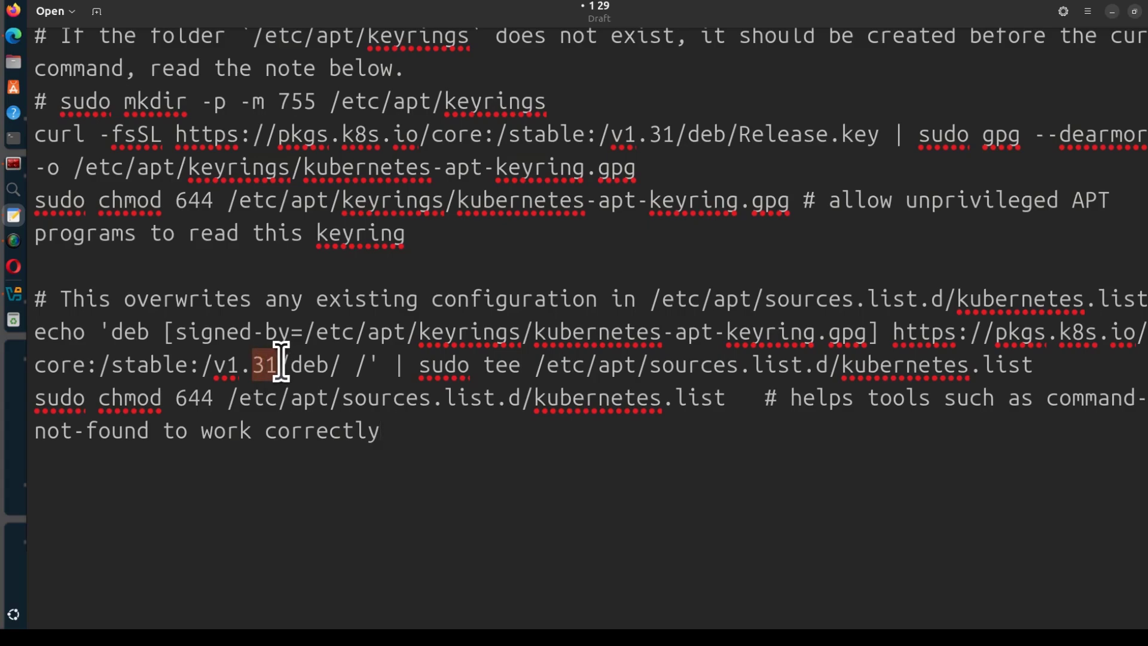
mouse_move(362, 470)
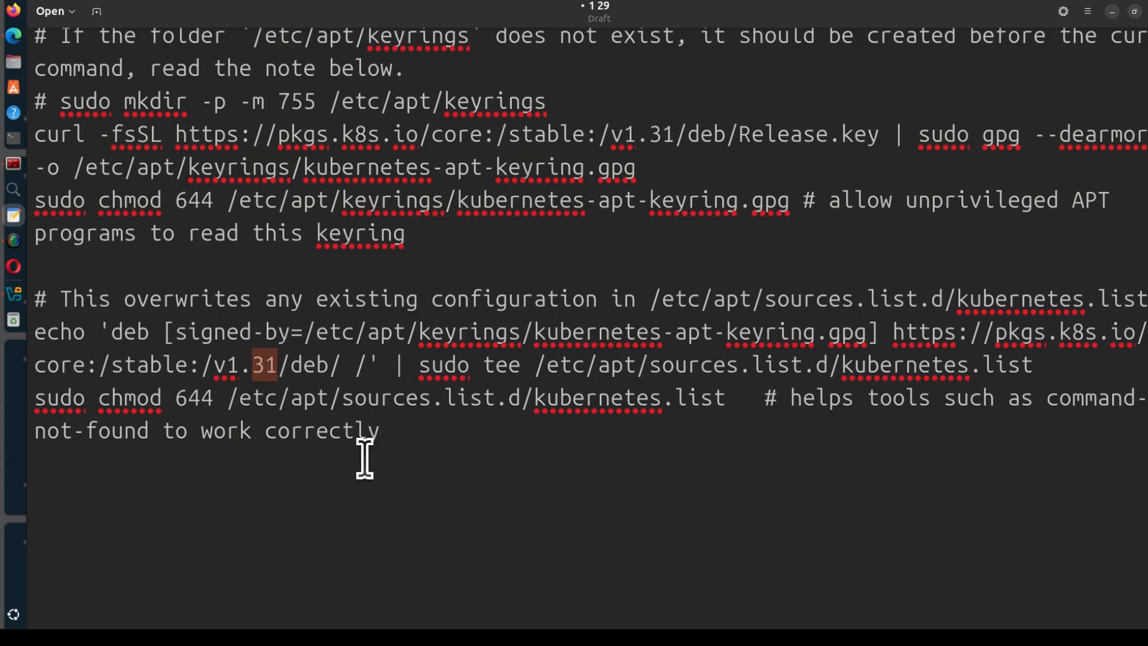
mouse_move(291, 397)
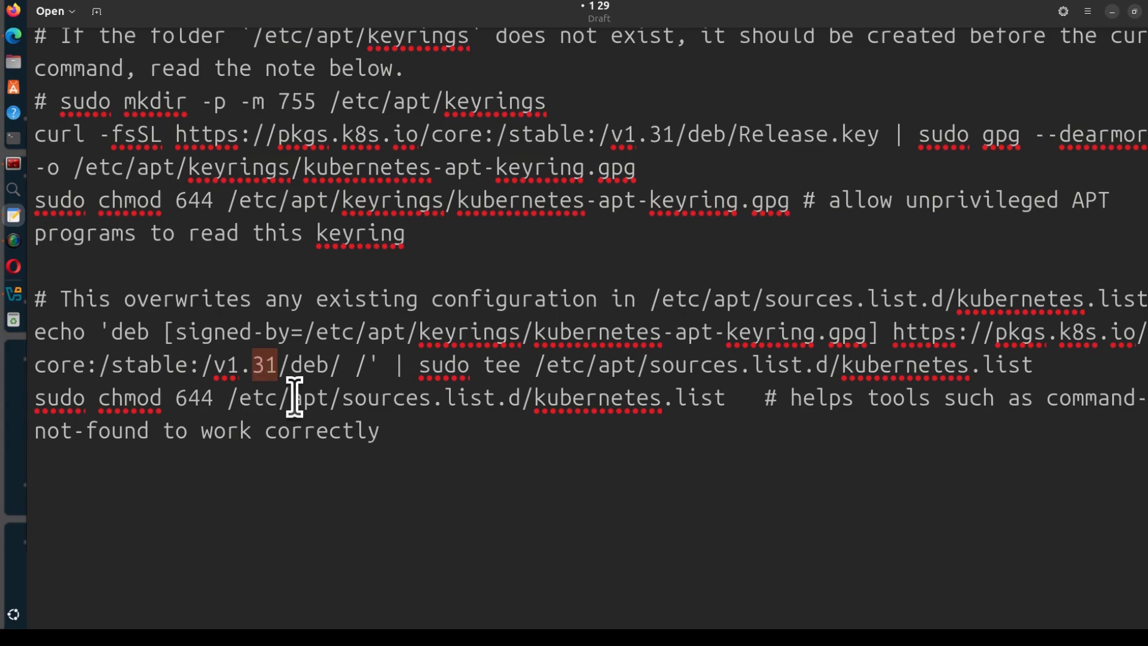
text(29)
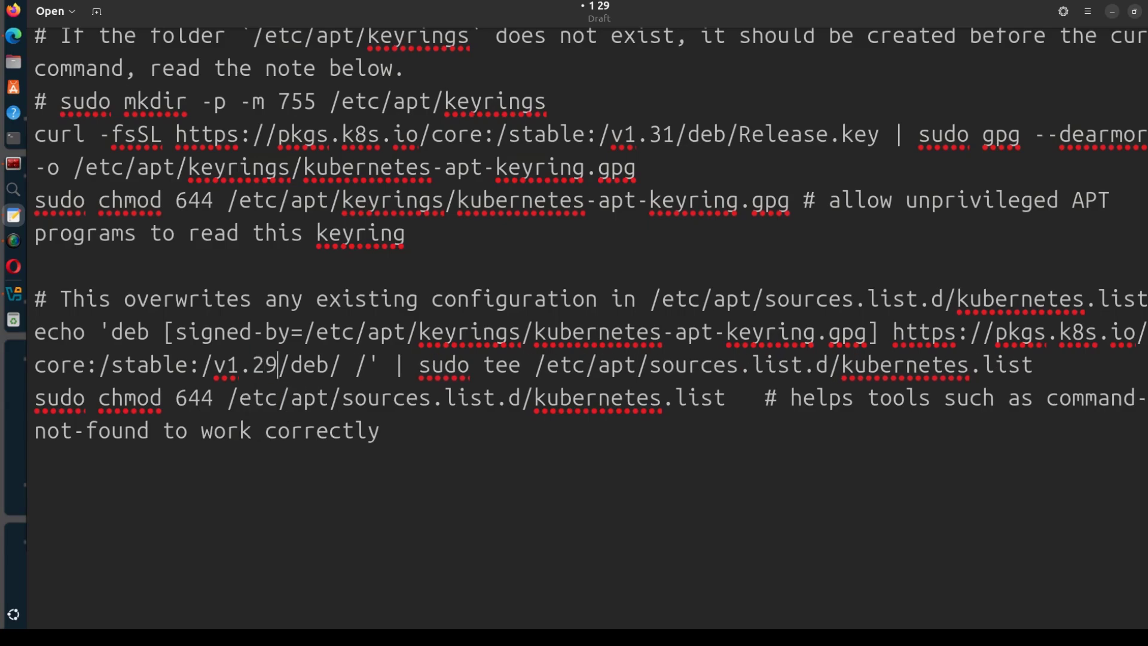
mouse_move(12, 31)
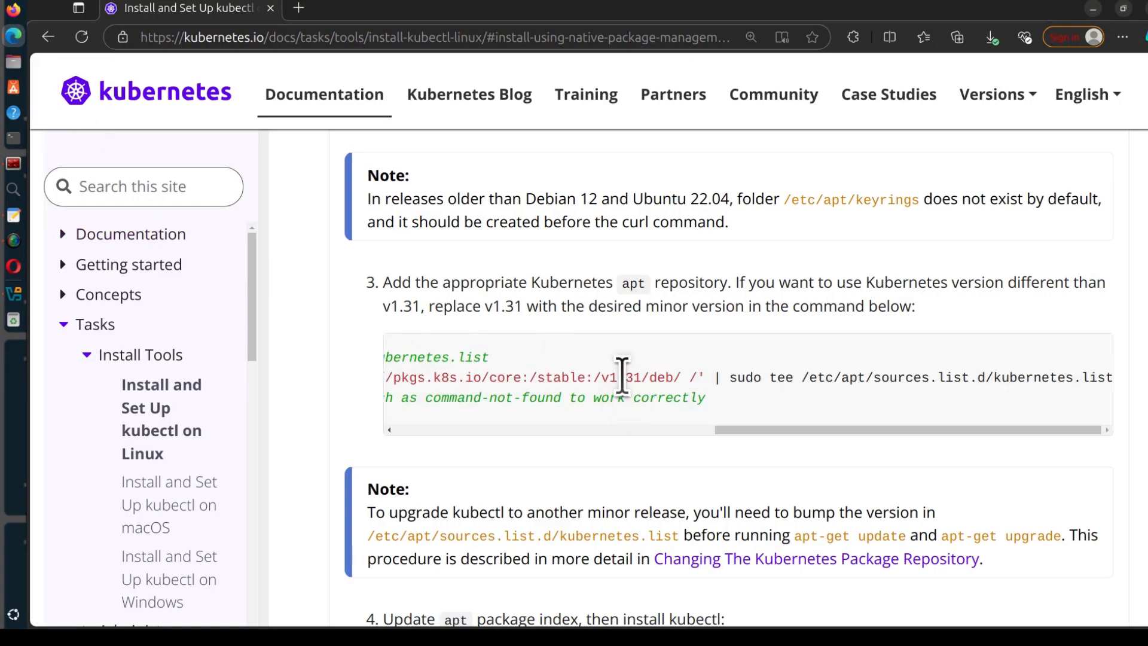
double_click(629, 378)
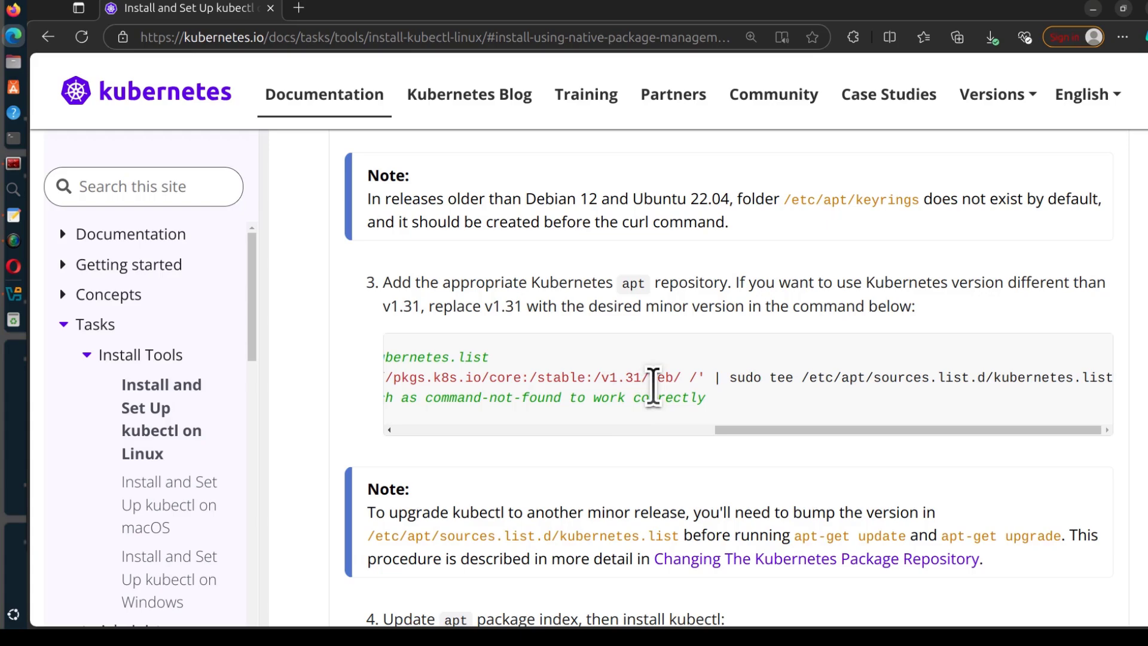
mouse_move(642, 377)
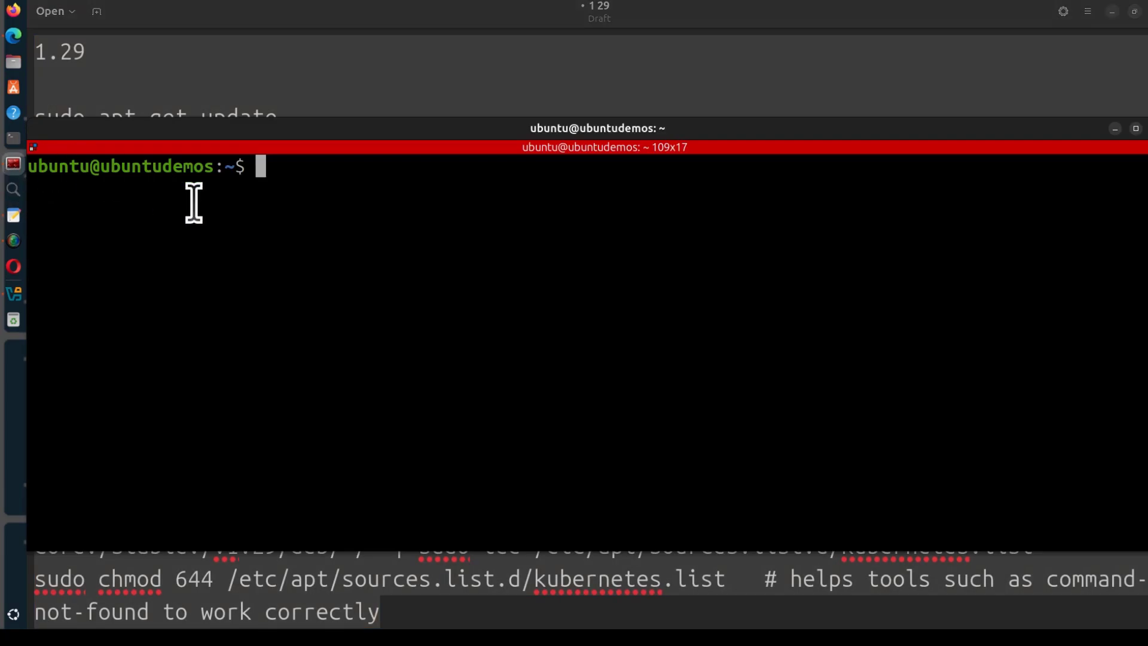
mouse_move(291, 182)
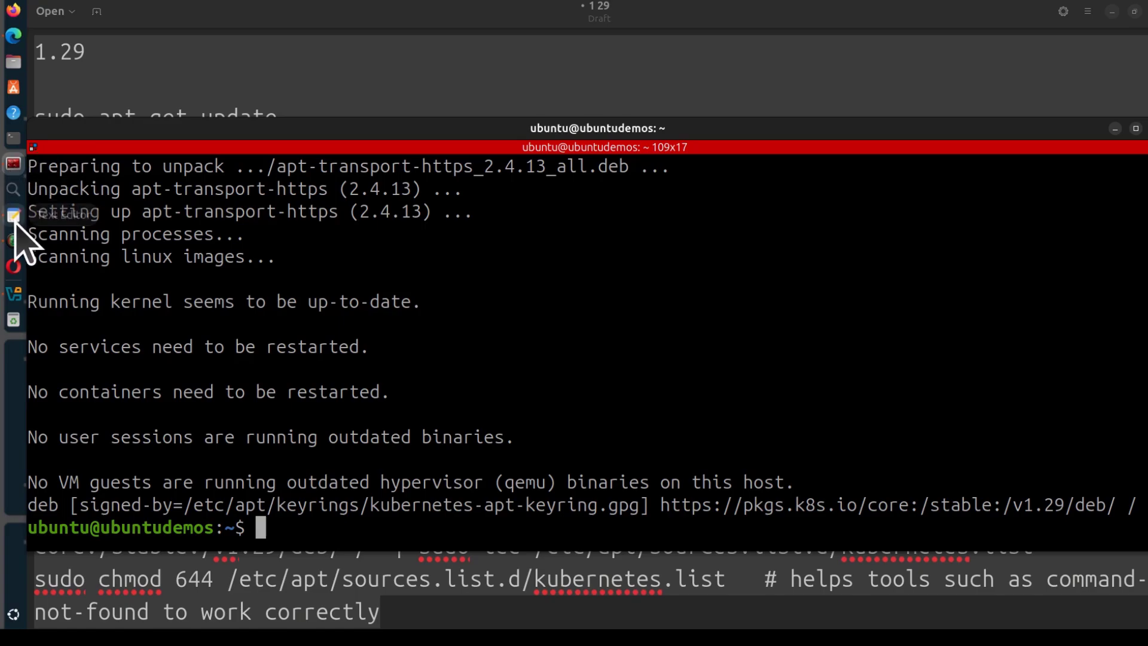
mouse_move(12, 170)
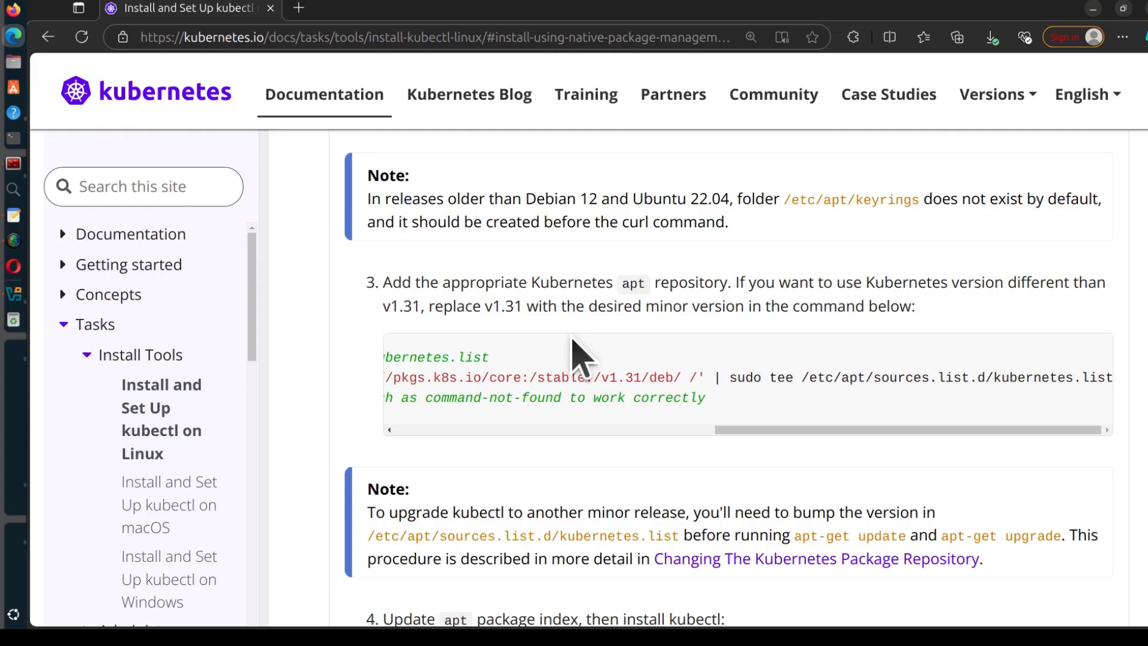
Select and copy step 4's apt-get update and 'apt-get install -y kubectl' commands.
scroll(down, 3)
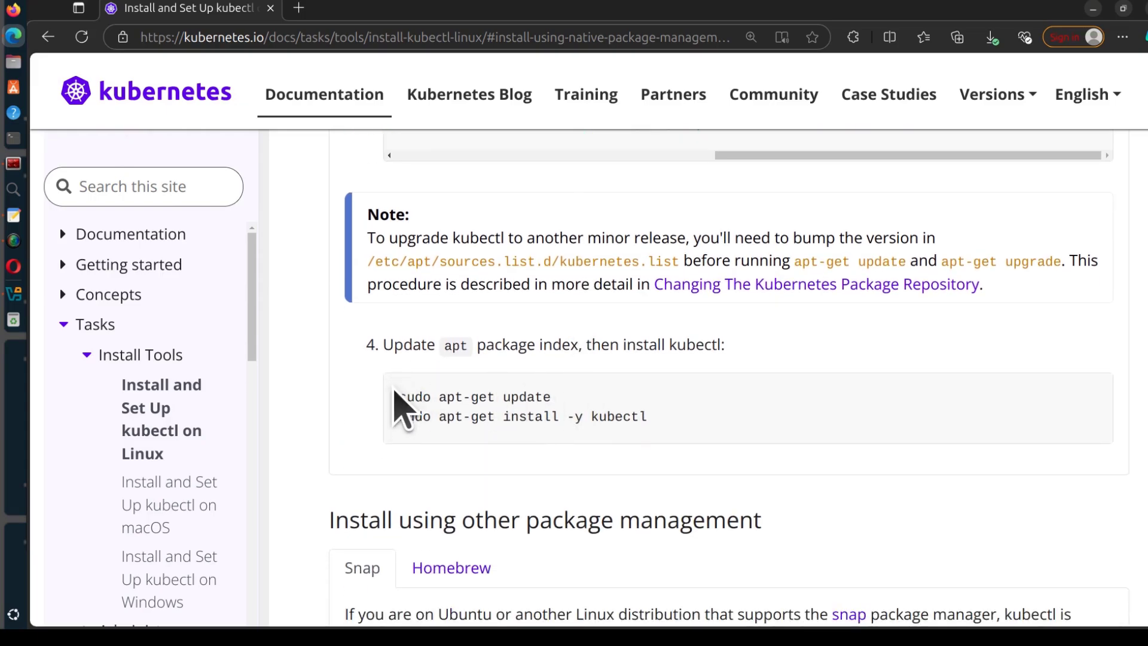
drag(402, 397, 597, 418)
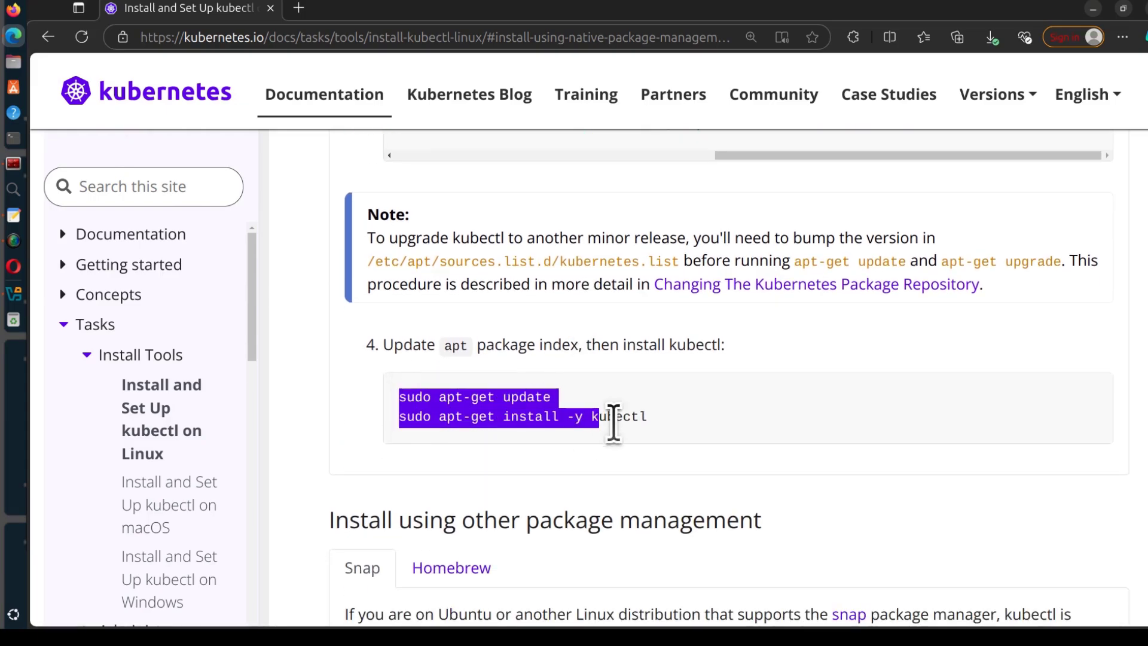
right_click(610, 416)
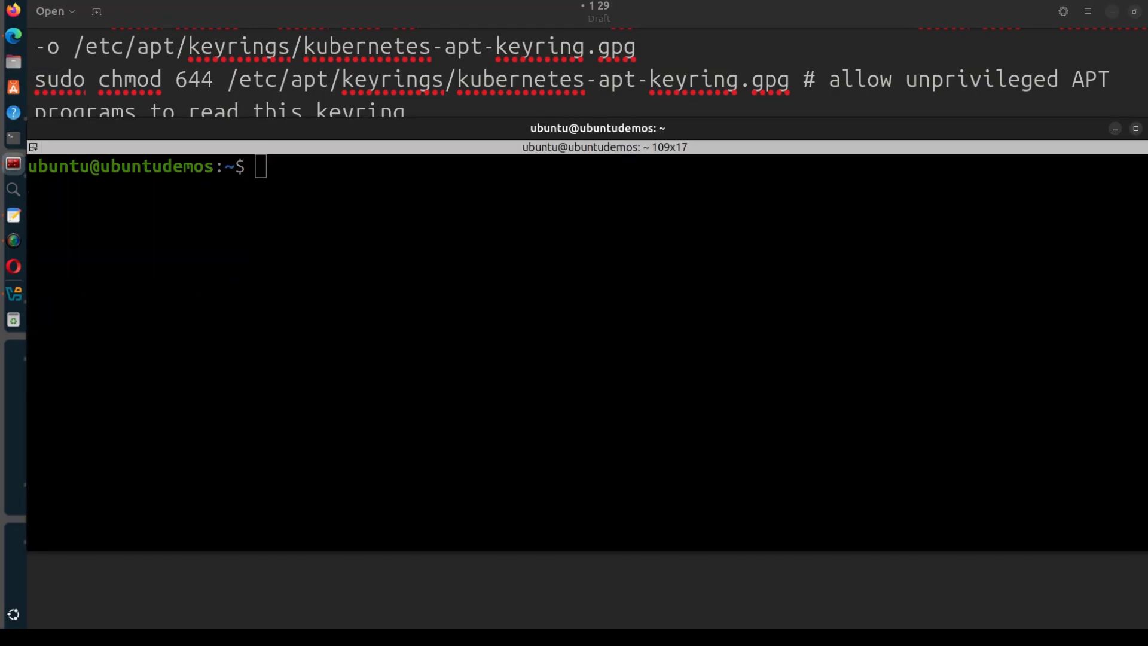
Run 'sudo apt-get update' and the kubectl install command in the terminal.
text(sudo apt-get update)
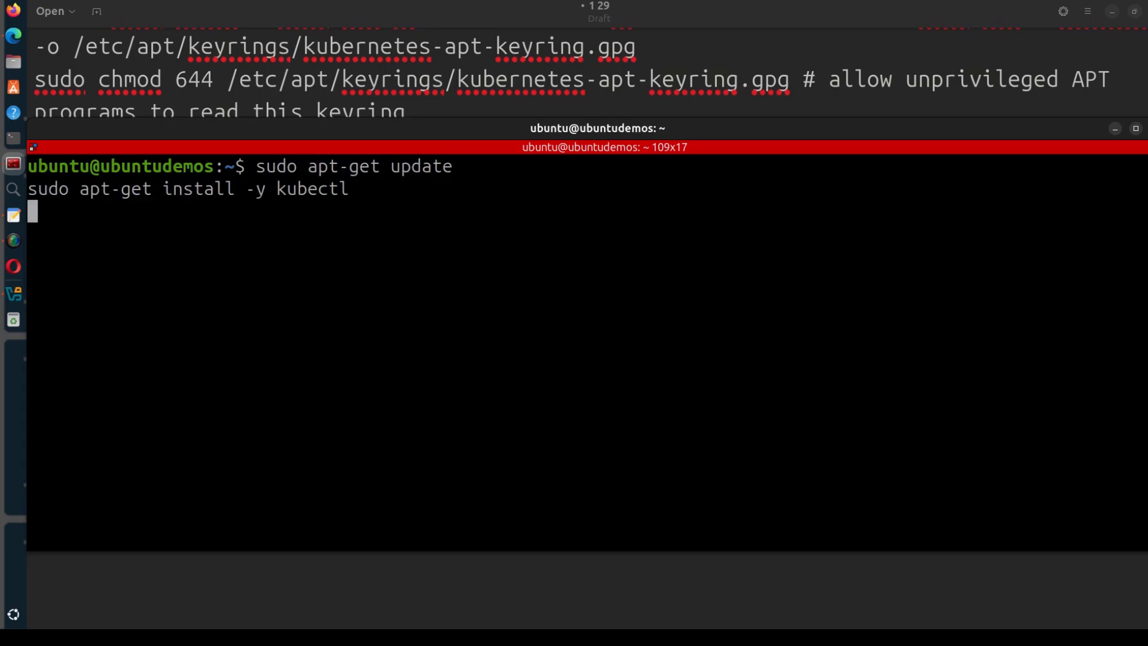
key(Return)
text(ku)
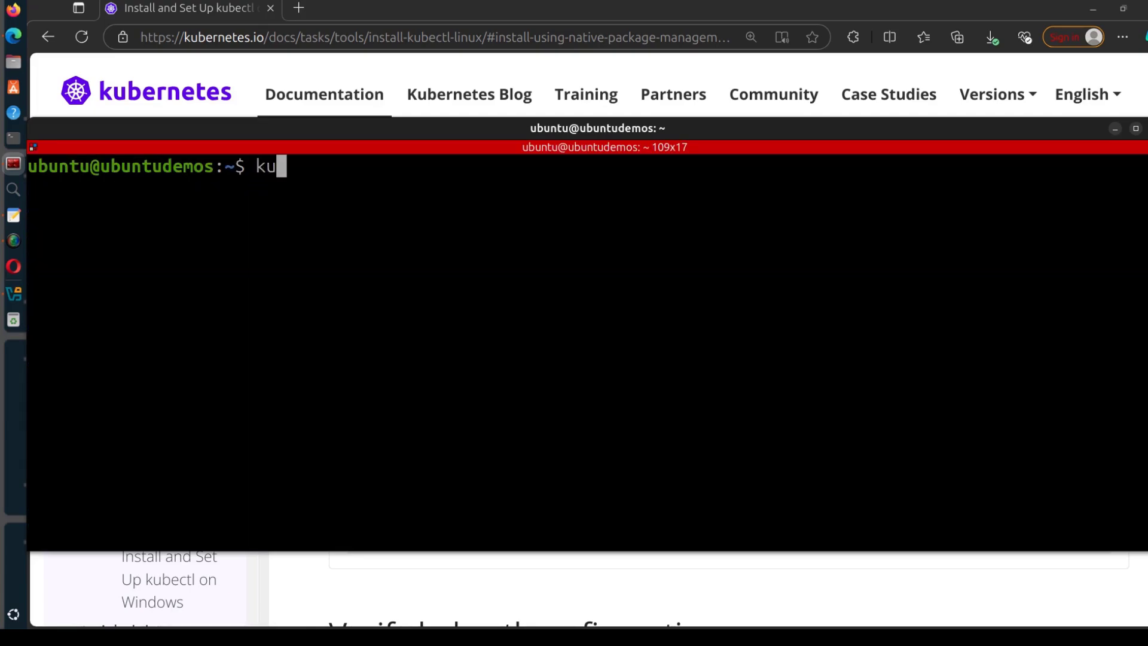
Run 'kubectl version', reporting client v1.29.9 with a refused localhost:8080 server connection.
text(bectl)
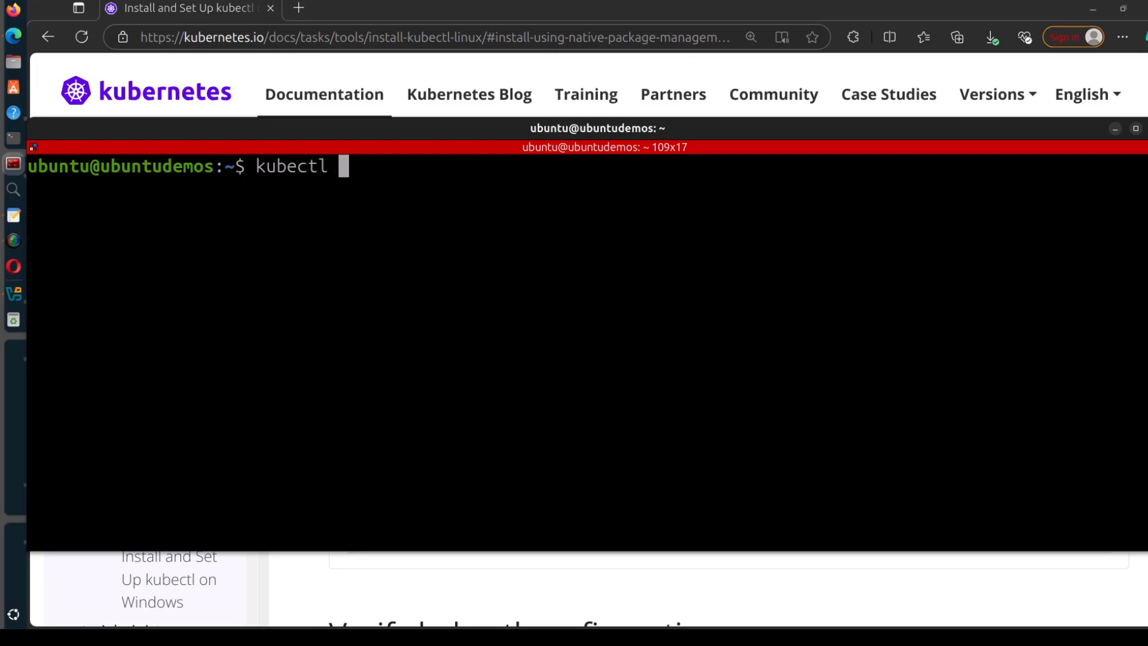
text(version)
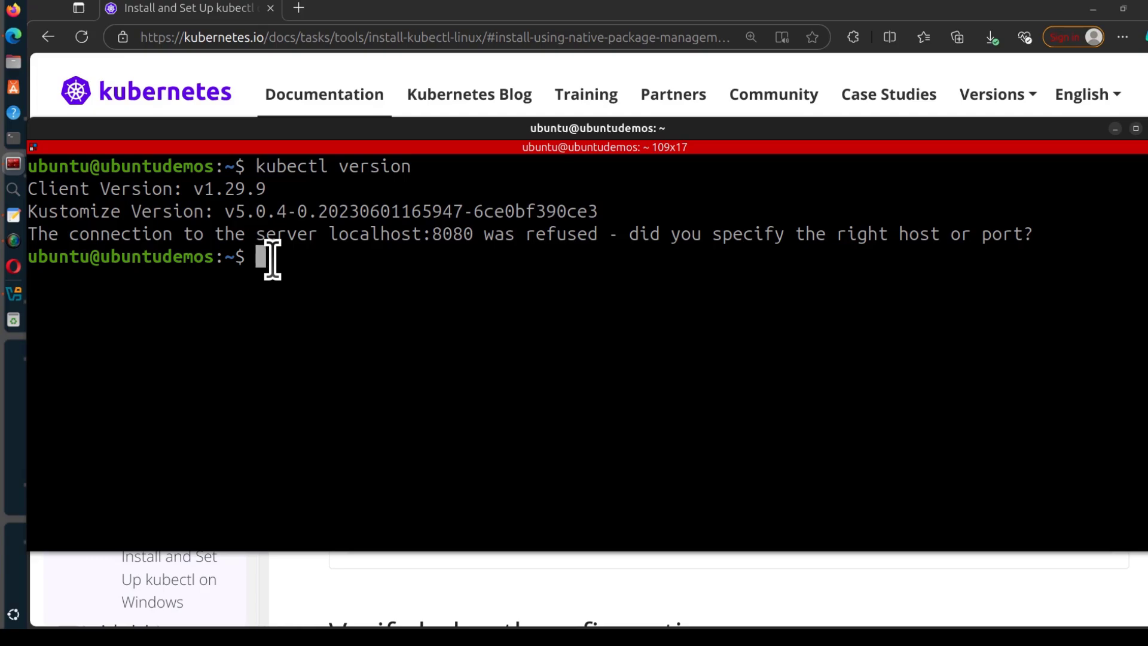
double_click(228, 189)
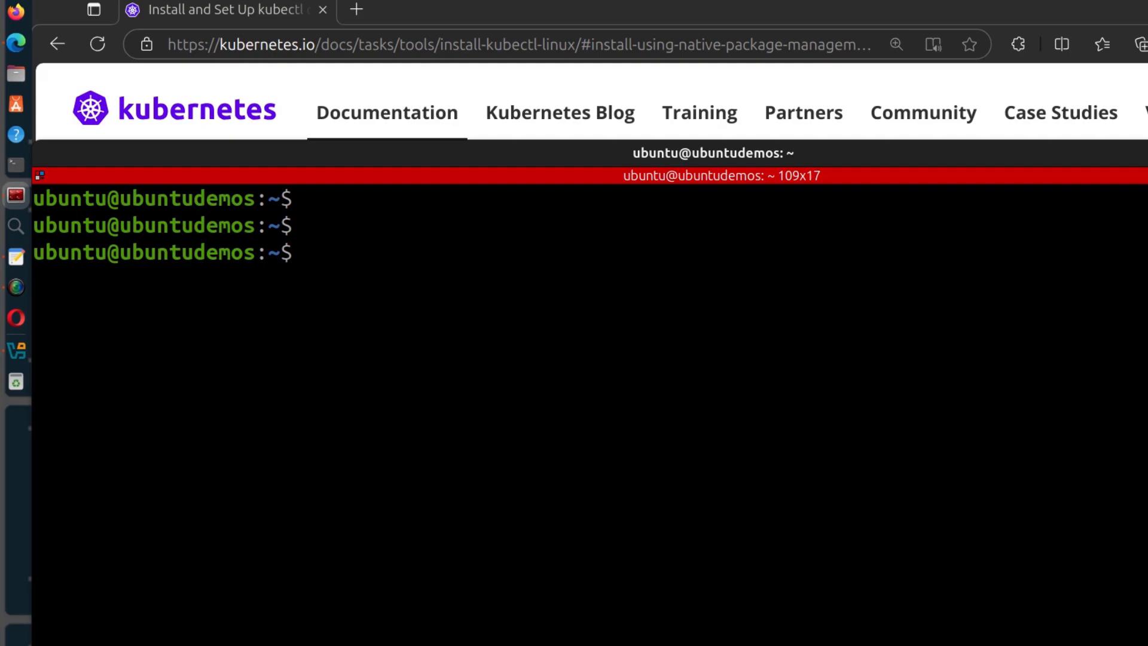
Open /etc/apt/sources.list.d/kubernetes.list in vi with sudo, Tab-completing the file name.
text(vi)
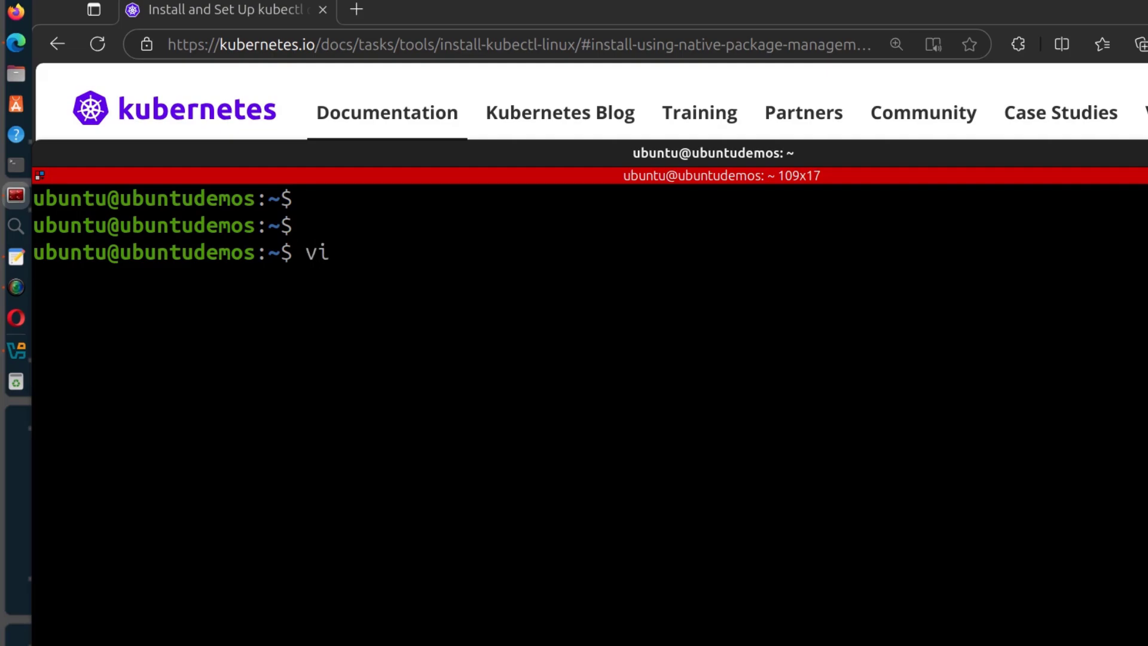
text(s)
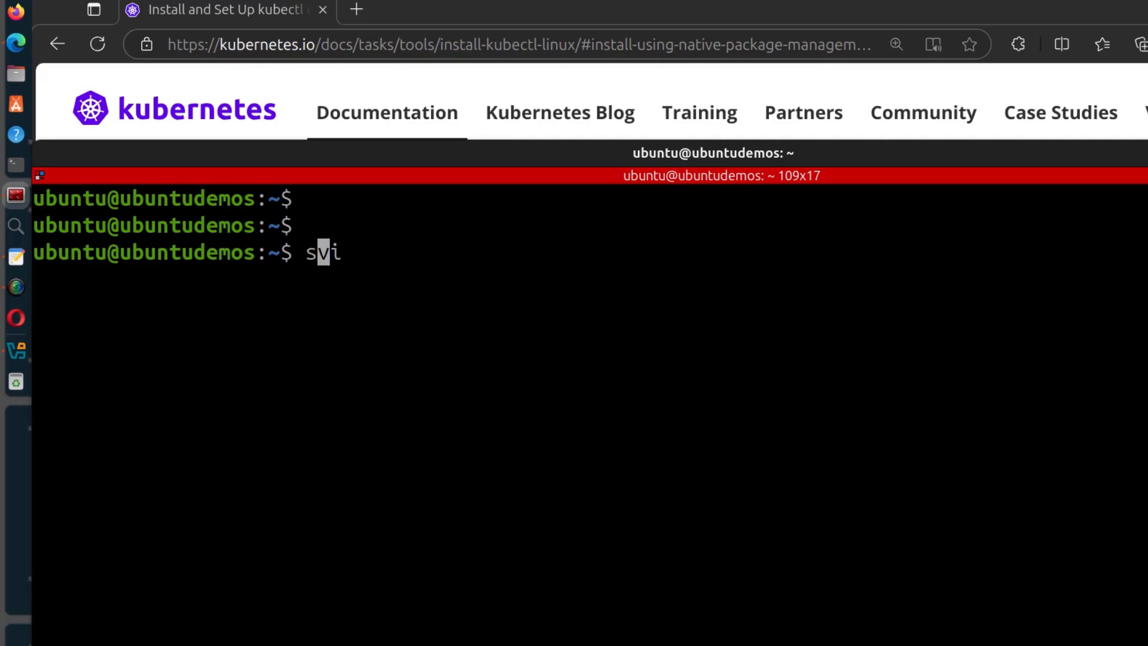
text(sudo vi /et)
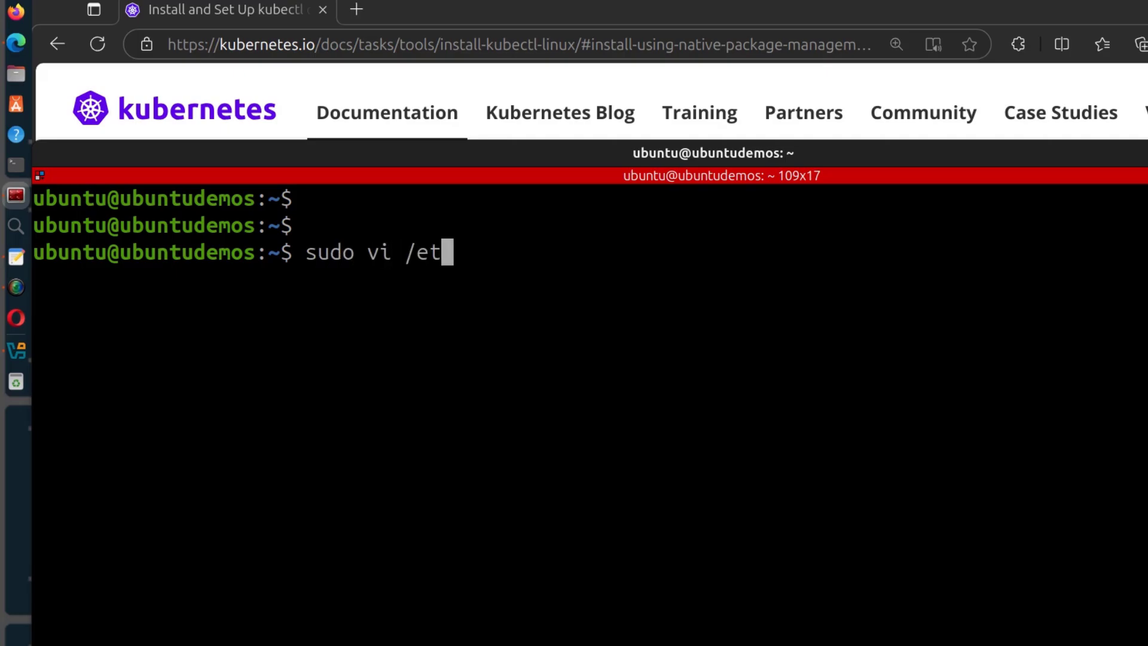
text(c/)
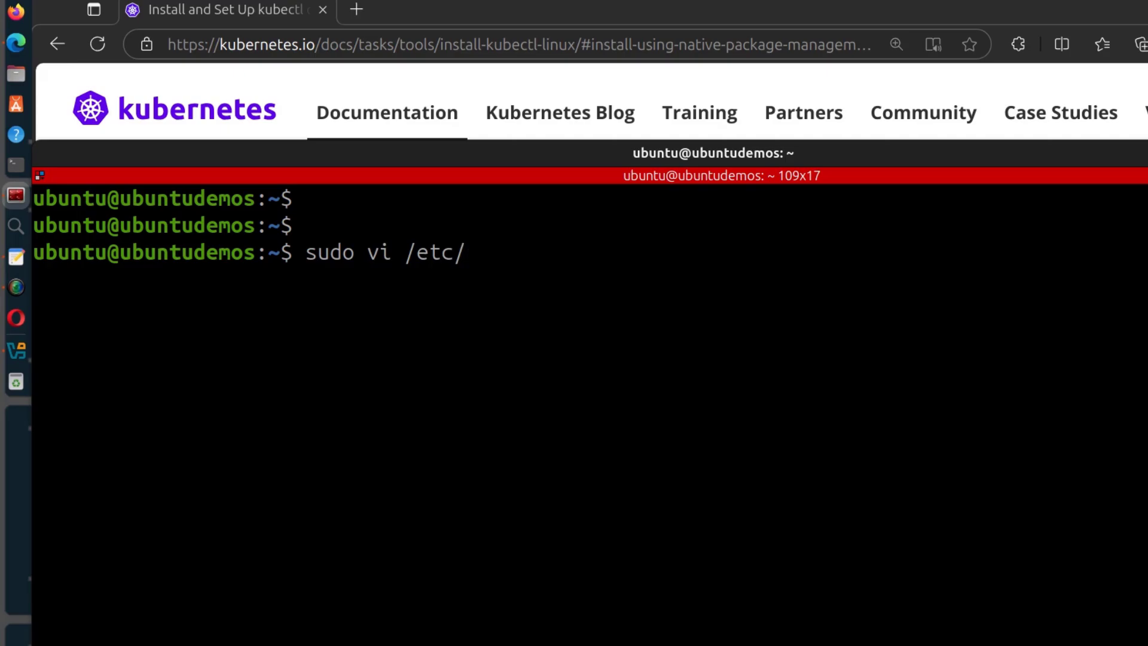
text(apt/)
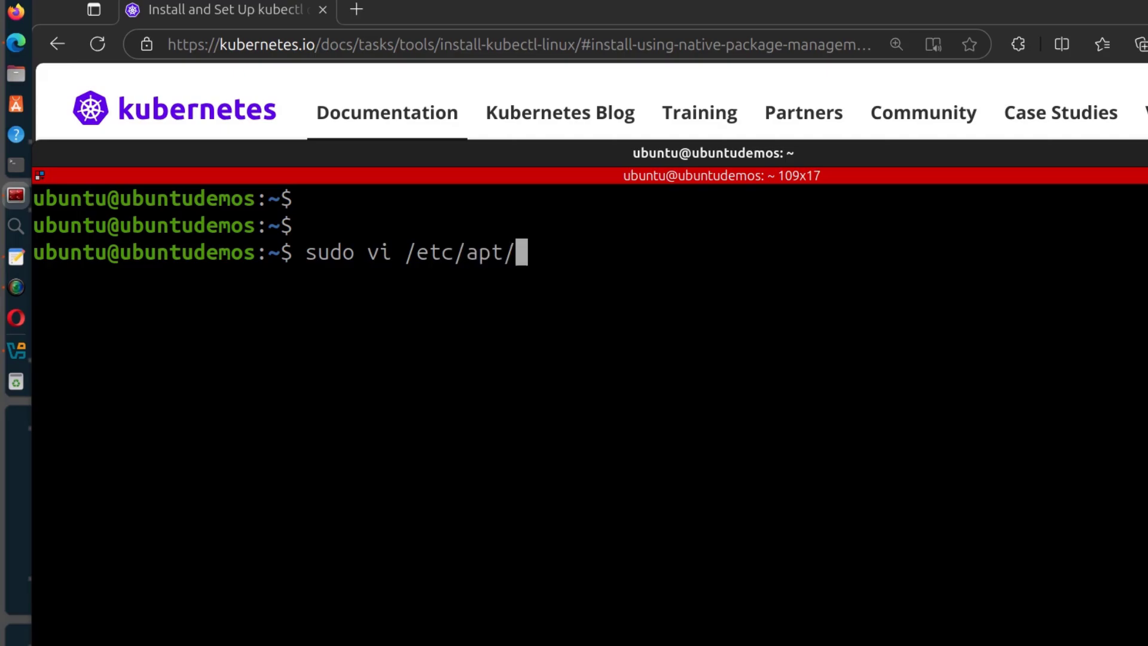
text(sources.list)
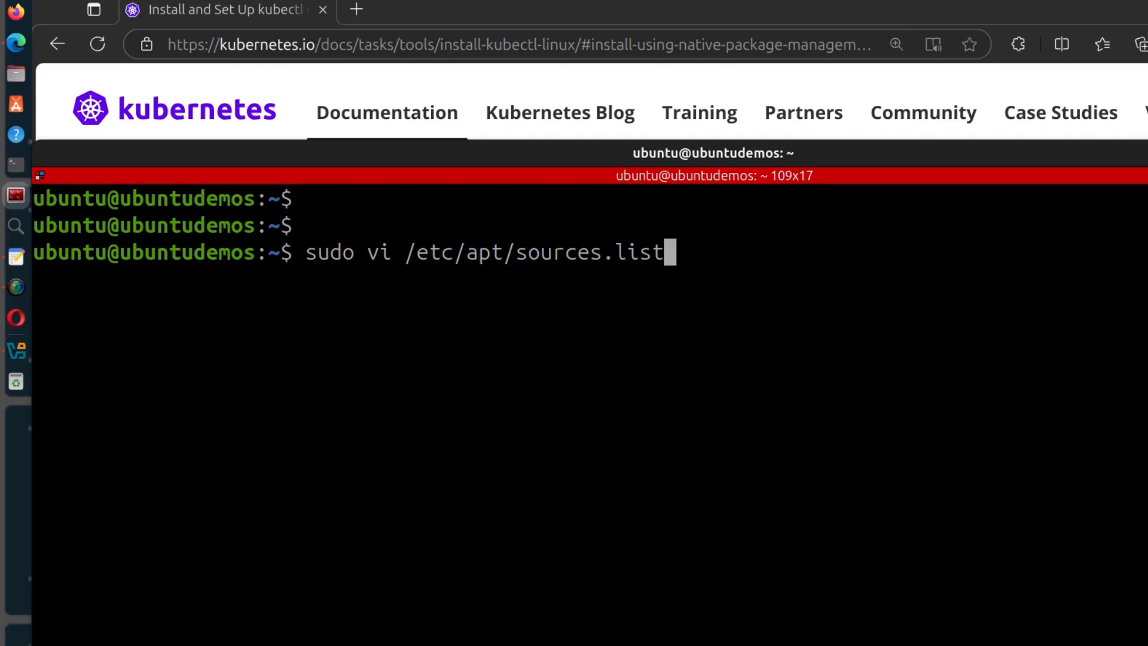
text(.d)
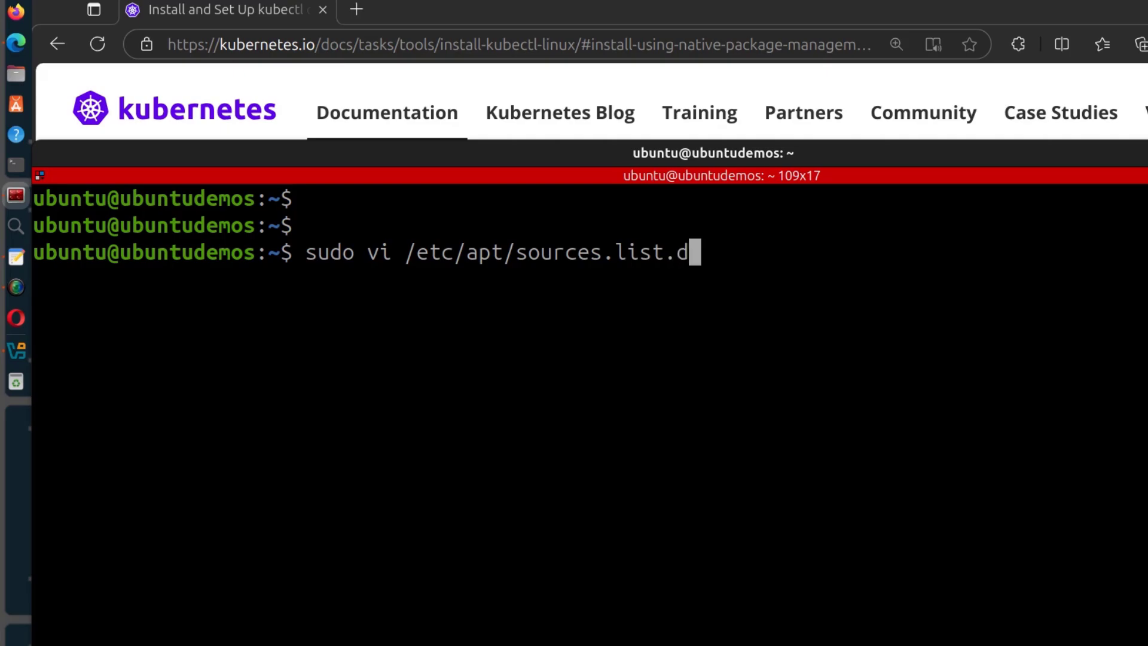
text(/)
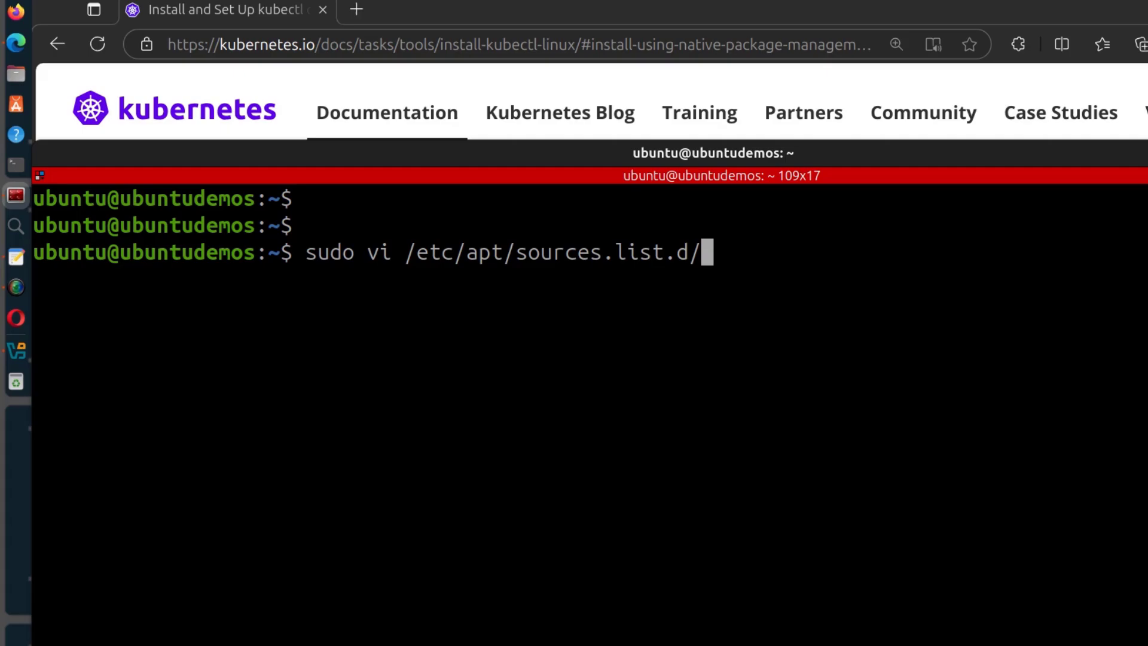
key(Tab)
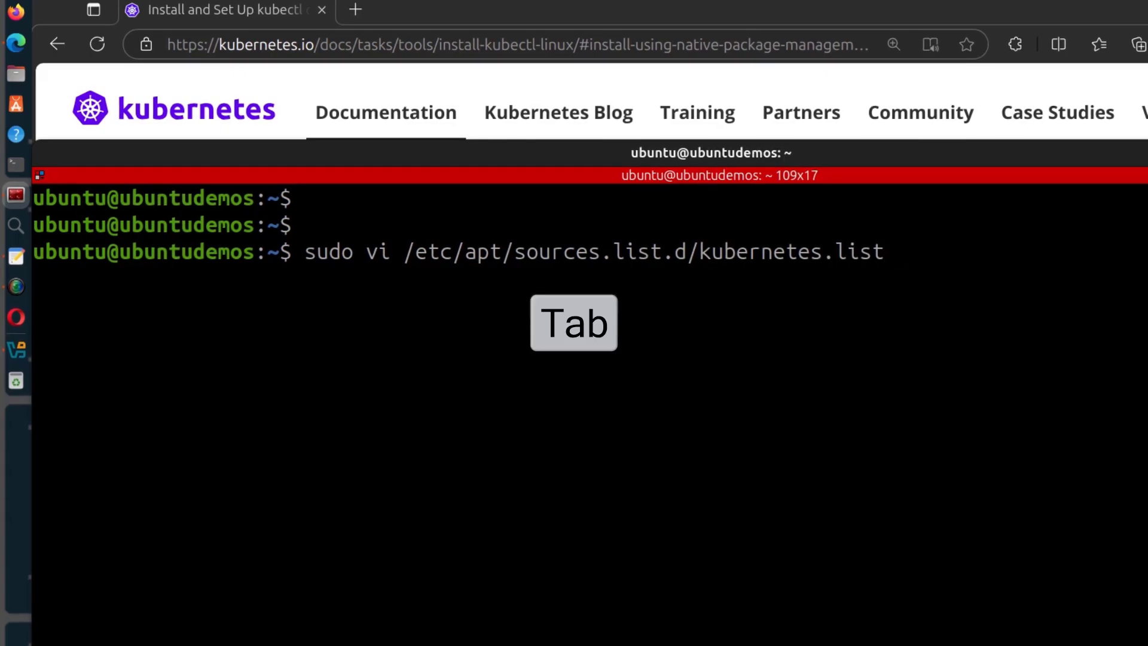
key(Tab)
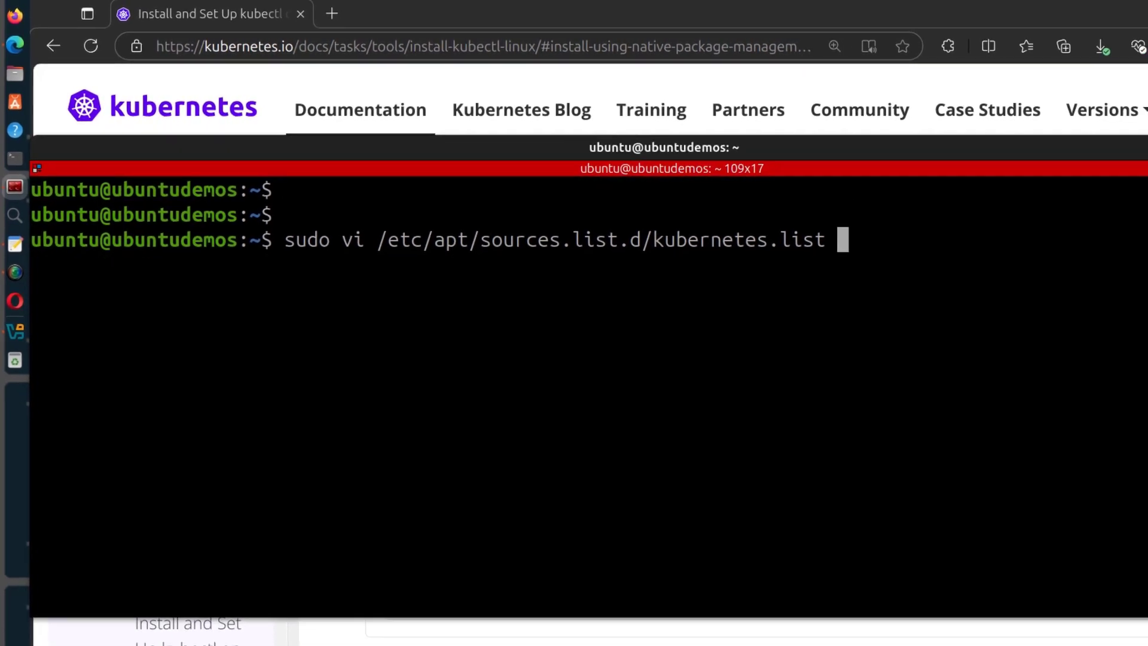
key(Enter)
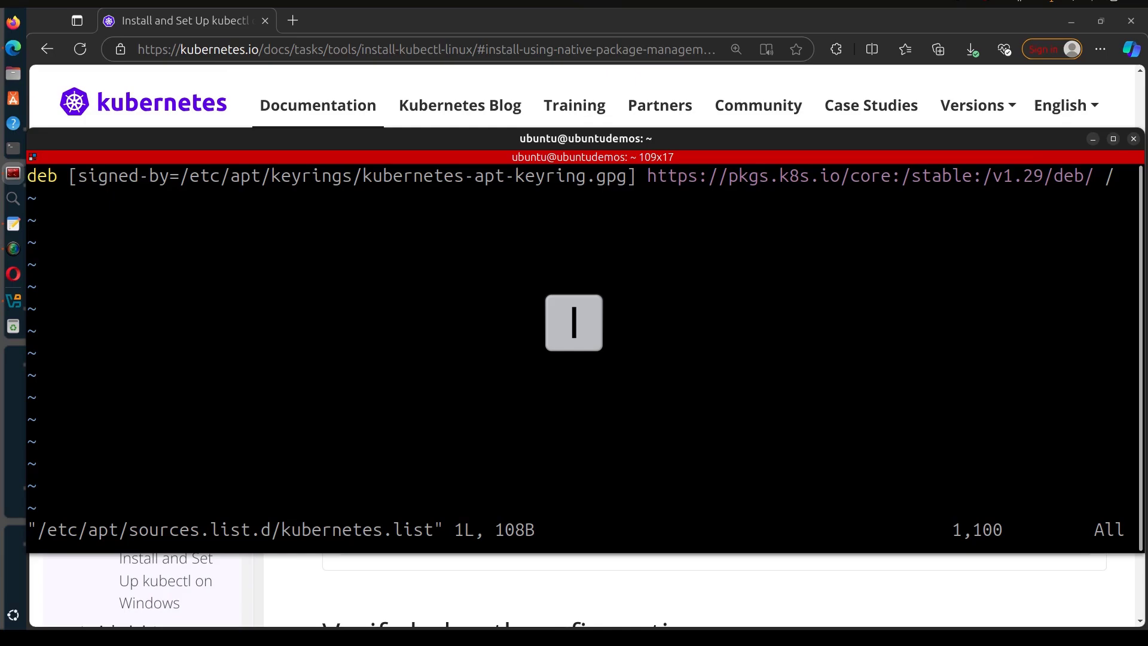
Replace 29 with 30 in the repository URL so the deb entry points to v1.30.
key(i)
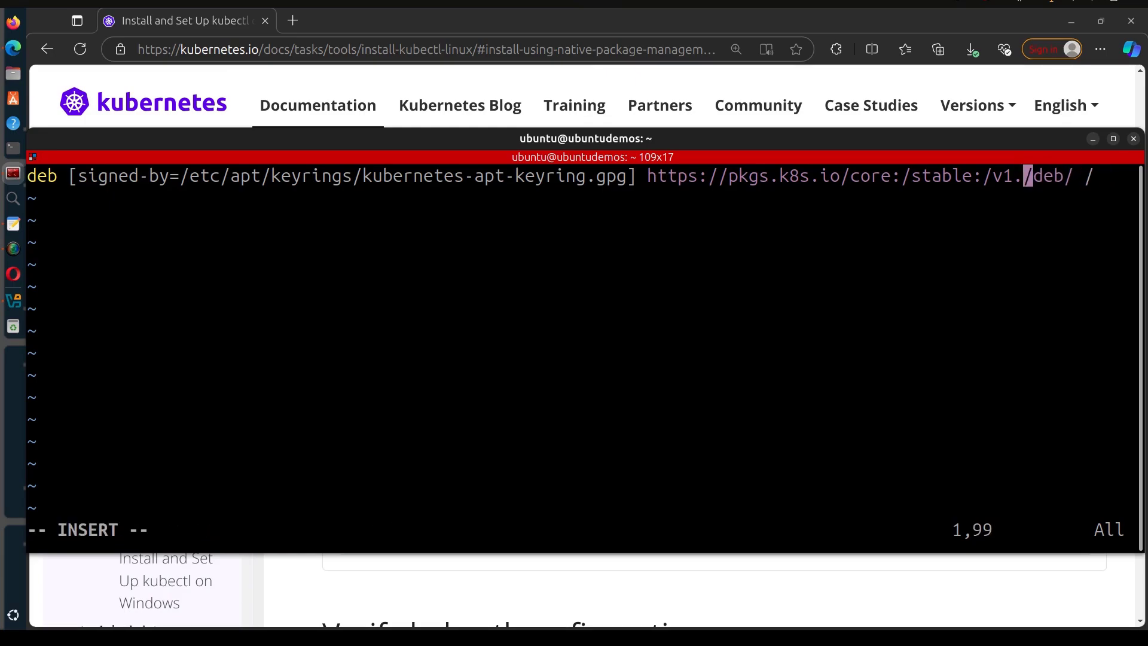
text(30)
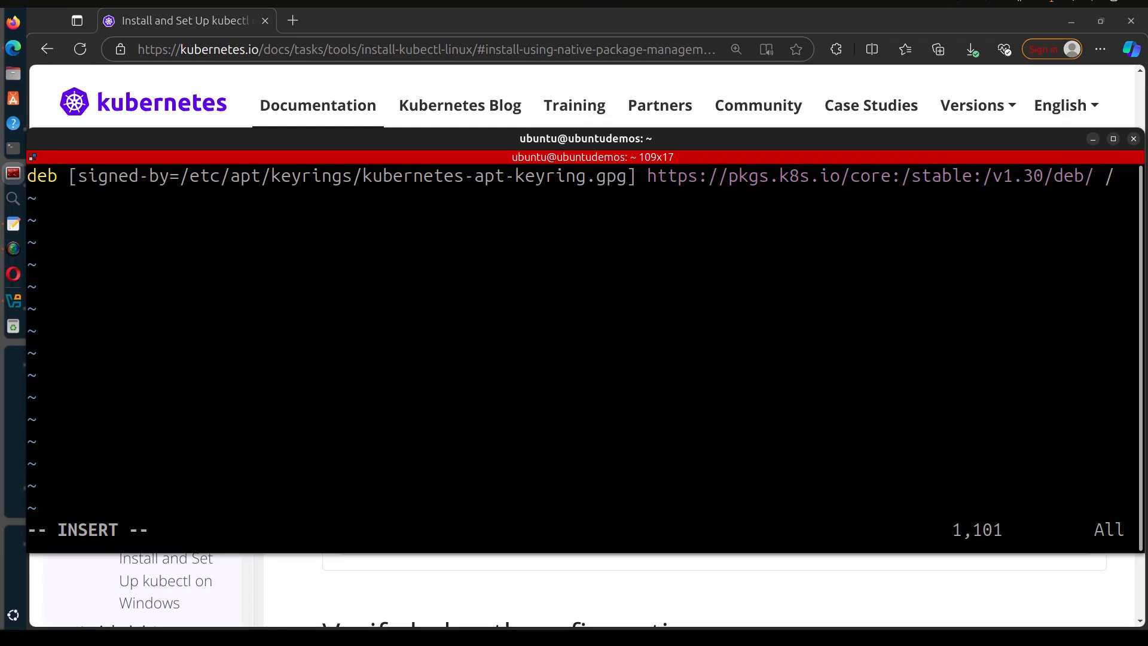
key(Escape)
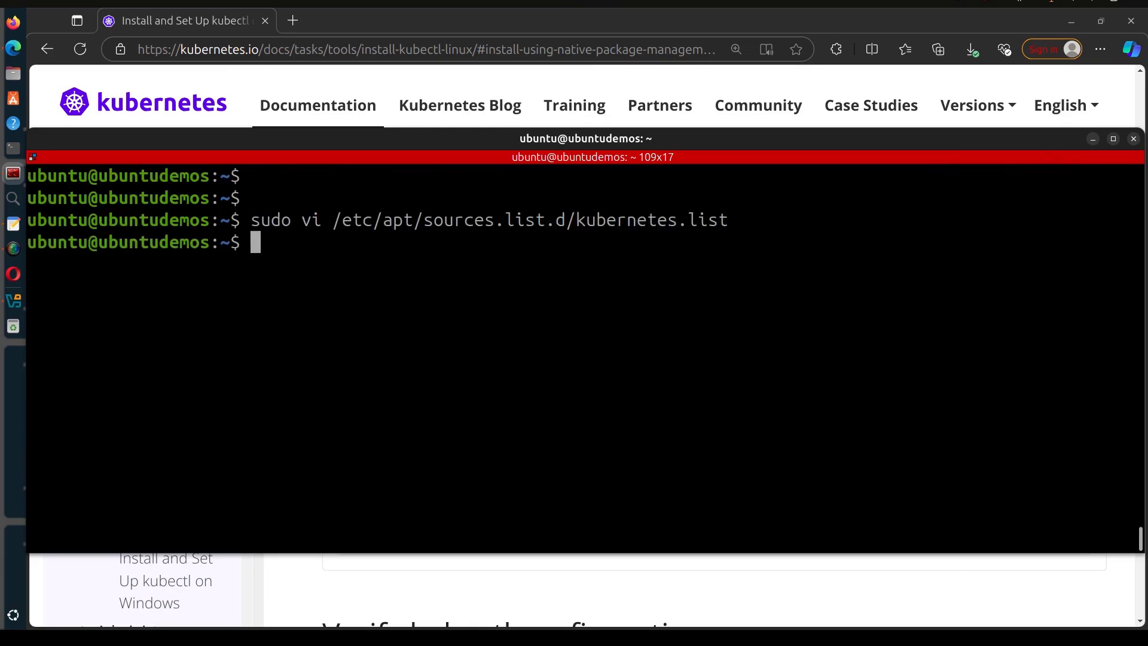
Run 'sudo apt update' then 'sudo apt upgrade' to pull kubectl from the v1.30 repository.
text(sudo)
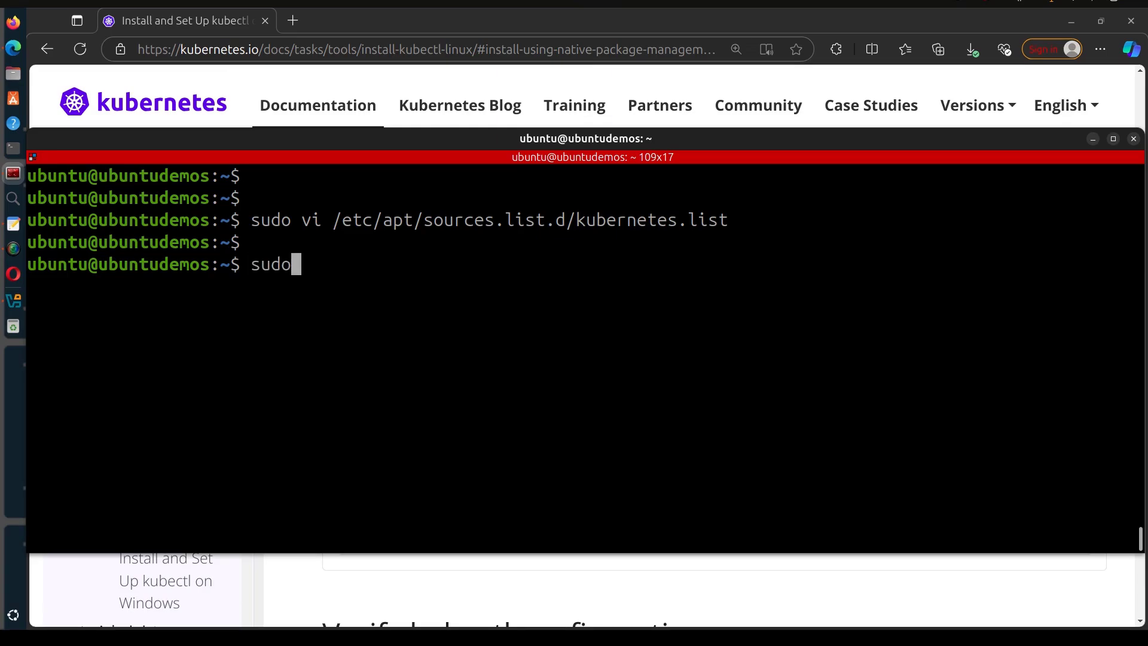
text(apt update)
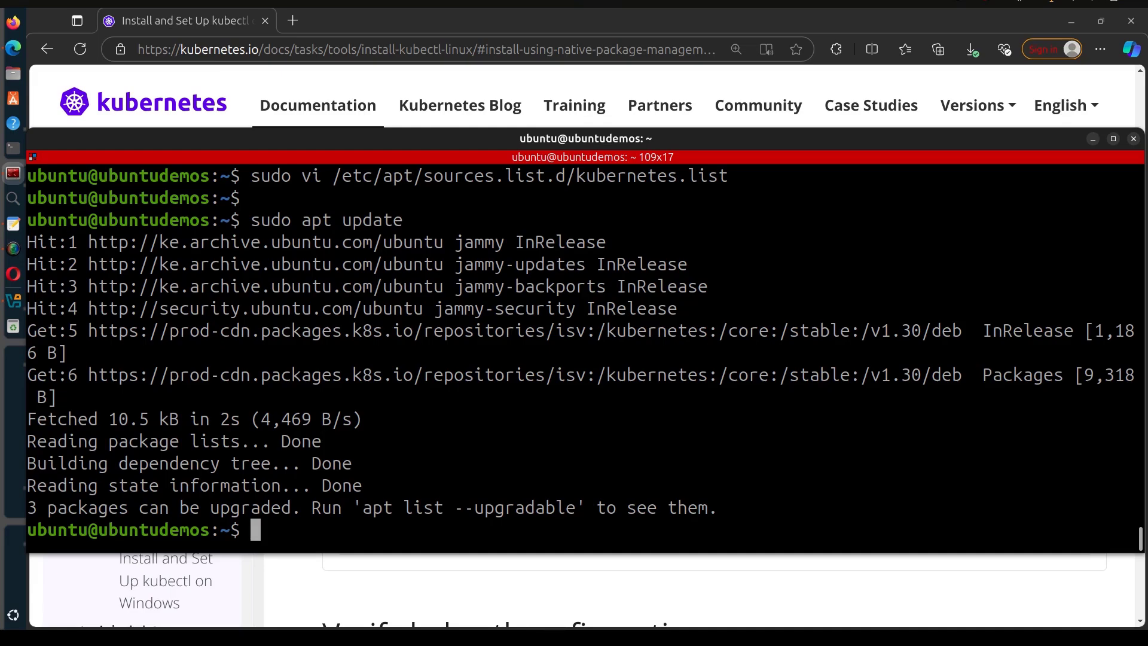
text(sudo apt upd)
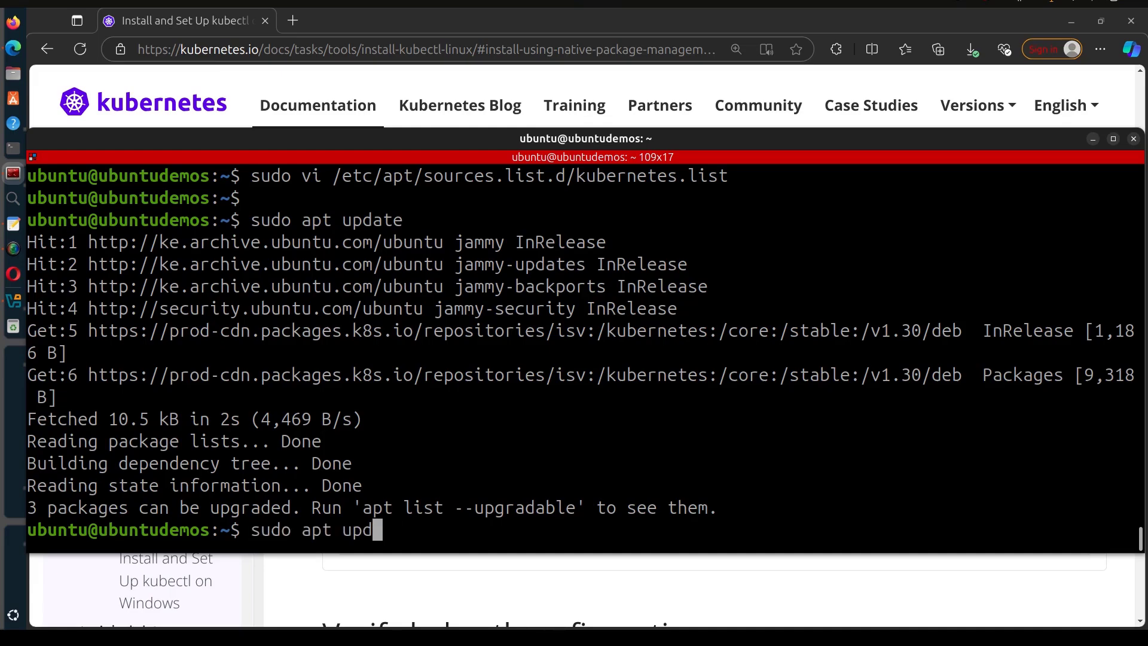
key(BackSpace)
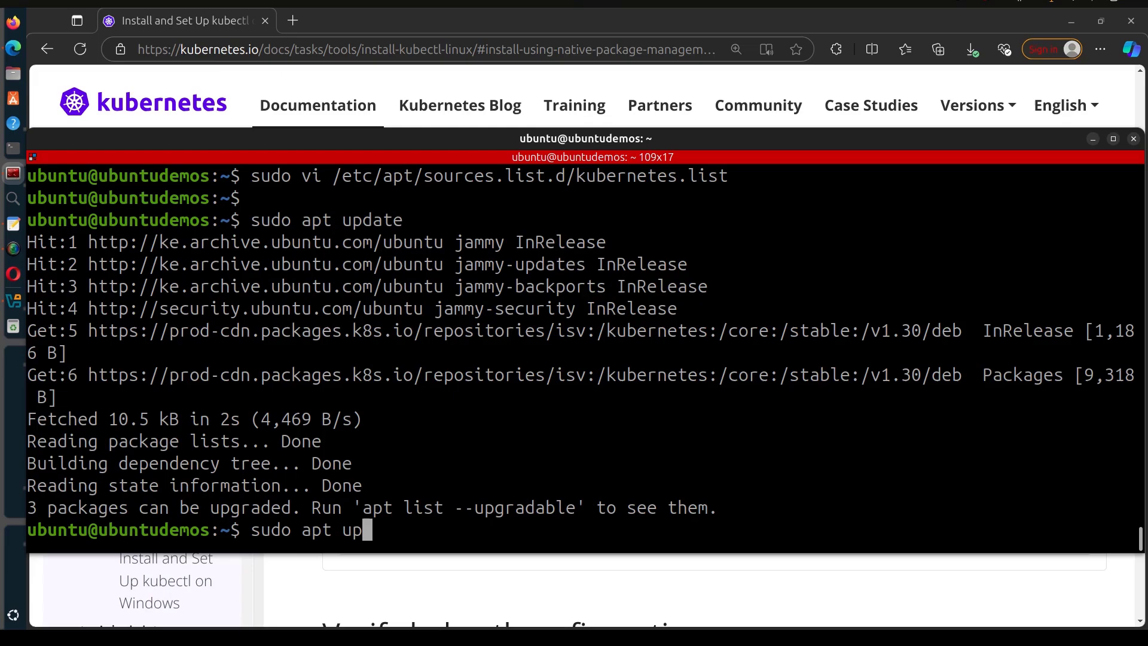
text(grade)
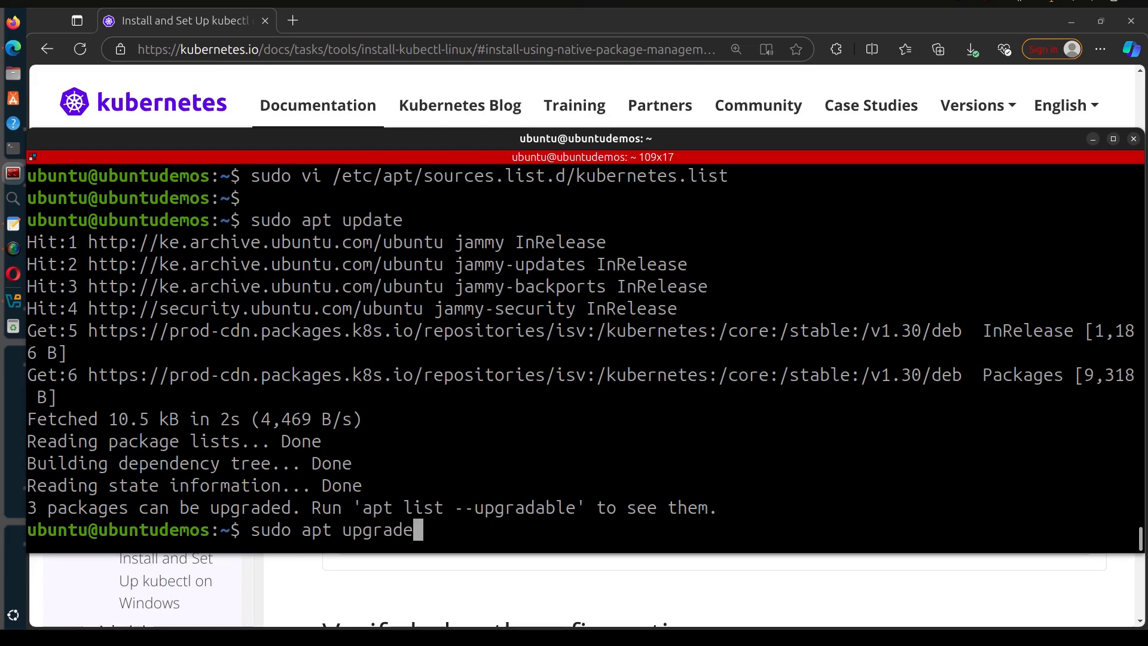
key(Return)
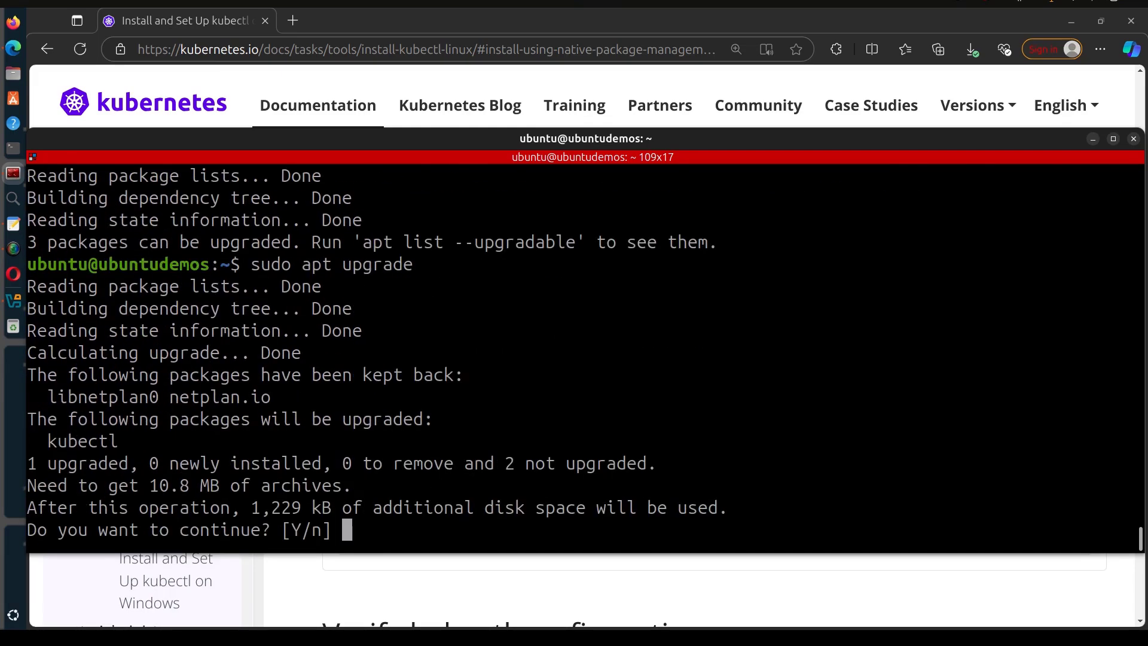
mouse_move(47, 446)
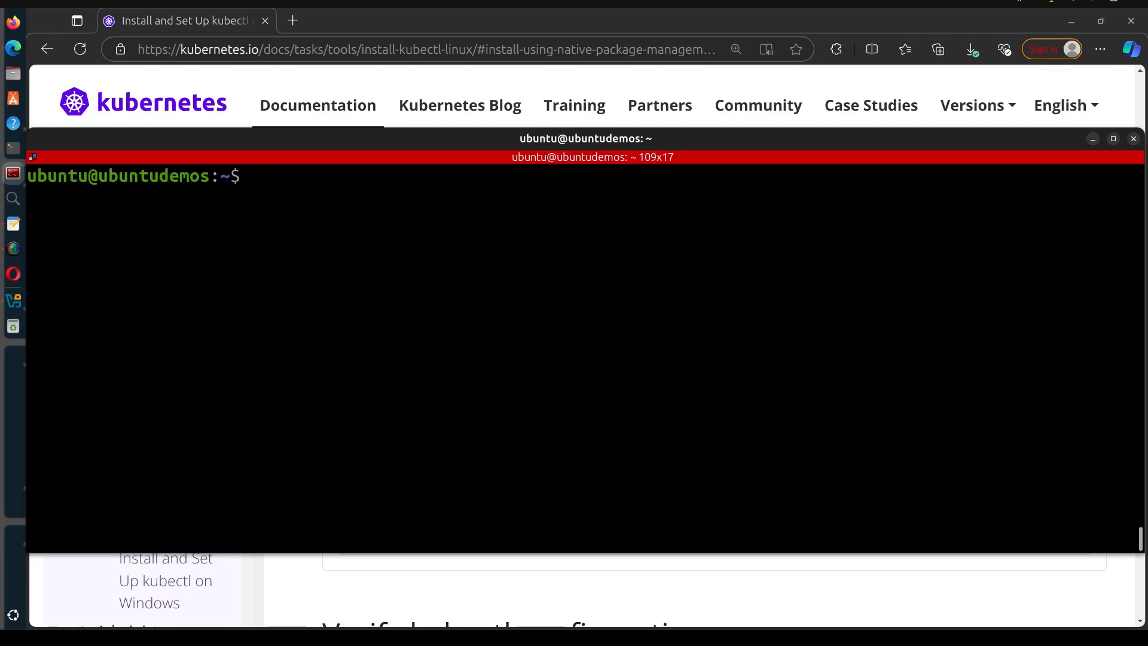
Run 'kubectl version' to confirm the upgraded client version.
text(ku)
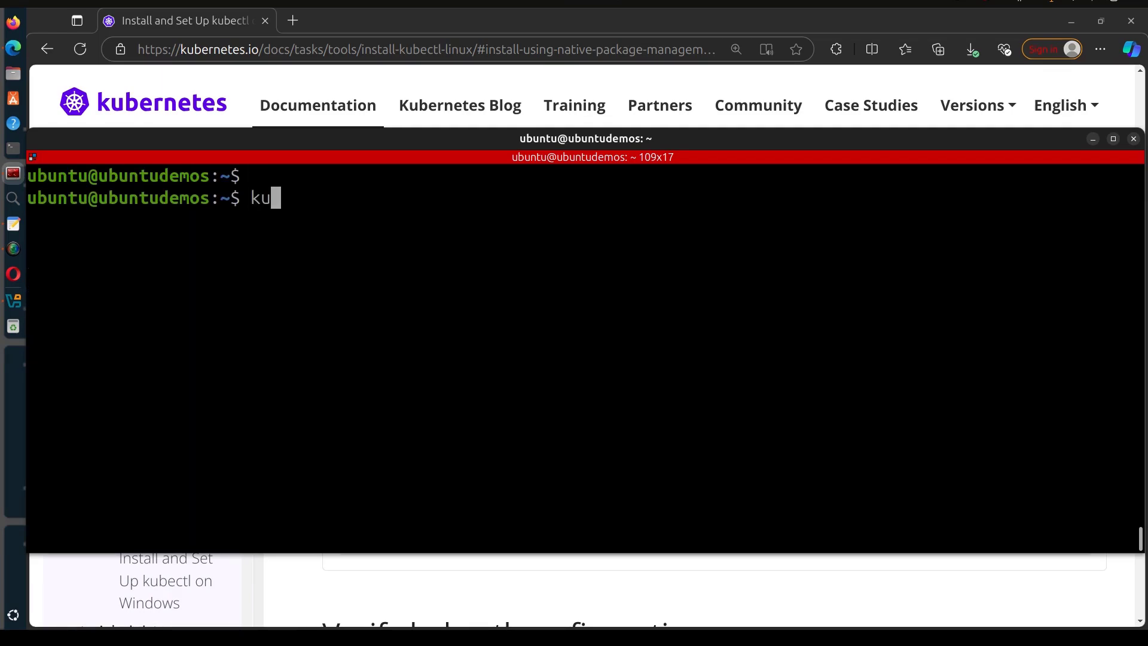
text(bectl v)
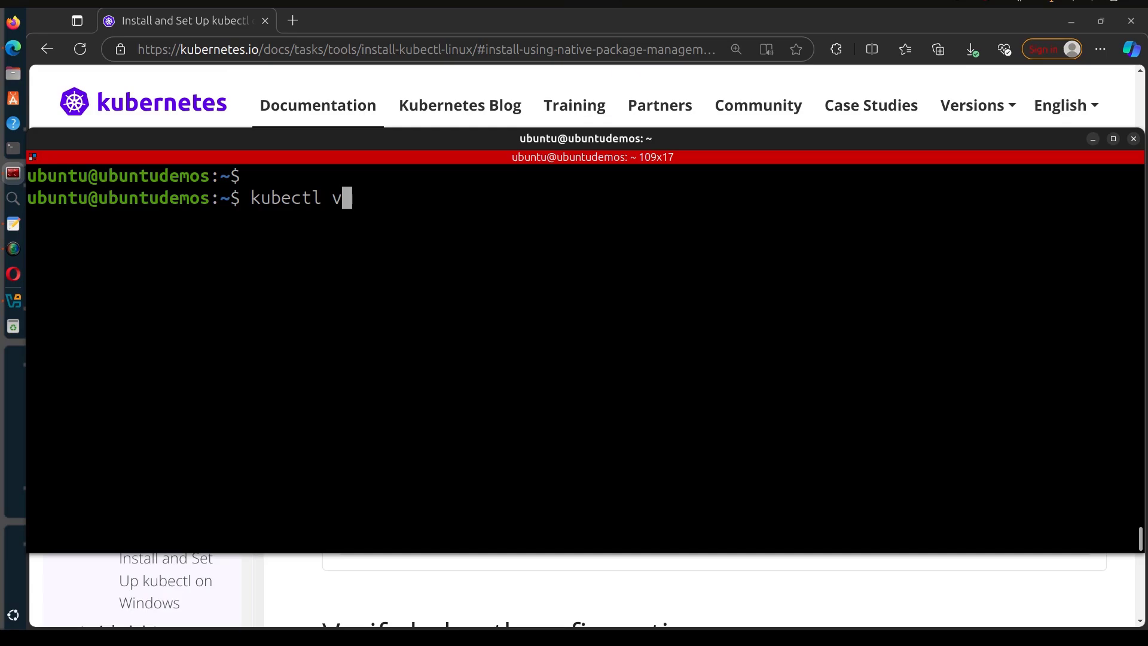
text(ersion)
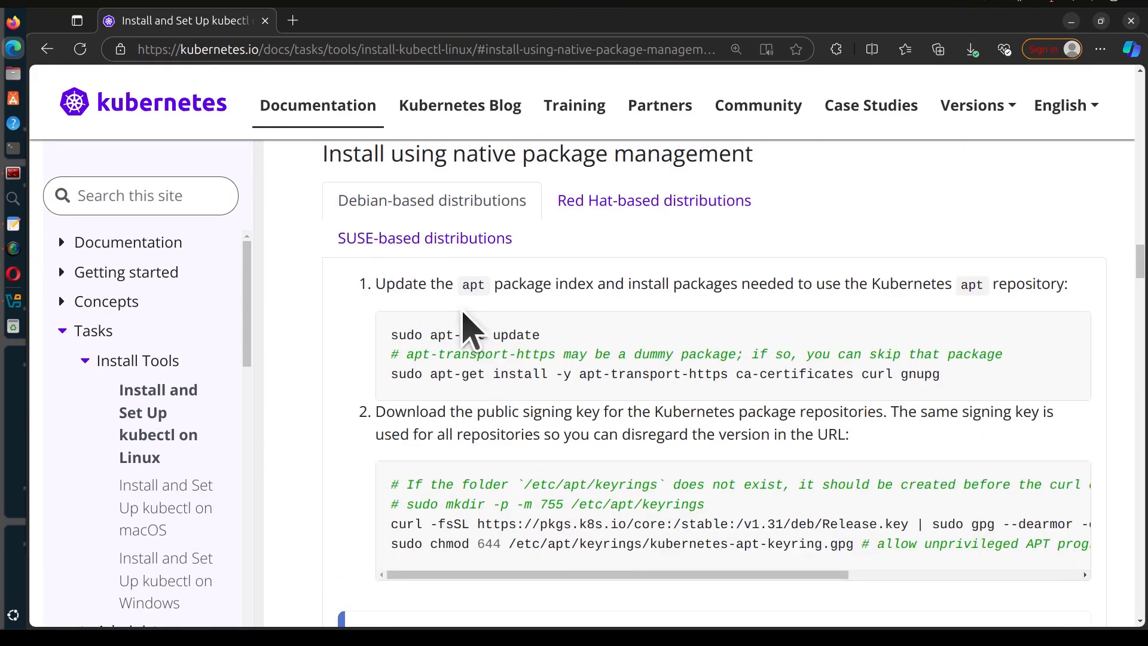
Scroll the install page down to step 3's note on bumping the version in kubernetes.list.
scroll(down, 3)
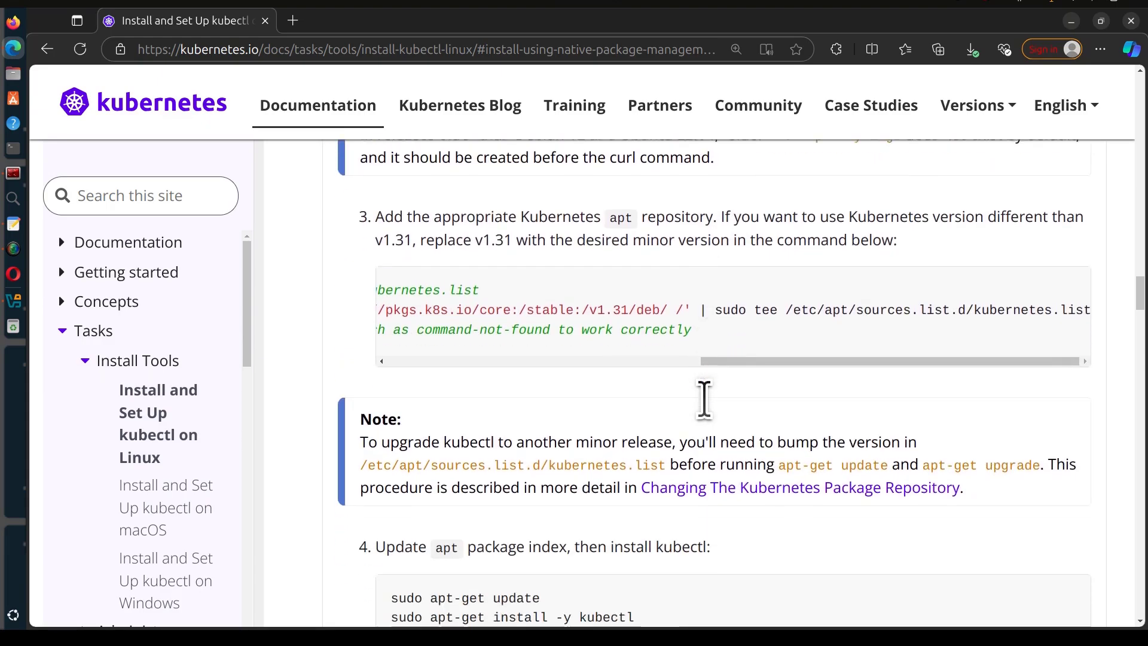
scroll(down, 3)
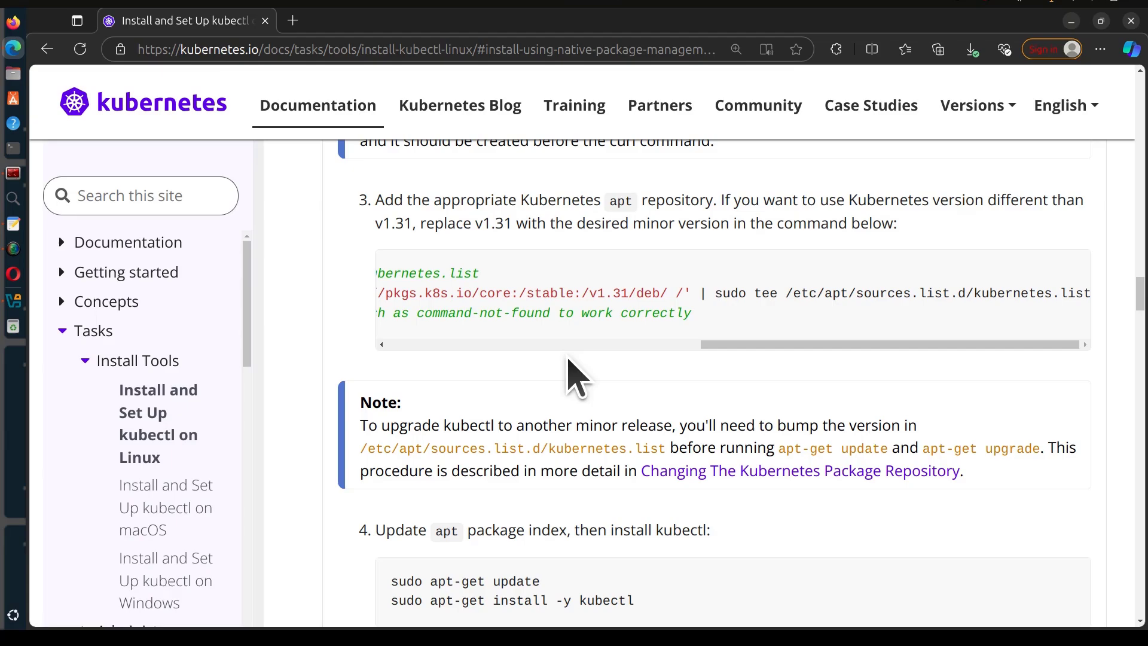
mouse_move(549, 380)
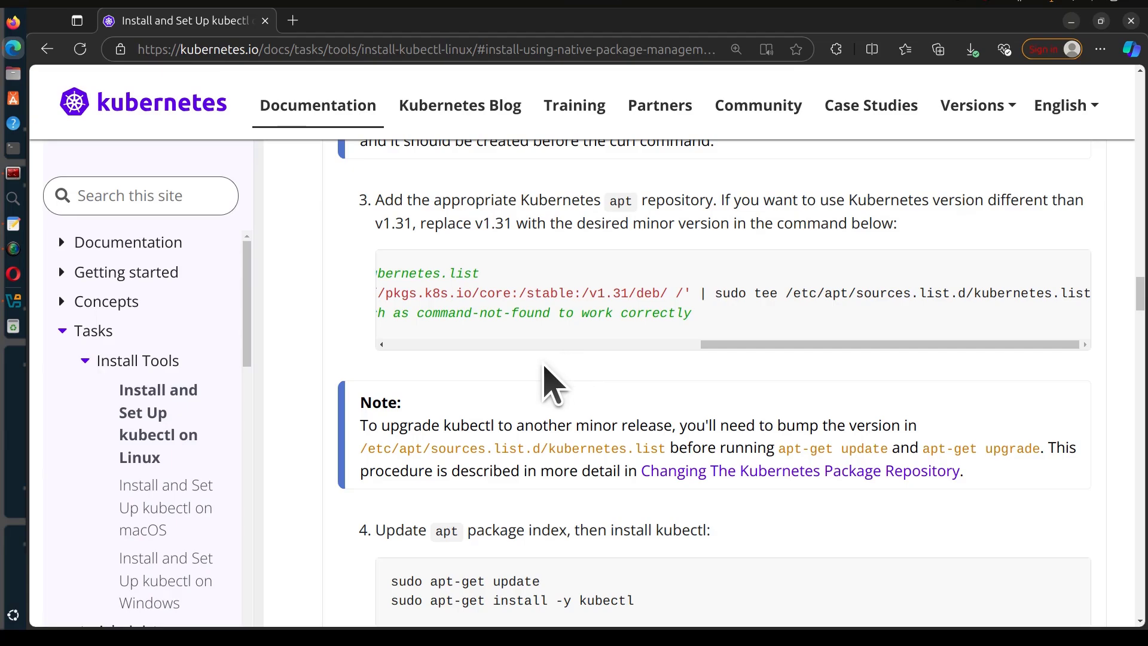